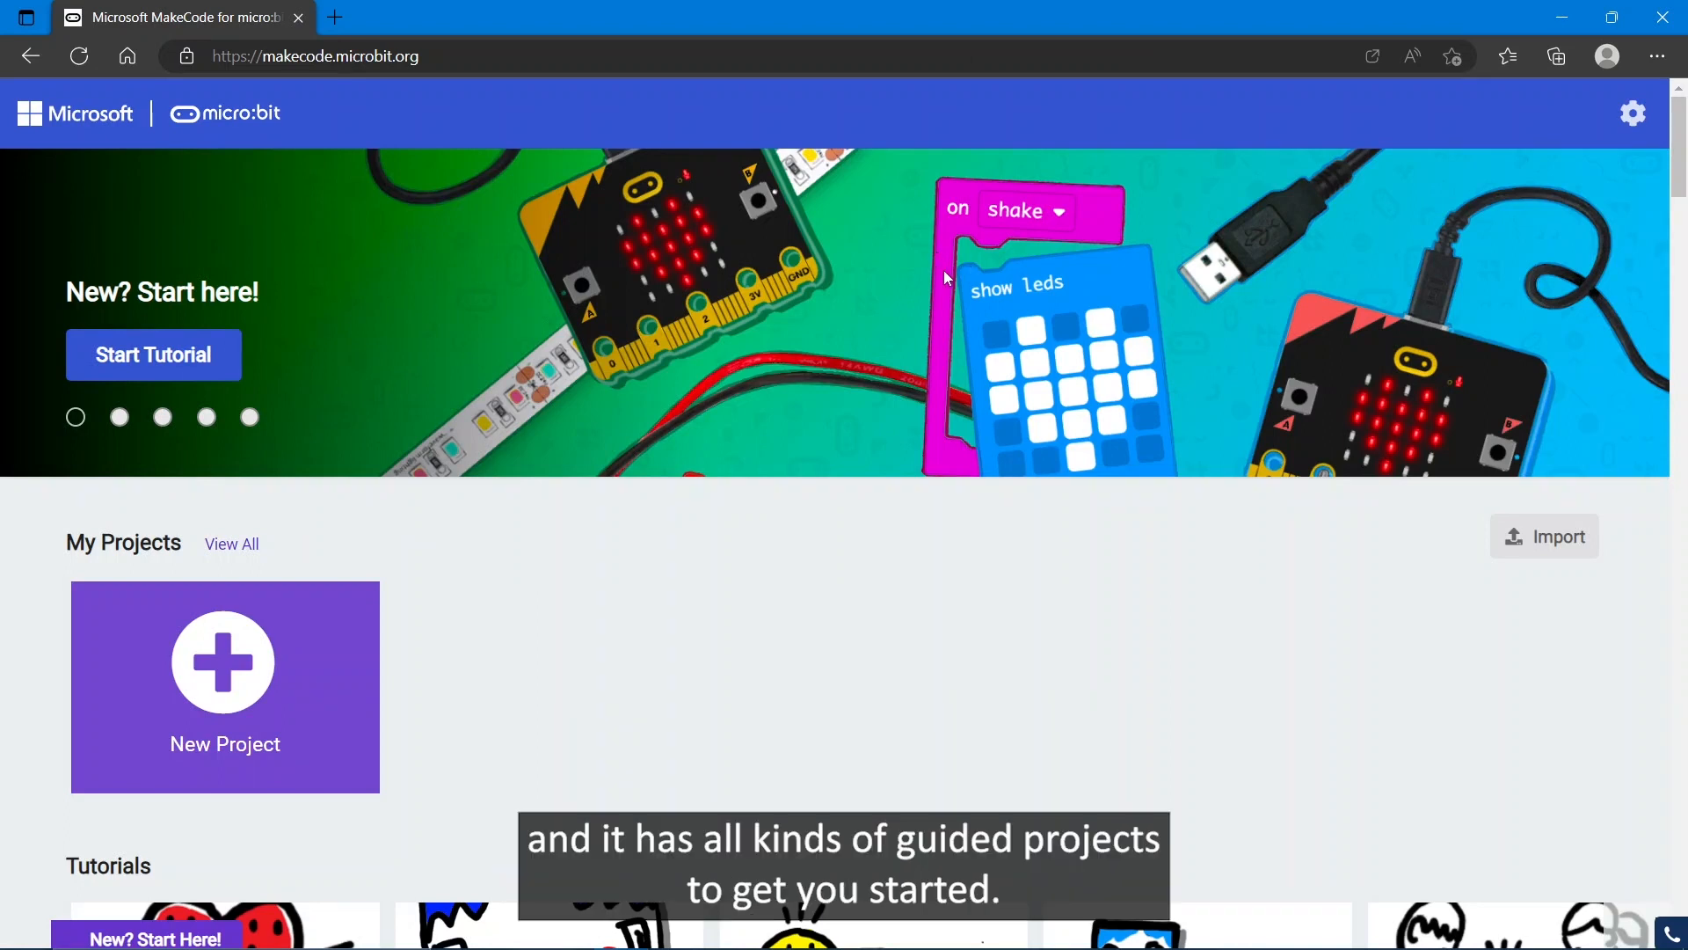
Start a new project from My Projects and name it 'Astro'.
scroll("down", 3)
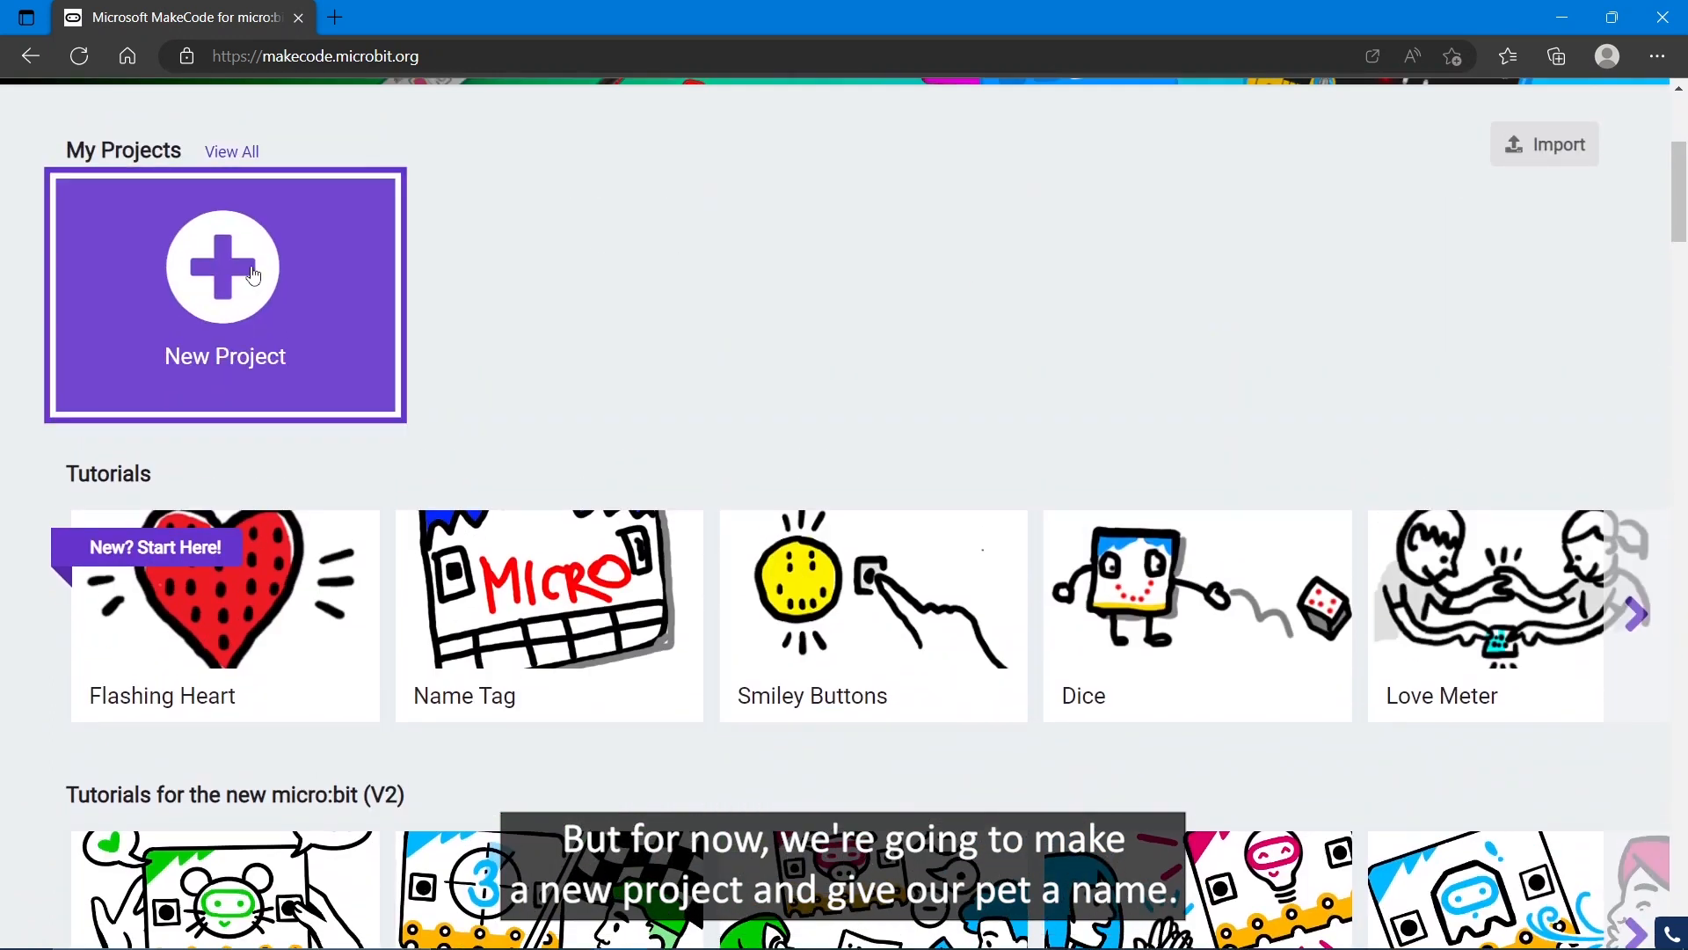
left_click(224, 269)
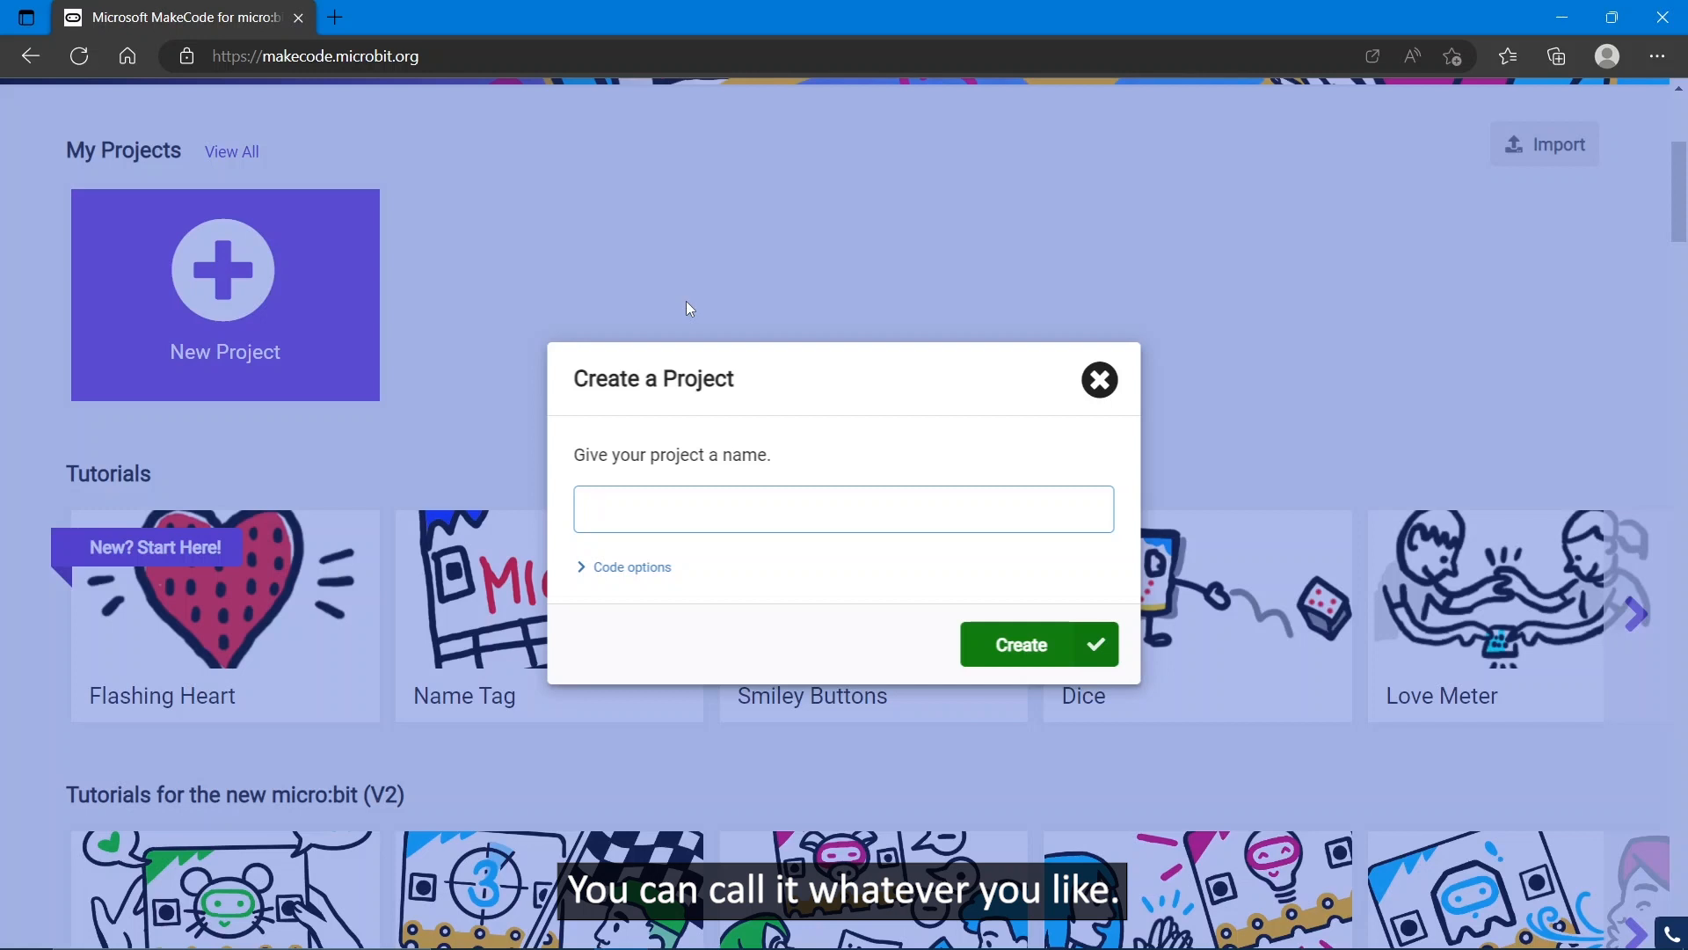
type("Astro")
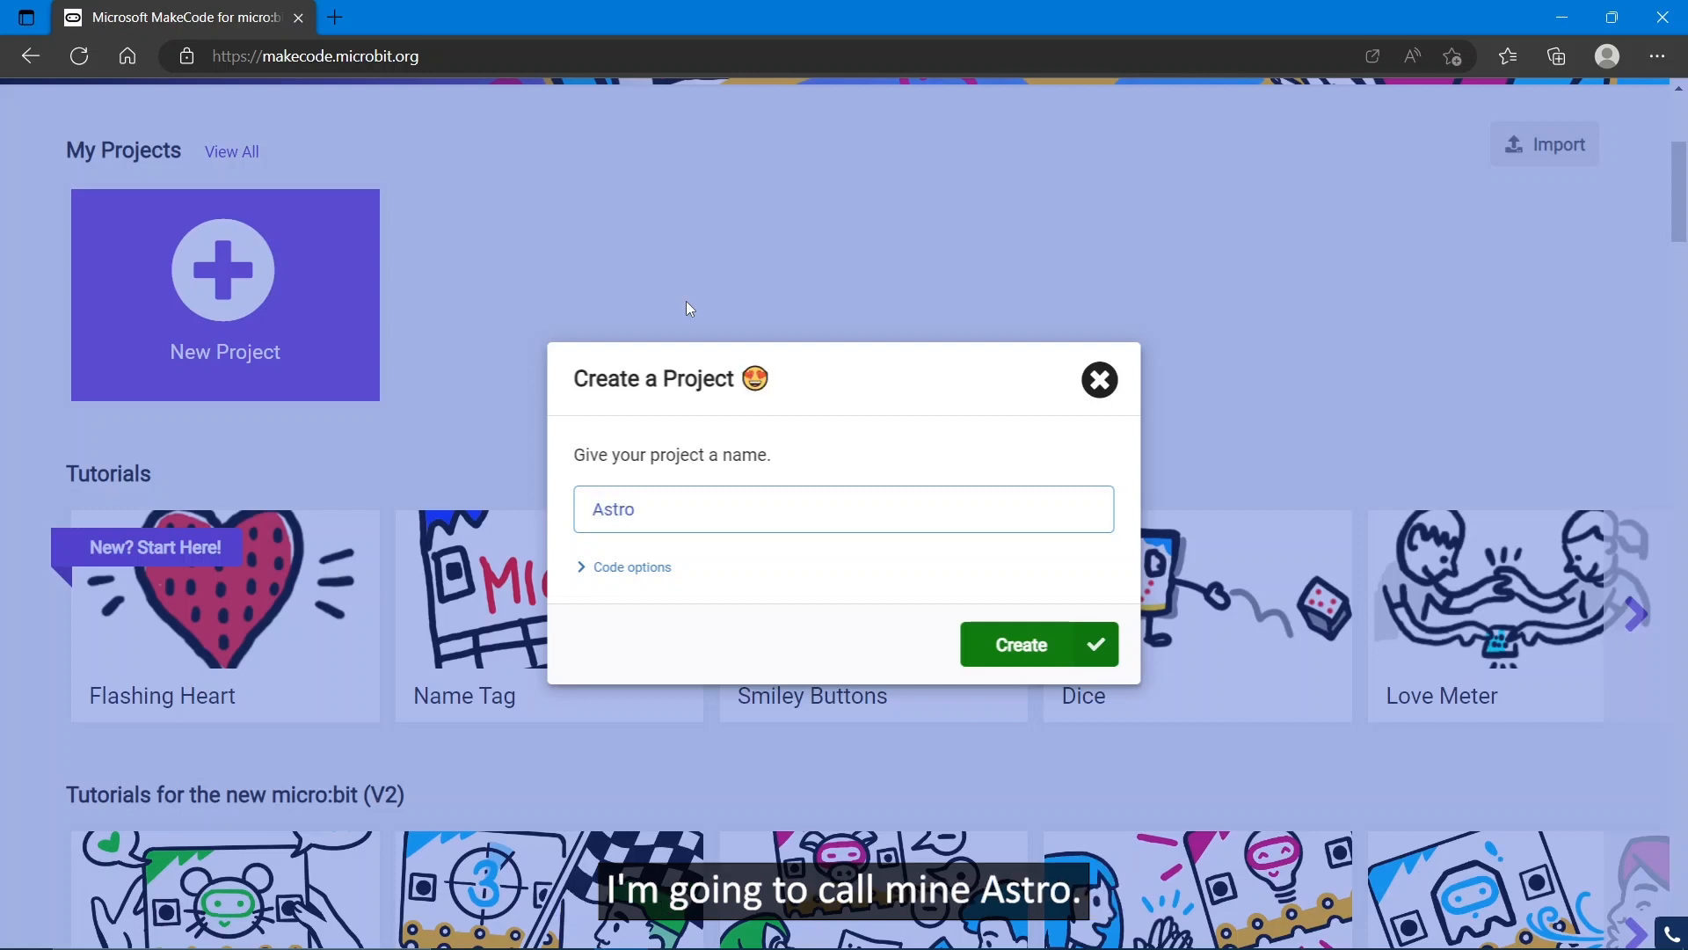
Create the Astro project and keep the editor in Blocks view with on start and forever.
left_click(1037, 644)
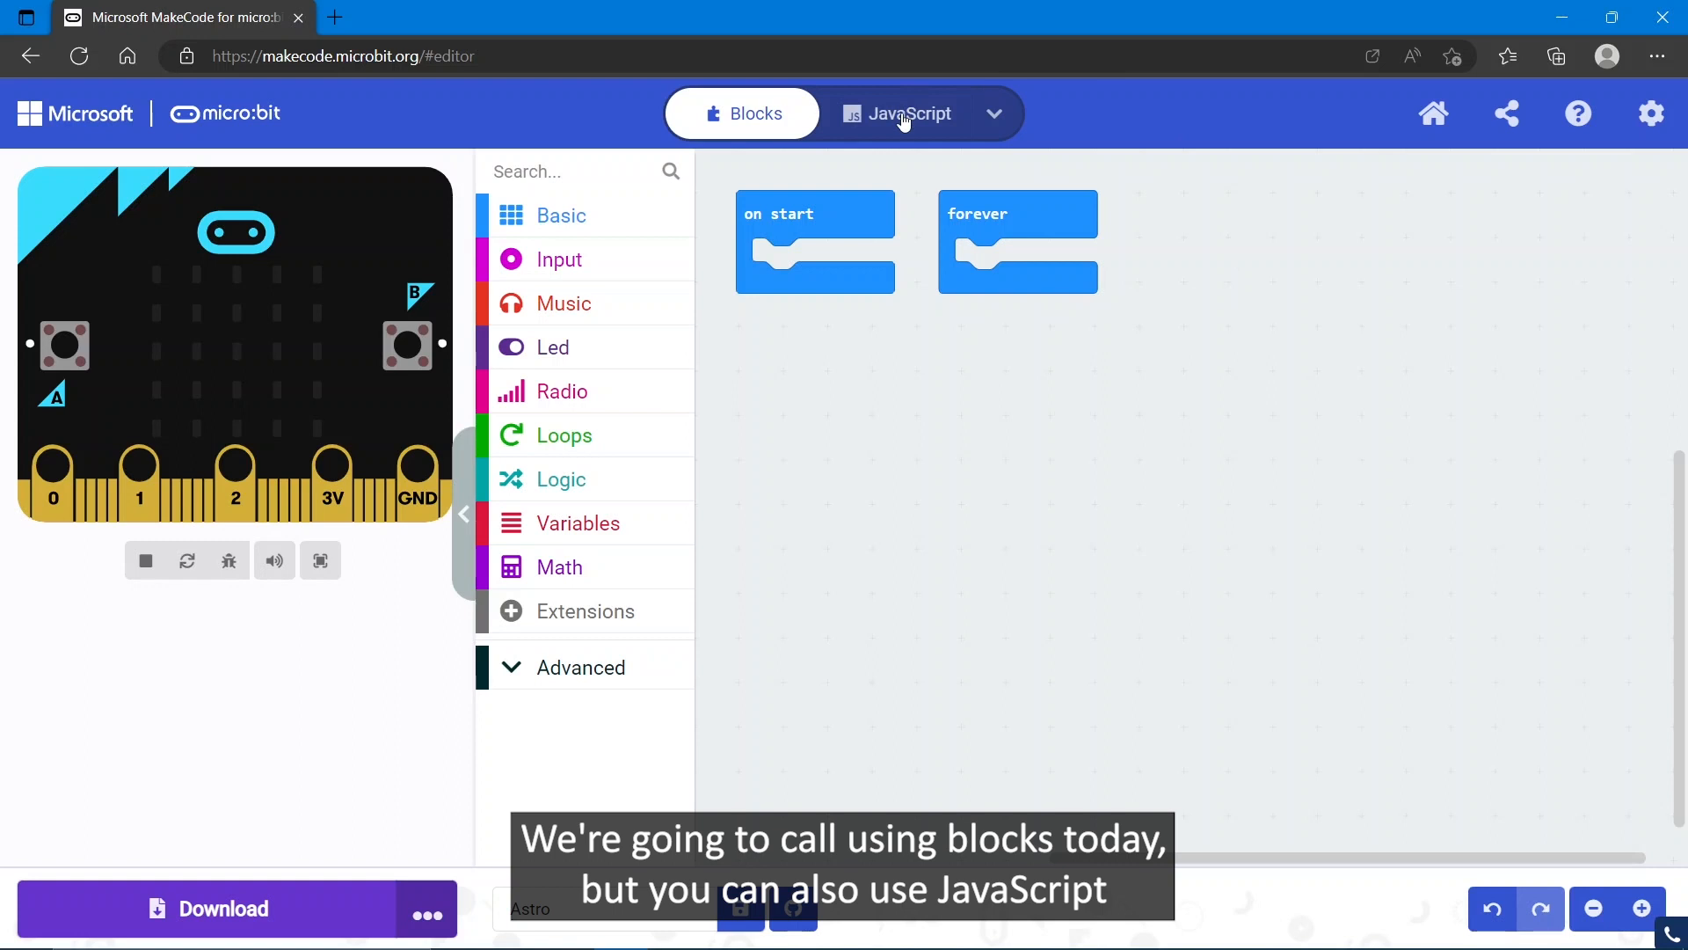
left_click(991, 112)
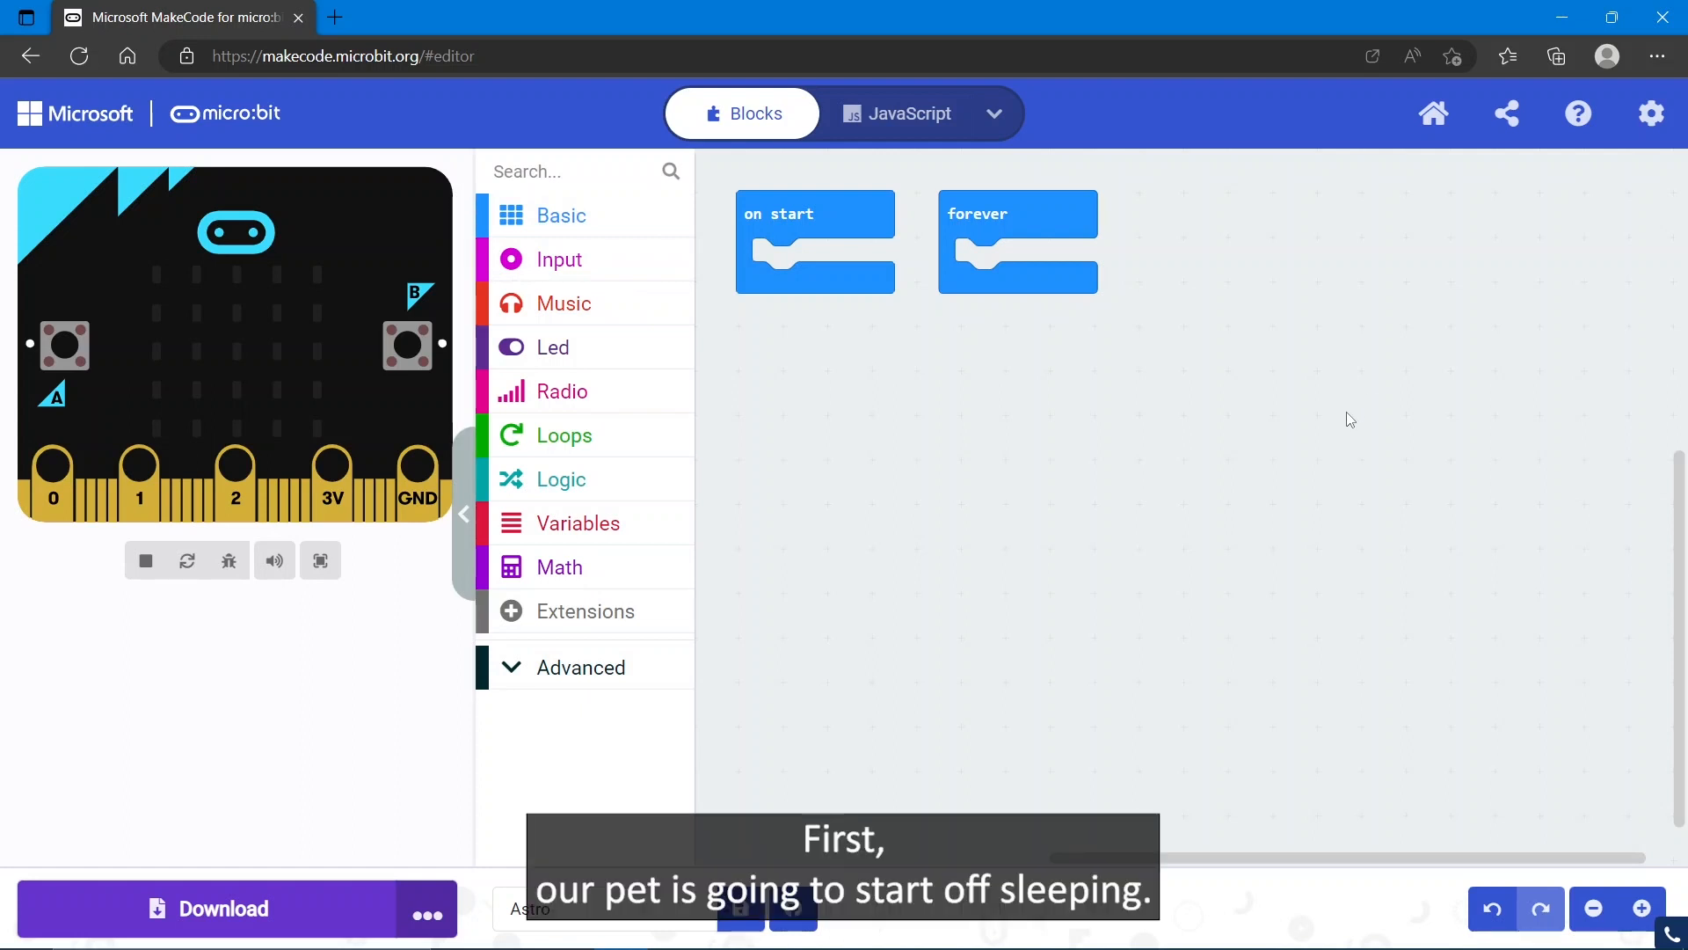
mouse_move(1273, 333)
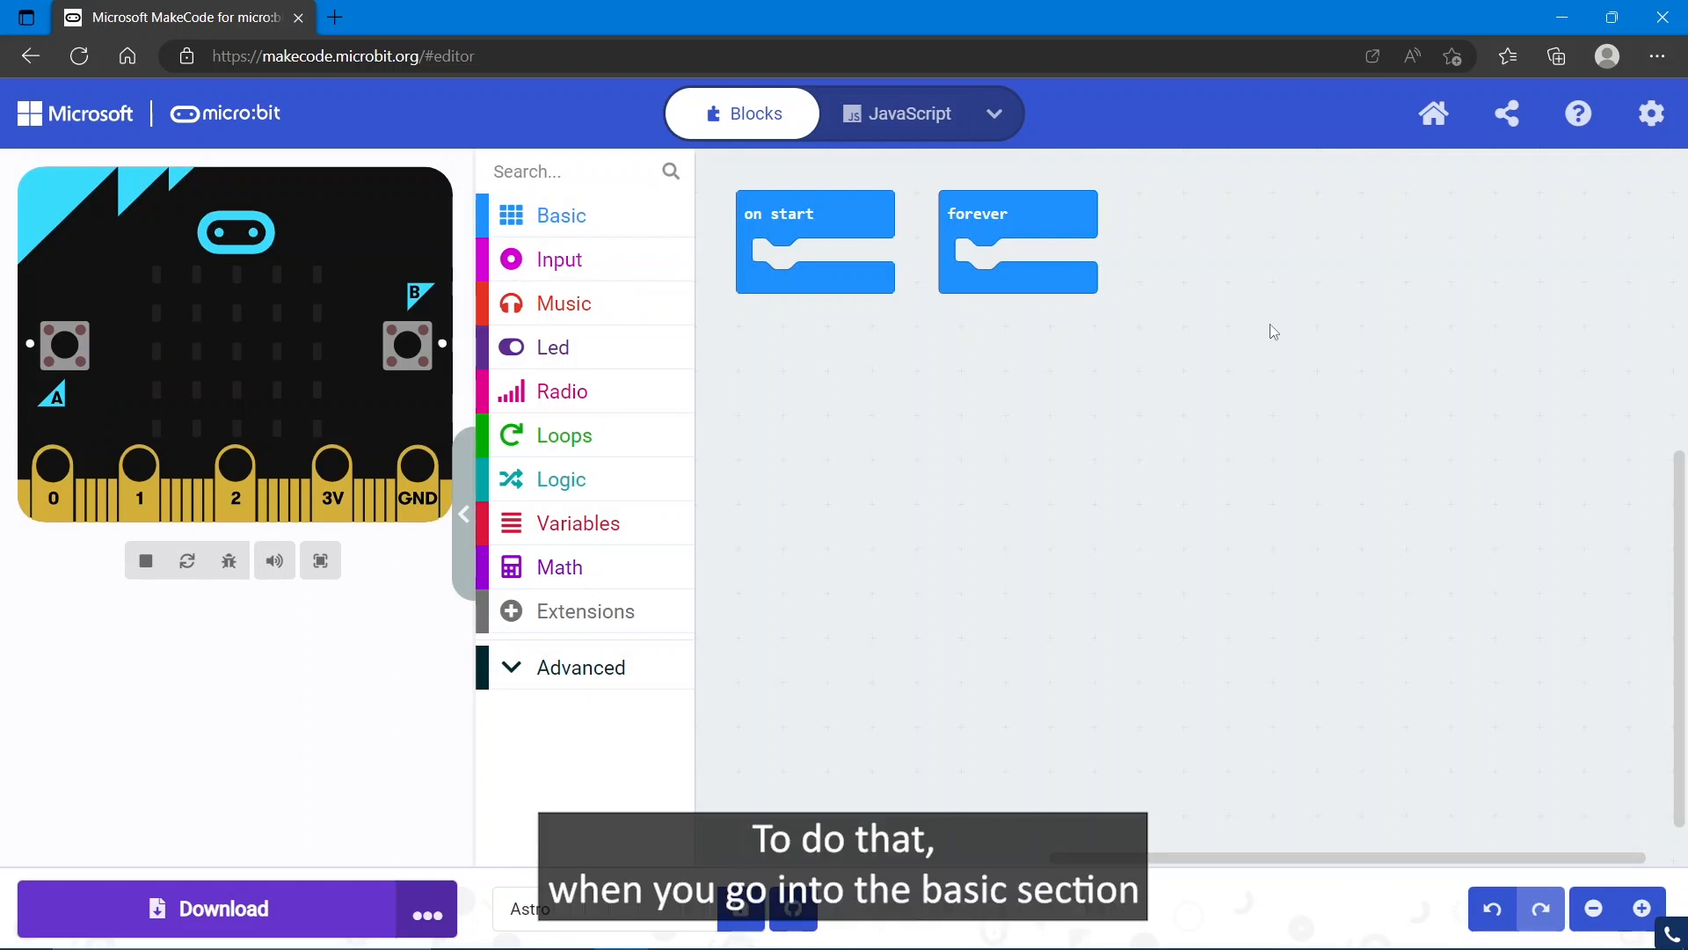
Place a show leds block from Basic inside on start.
left_click(560, 215)
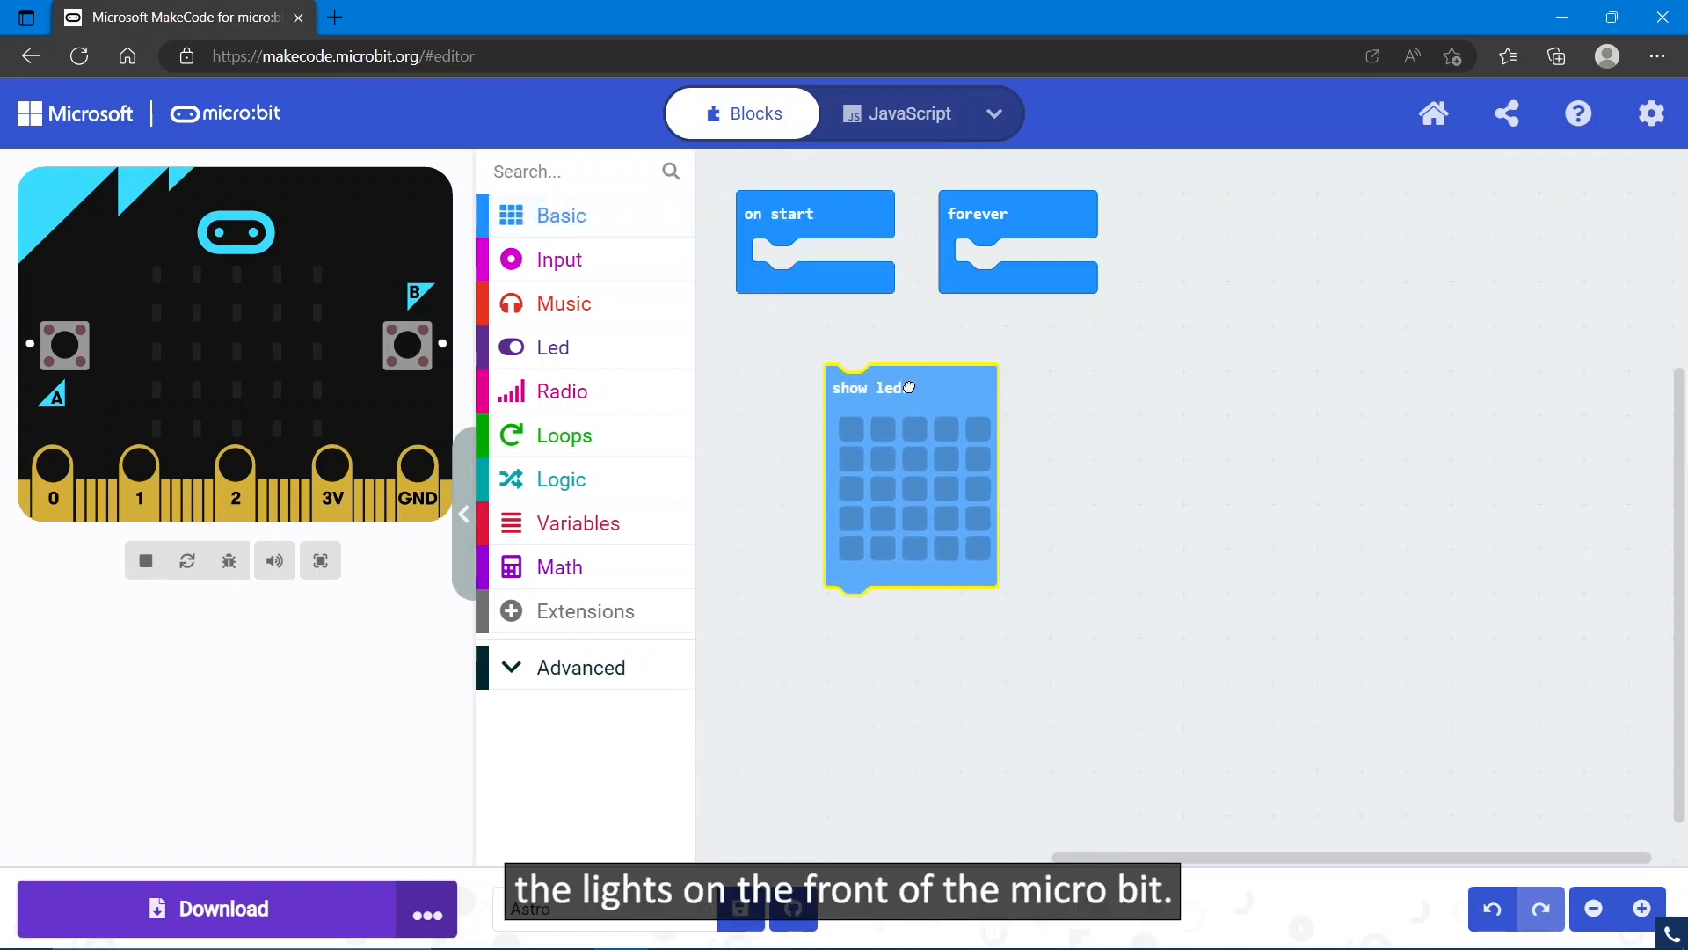
left_click_drag(909, 387, 851, 331)
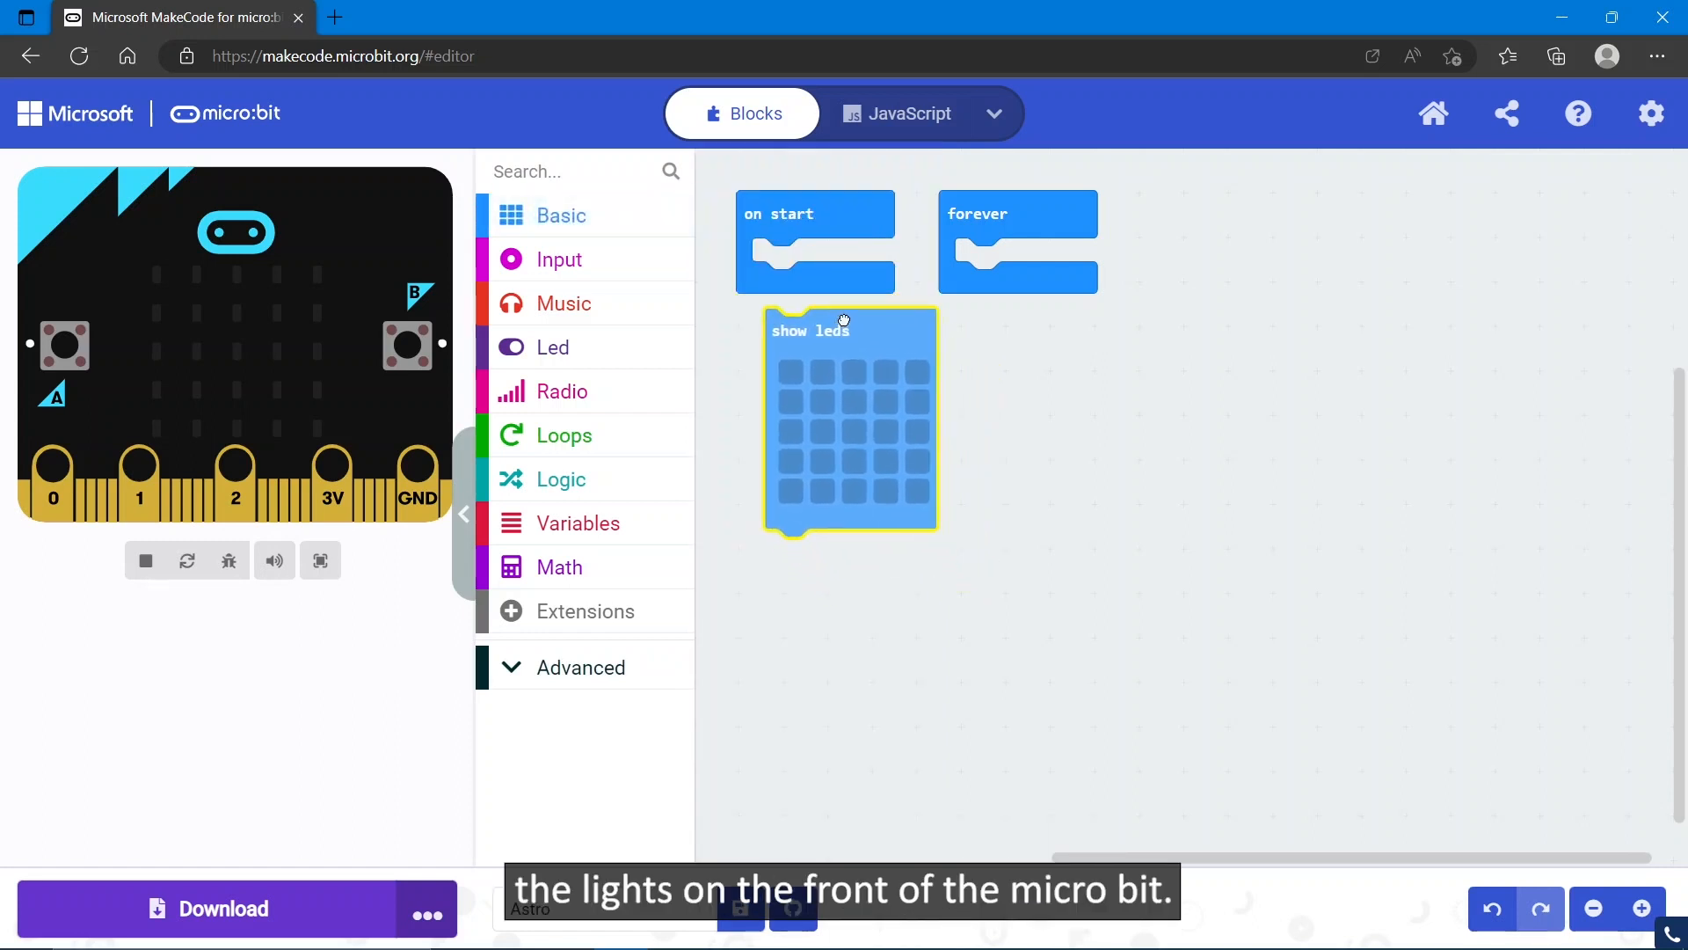
left_click_drag(846, 324, 823, 274)
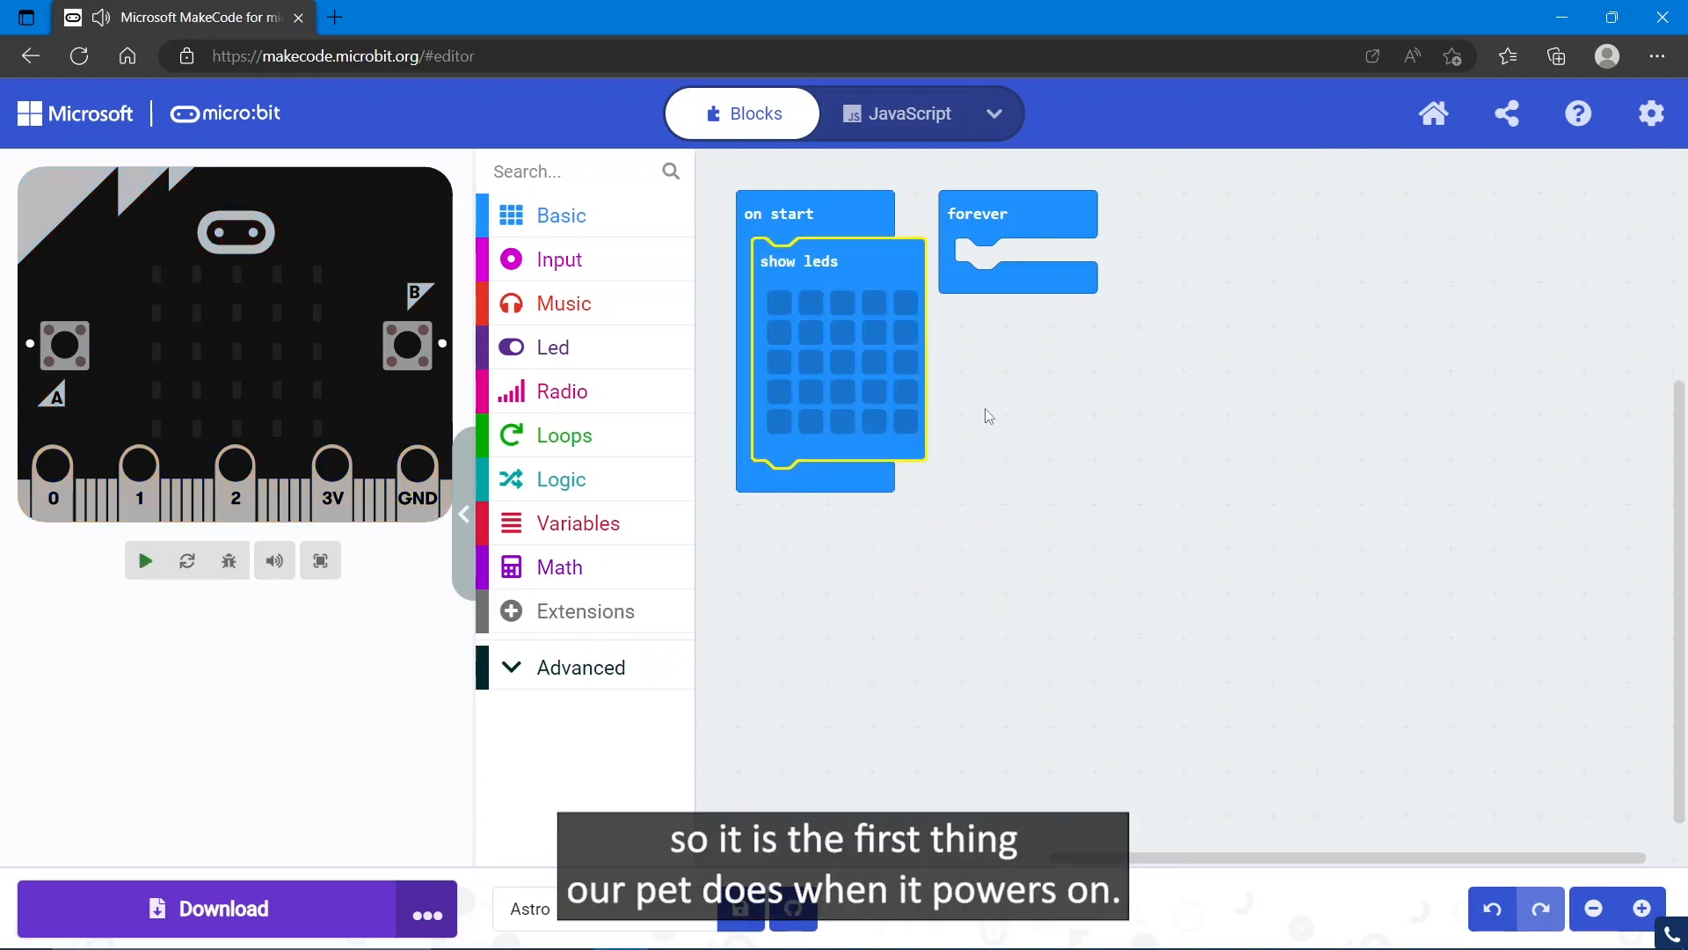
left_click(144, 559)
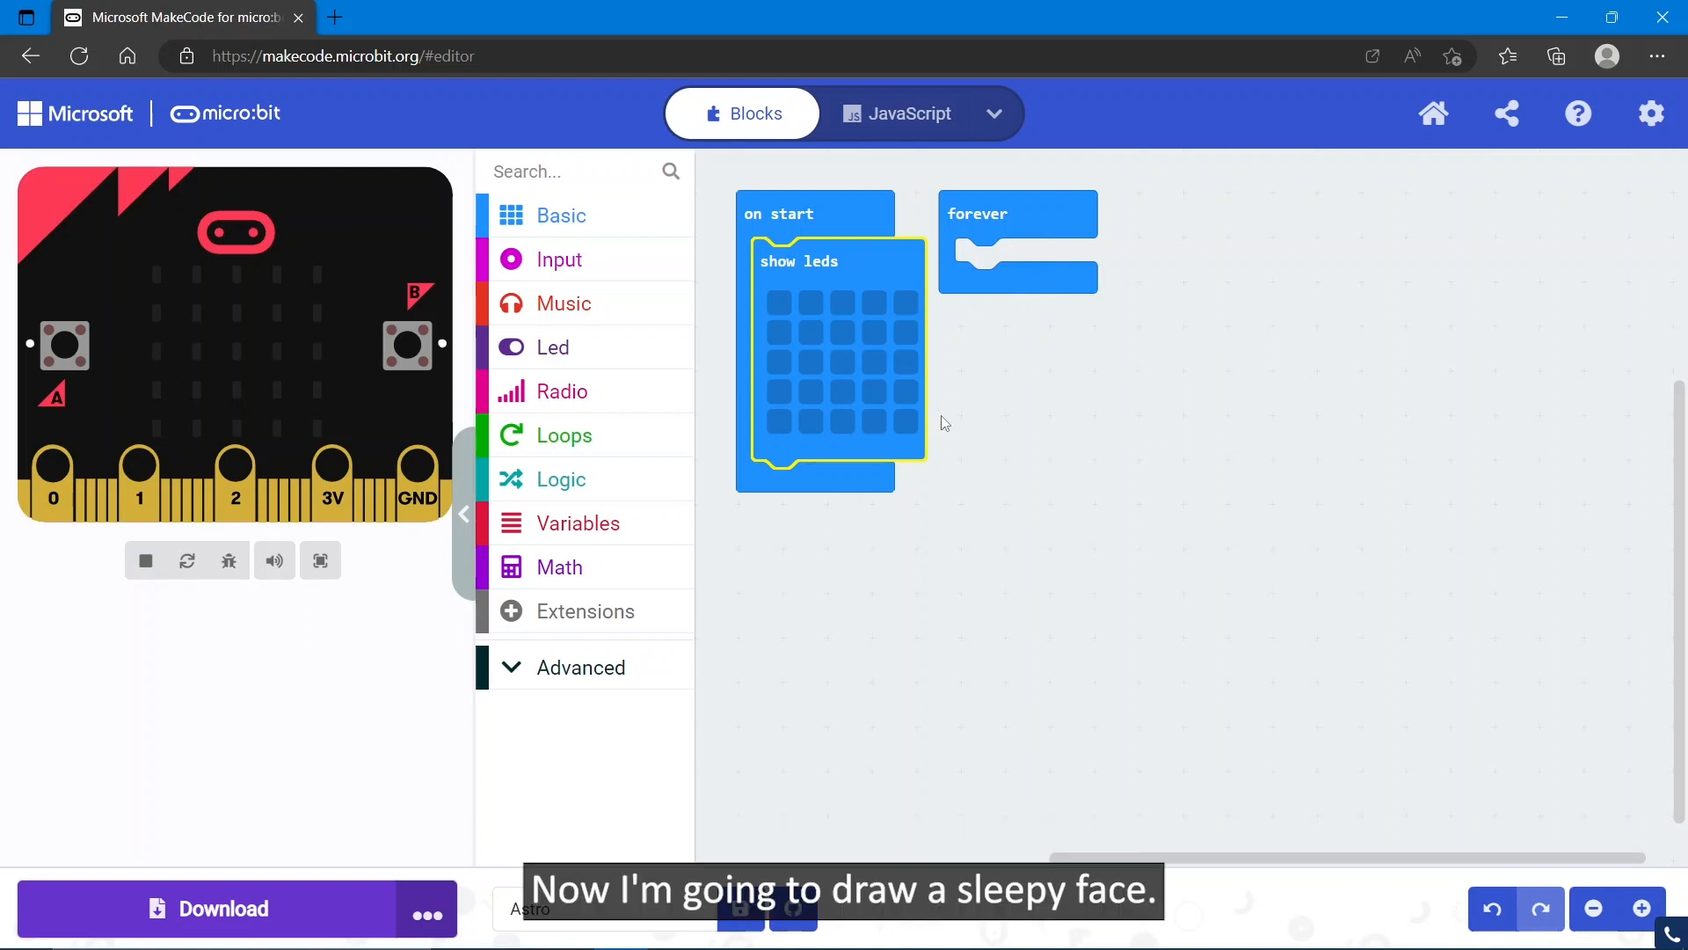
Draw the sleepy face: left eye, right eye and small mouth LEDs lit.
left_click(779, 333)
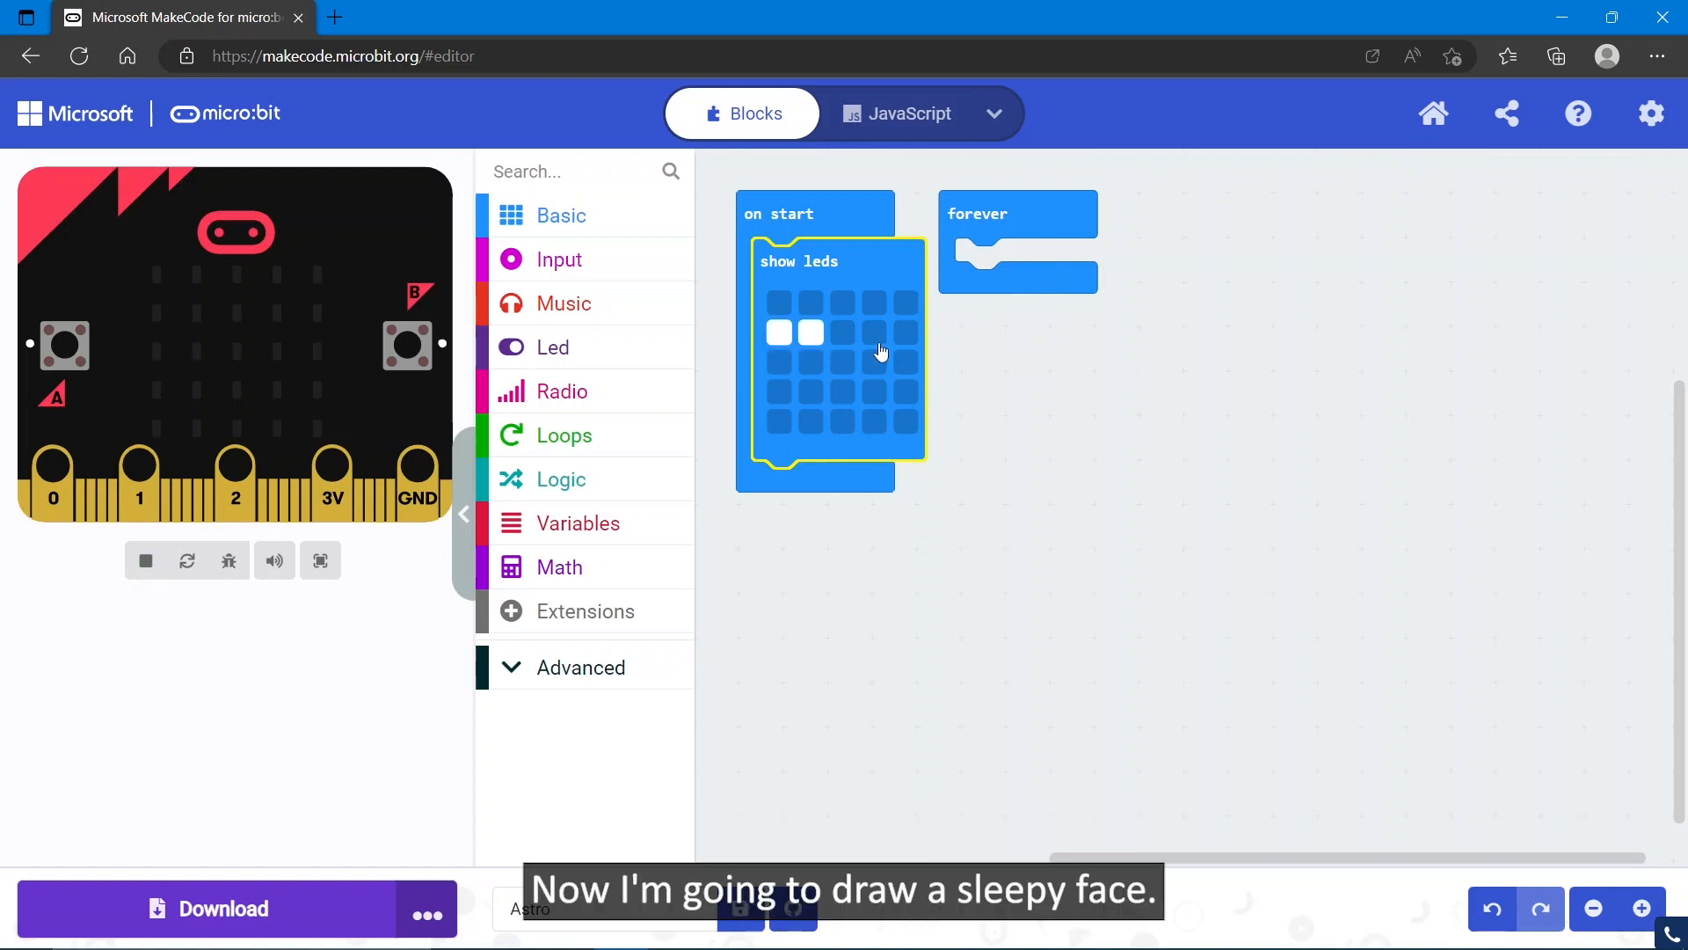
left_click(874, 333)
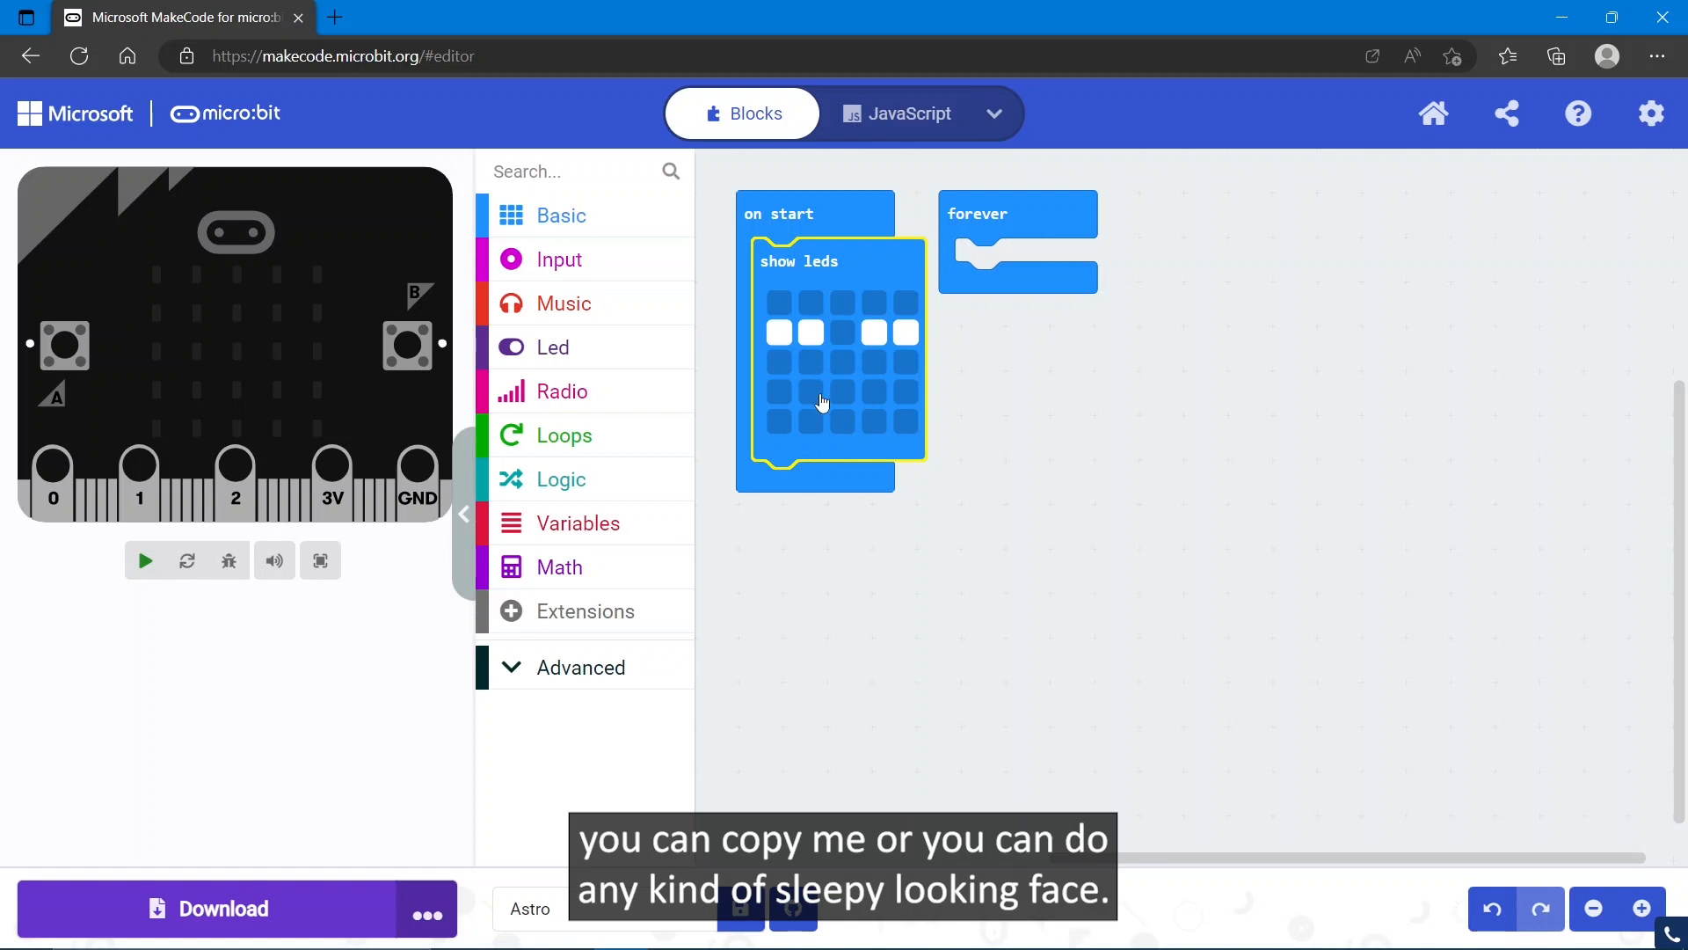
left_click(841, 392)
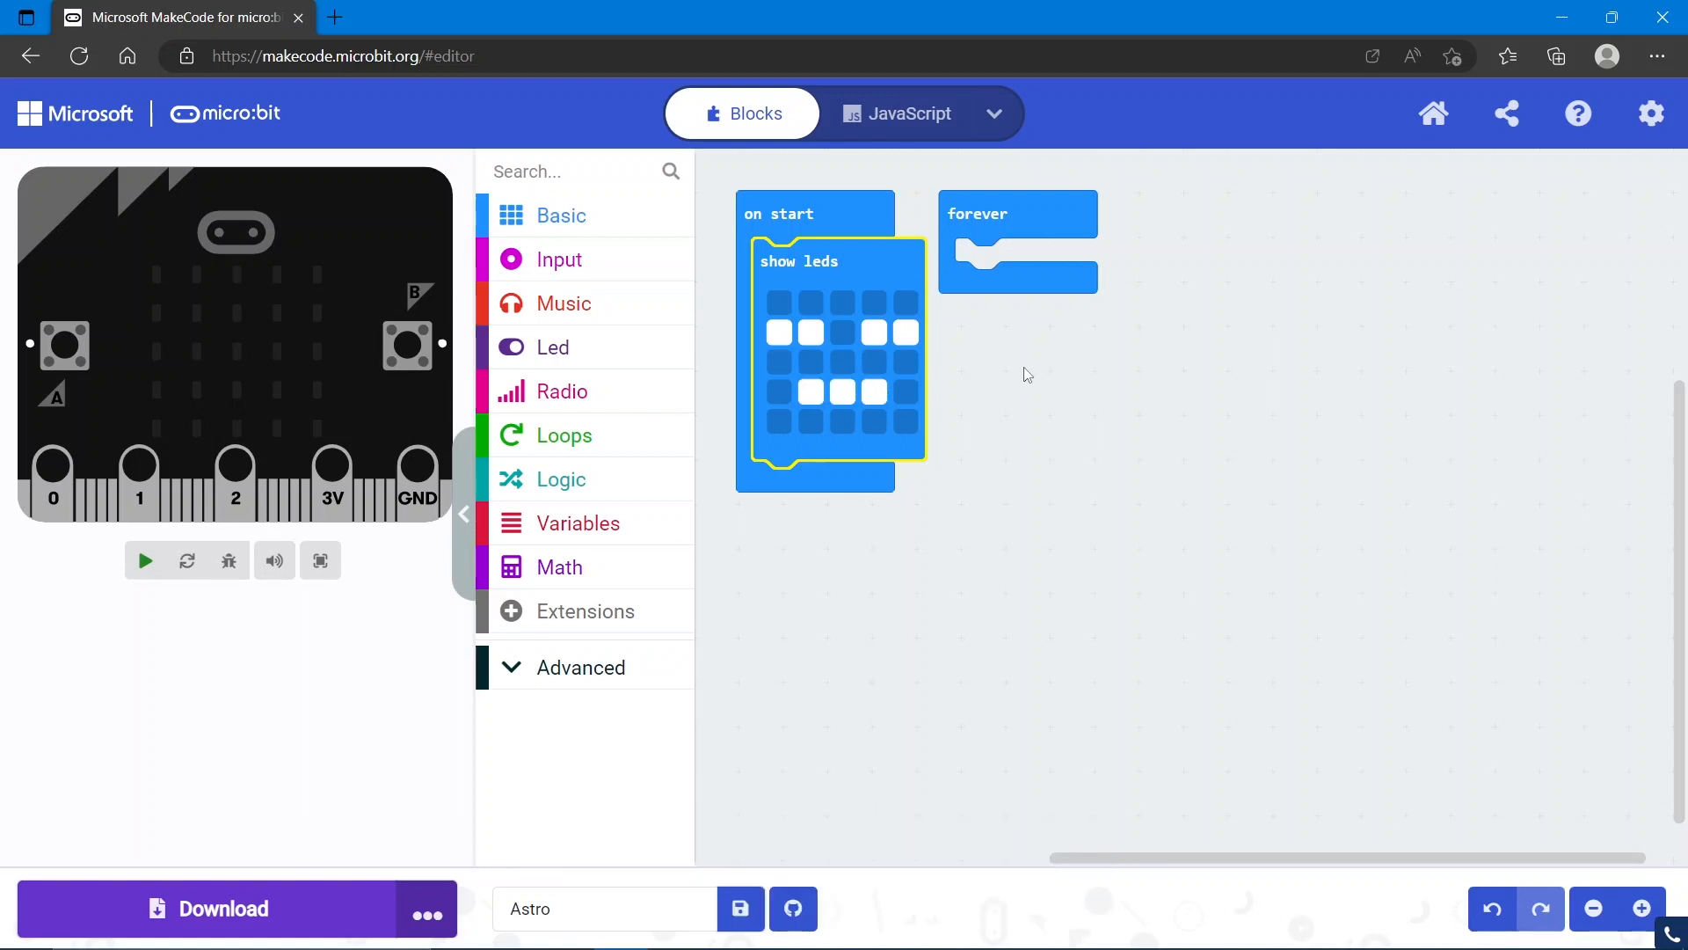
left_click(144, 559)
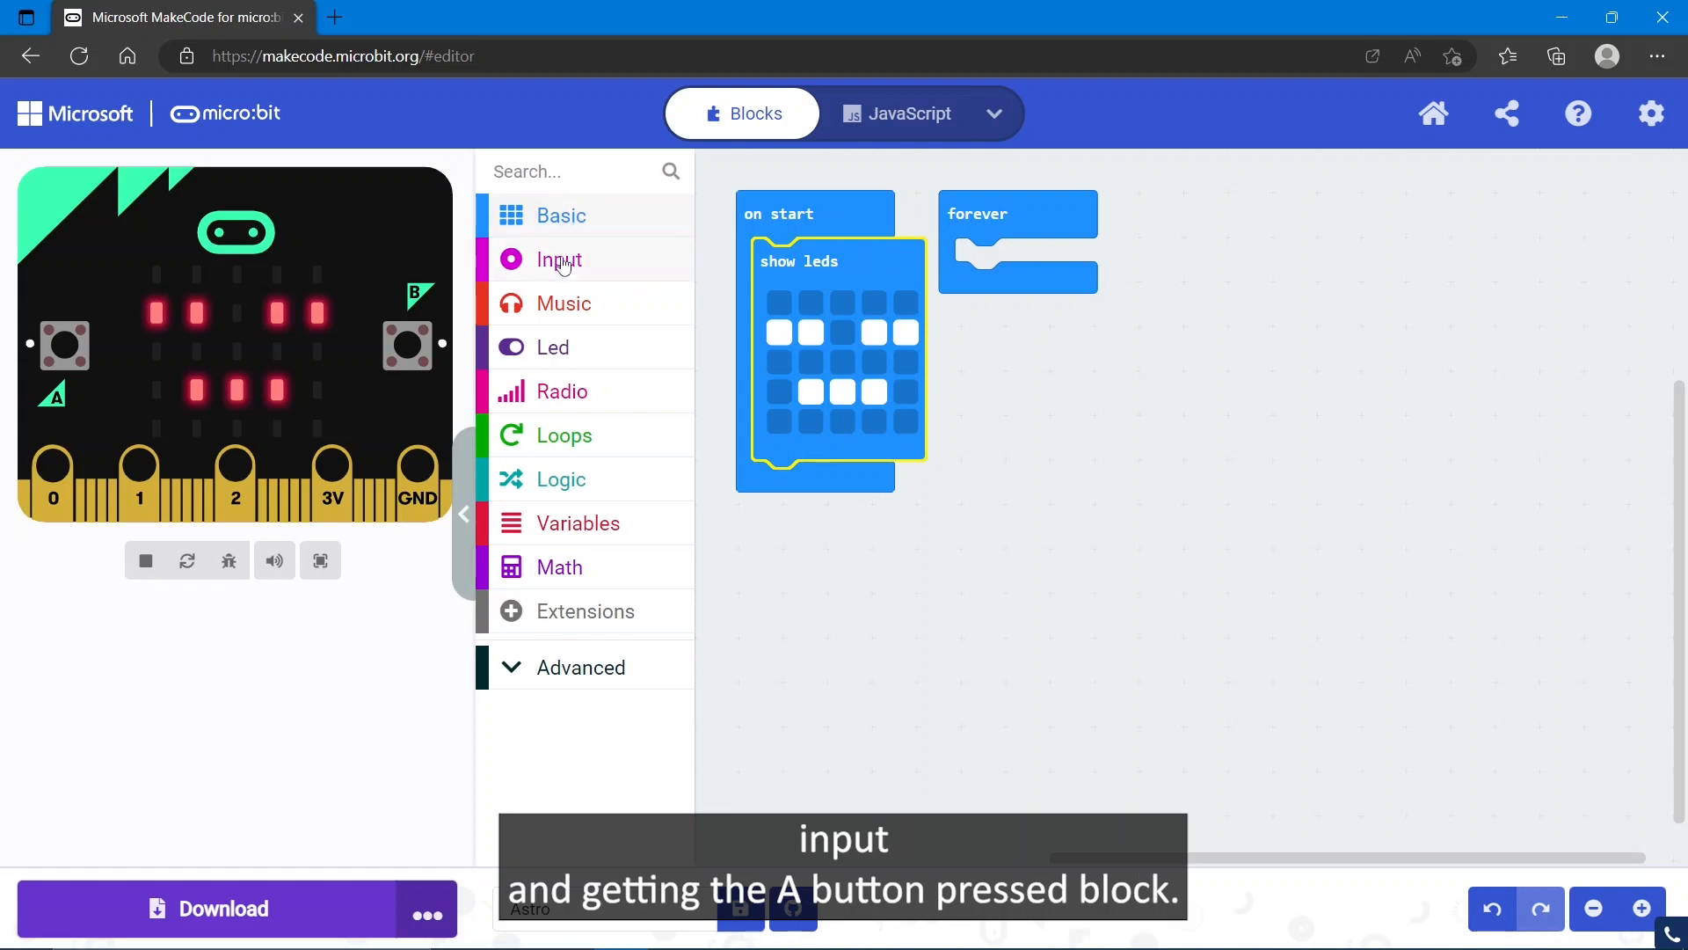
Add an on button pressed event from Input and set its trigger to A+B.
left_click(559, 260)
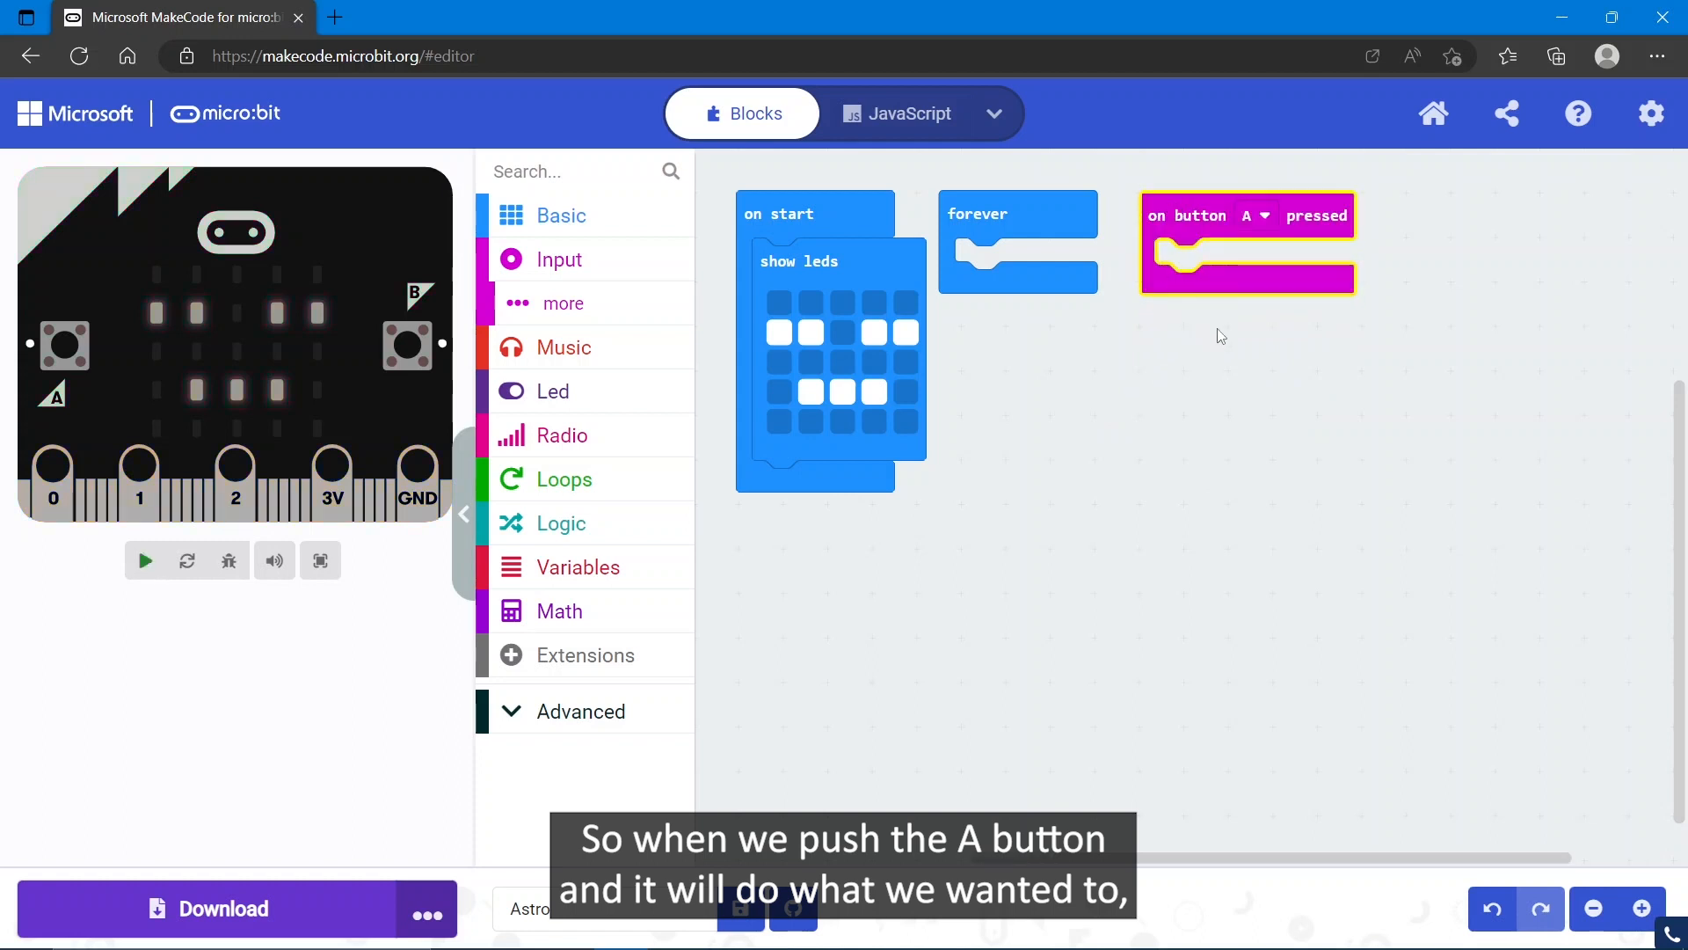
left_click(142, 559)
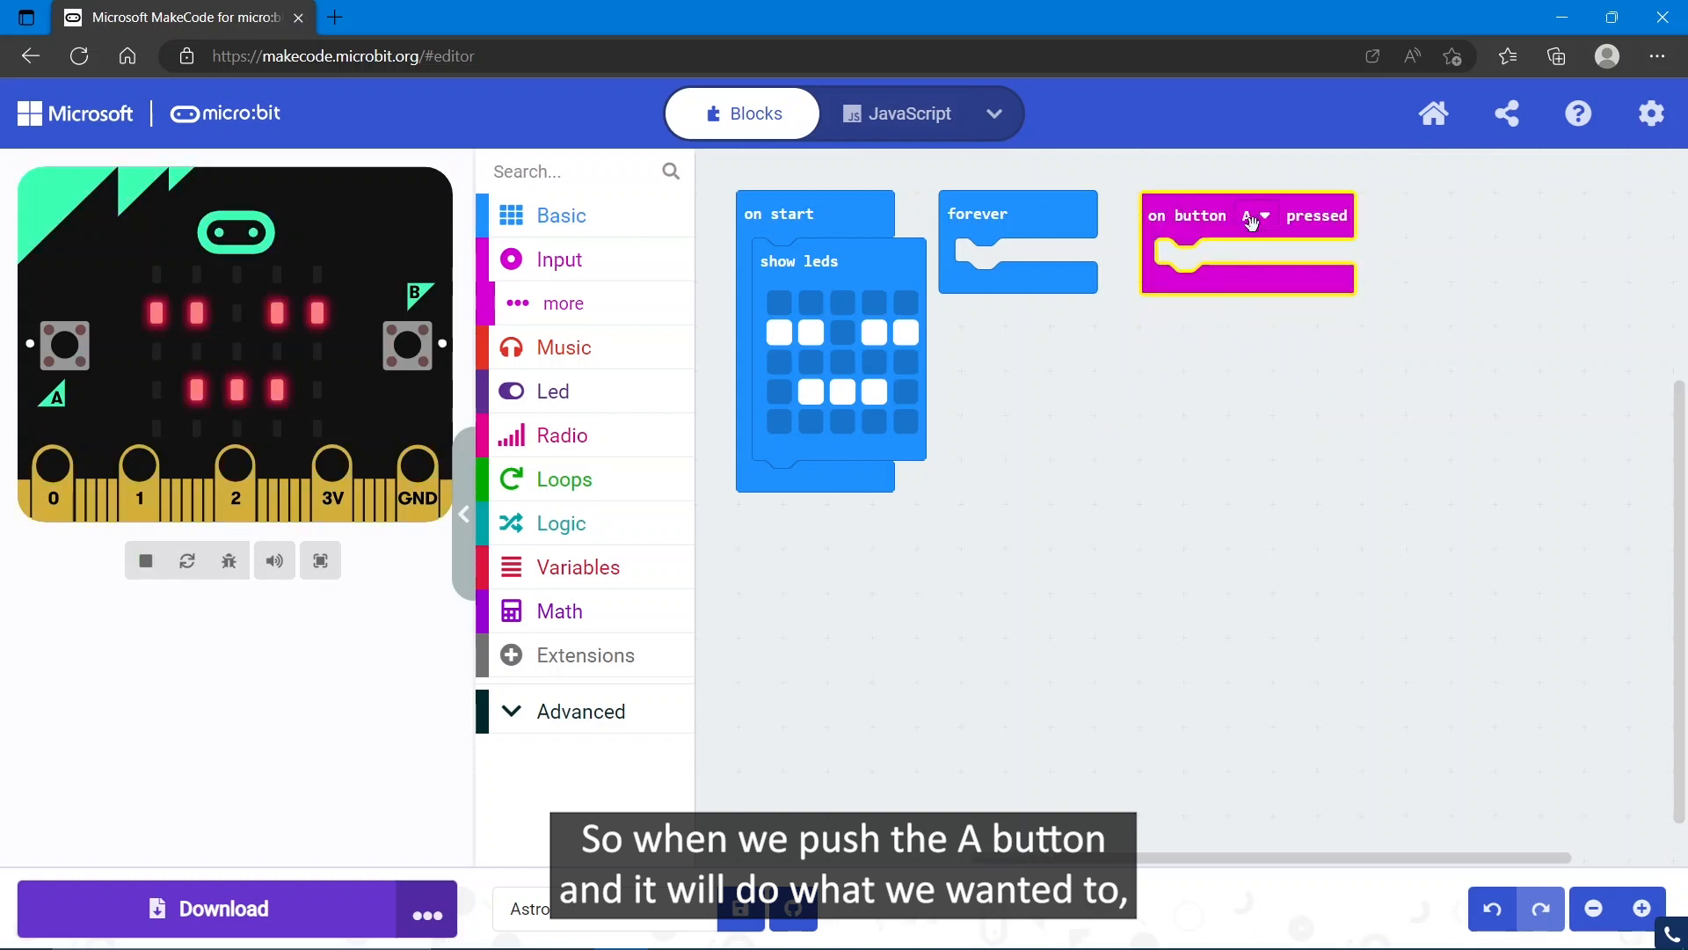
left_click(1255, 214)
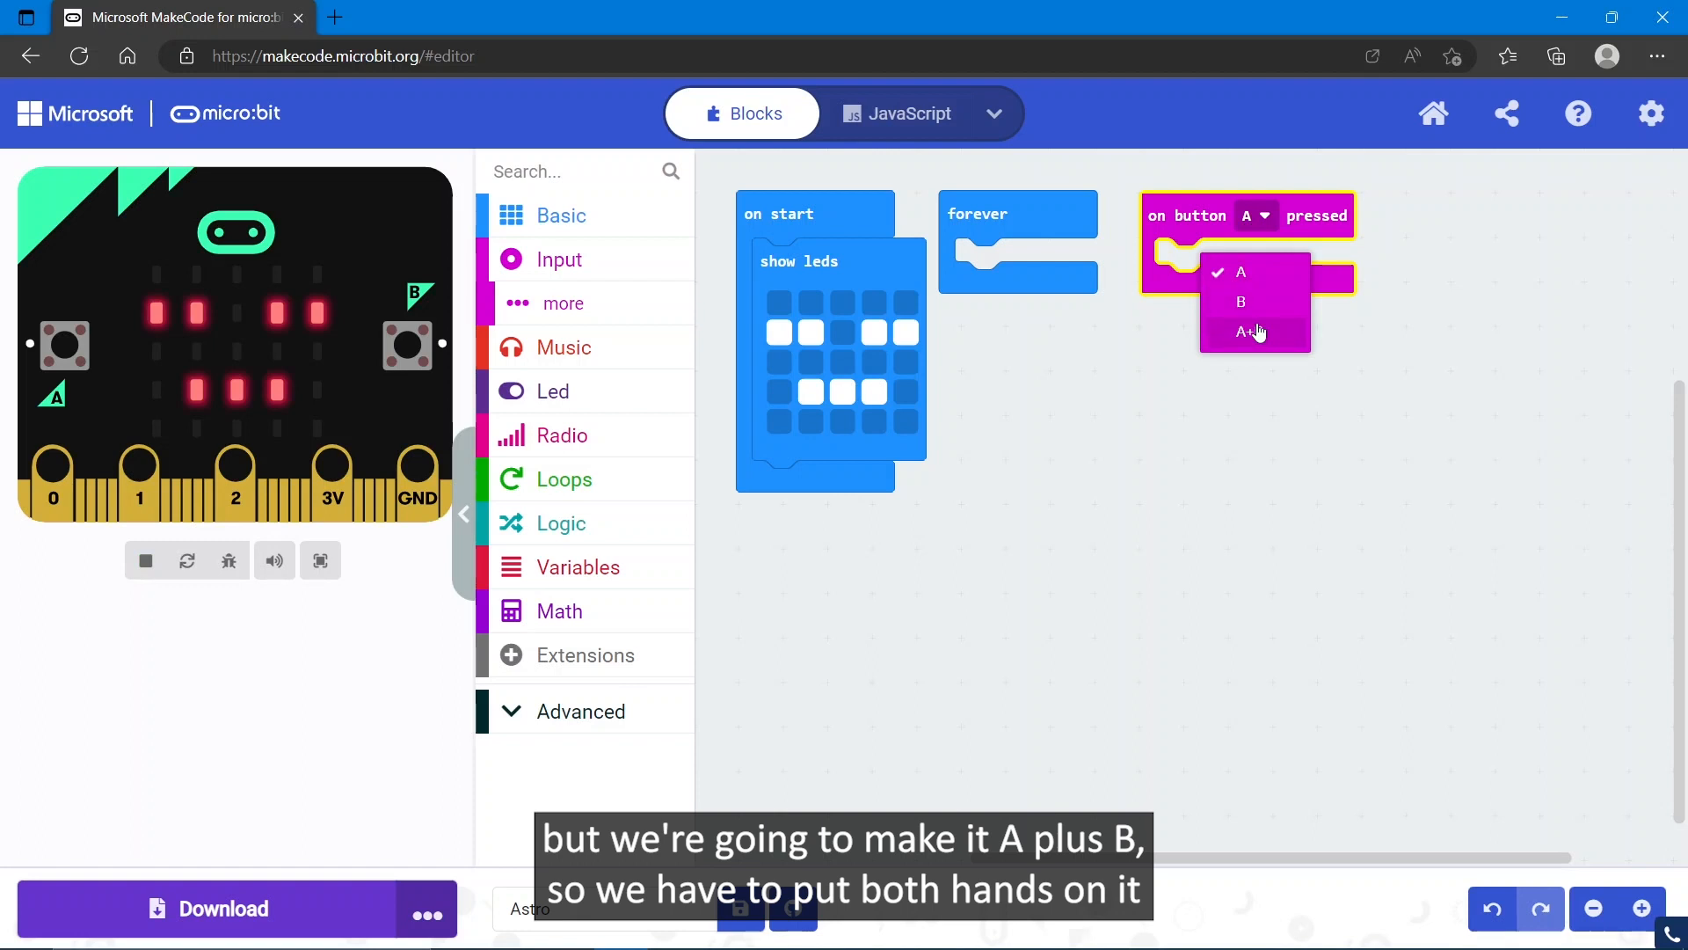
left_click(1245, 331)
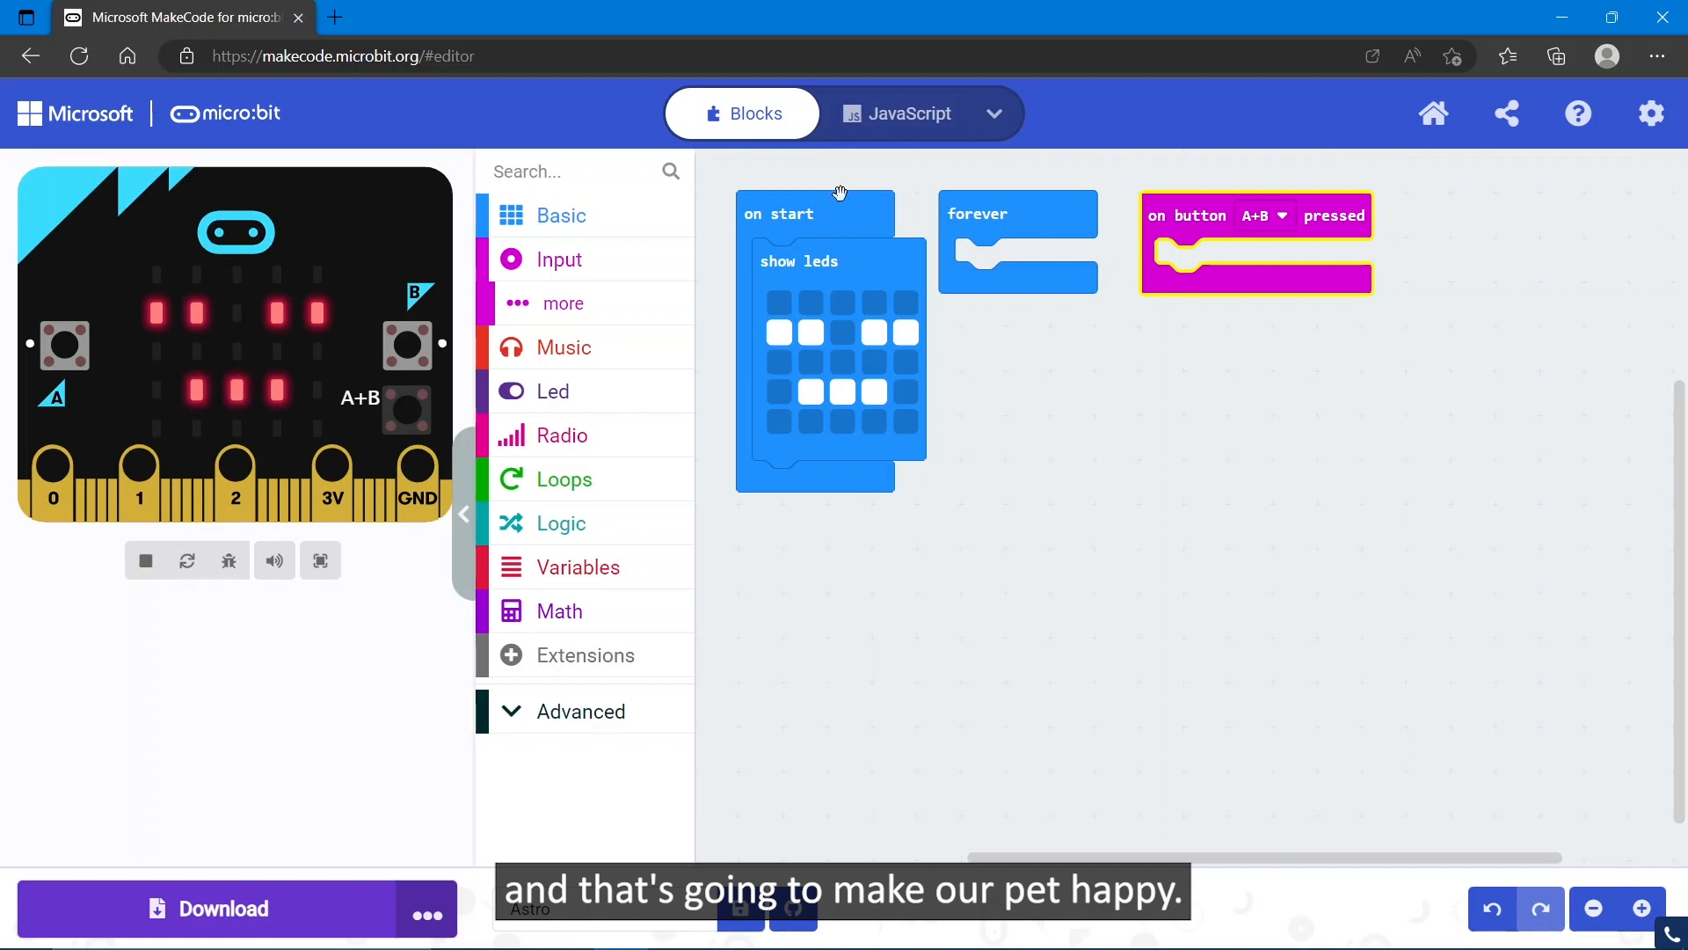
left_click(559, 214)
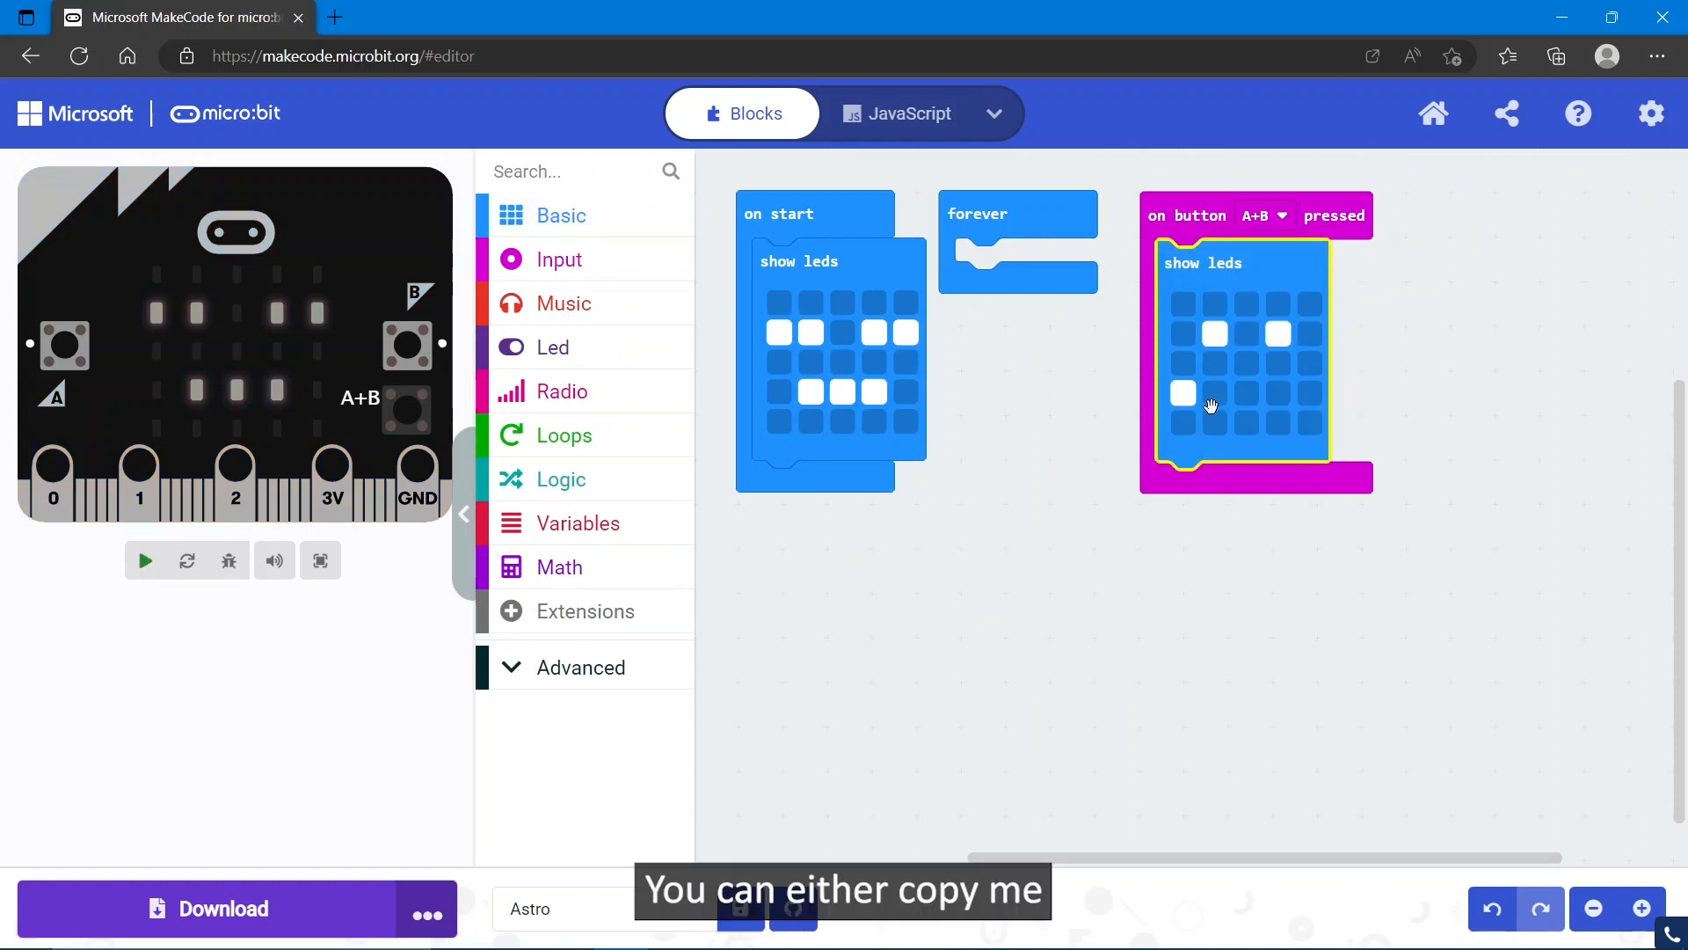
Finish drawing the happy face LEDs in the A+B event's show leds block.
left_click(1247, 422)
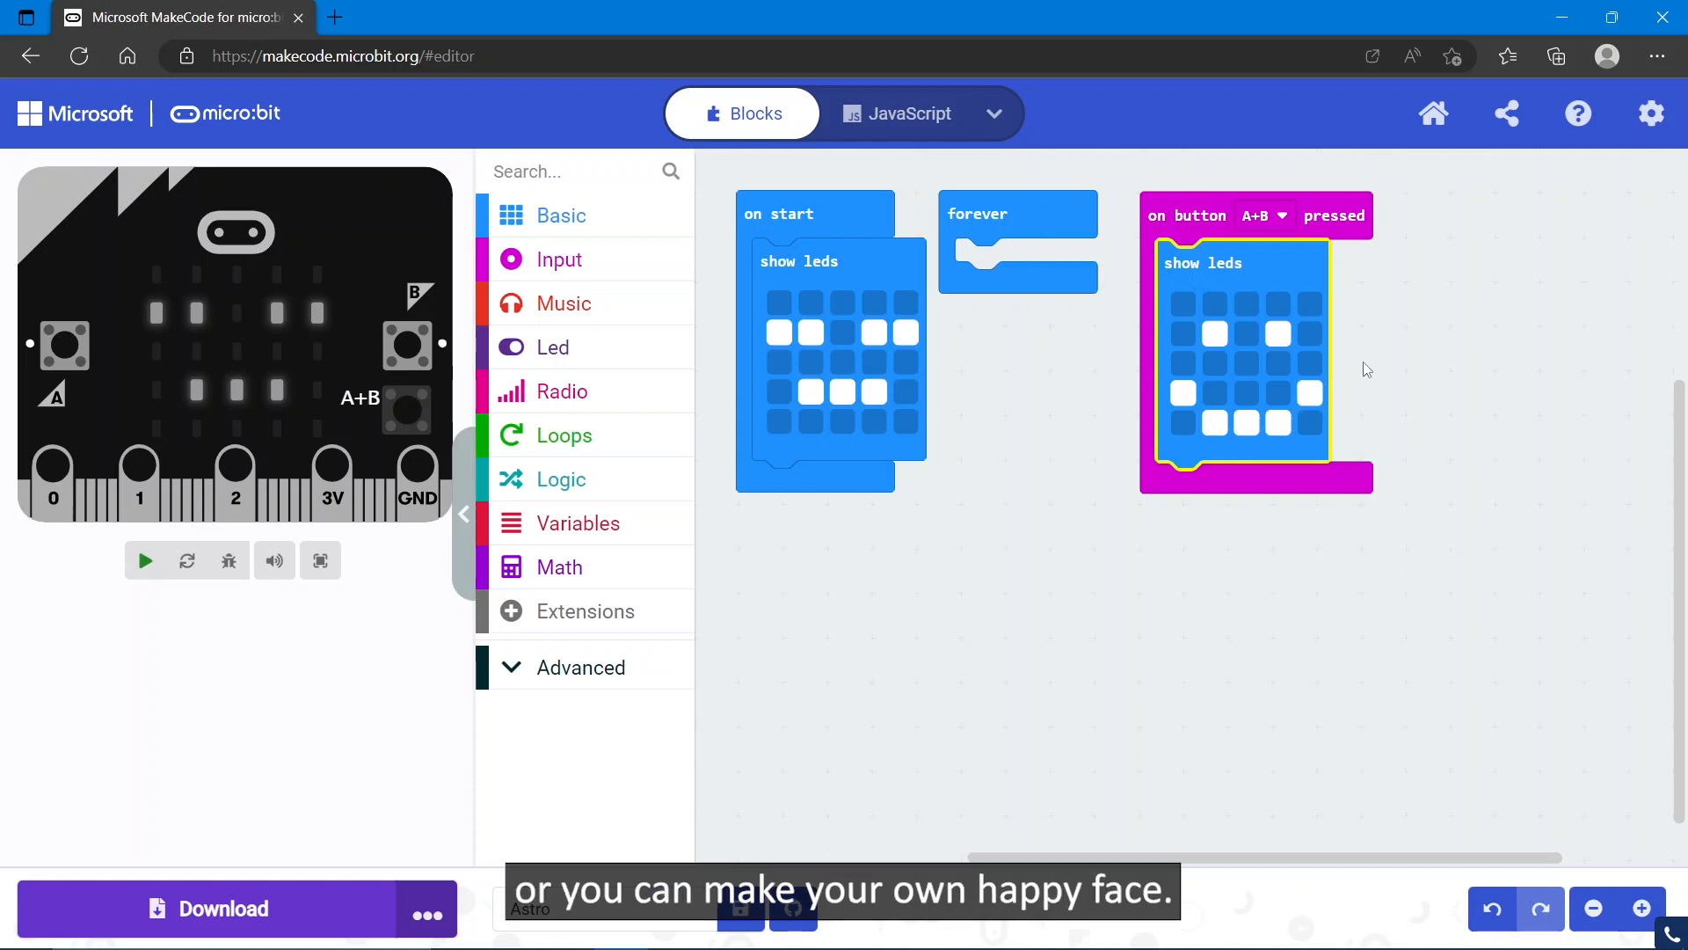
left_click(144, 559)
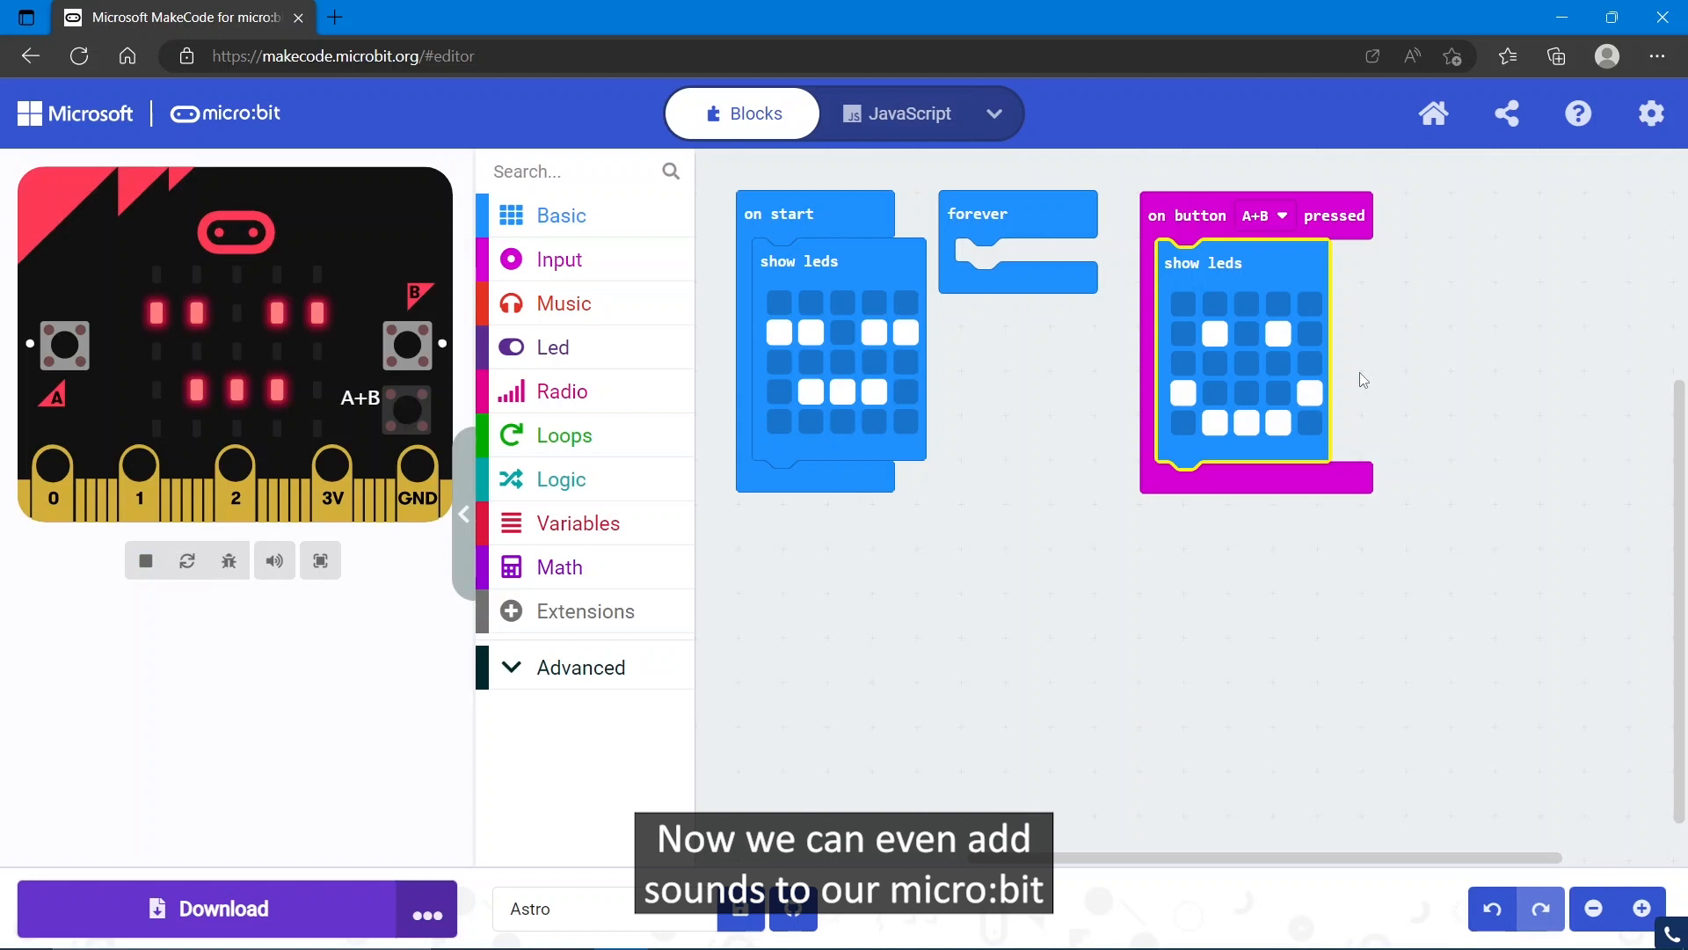
mouse_move(909, 242)
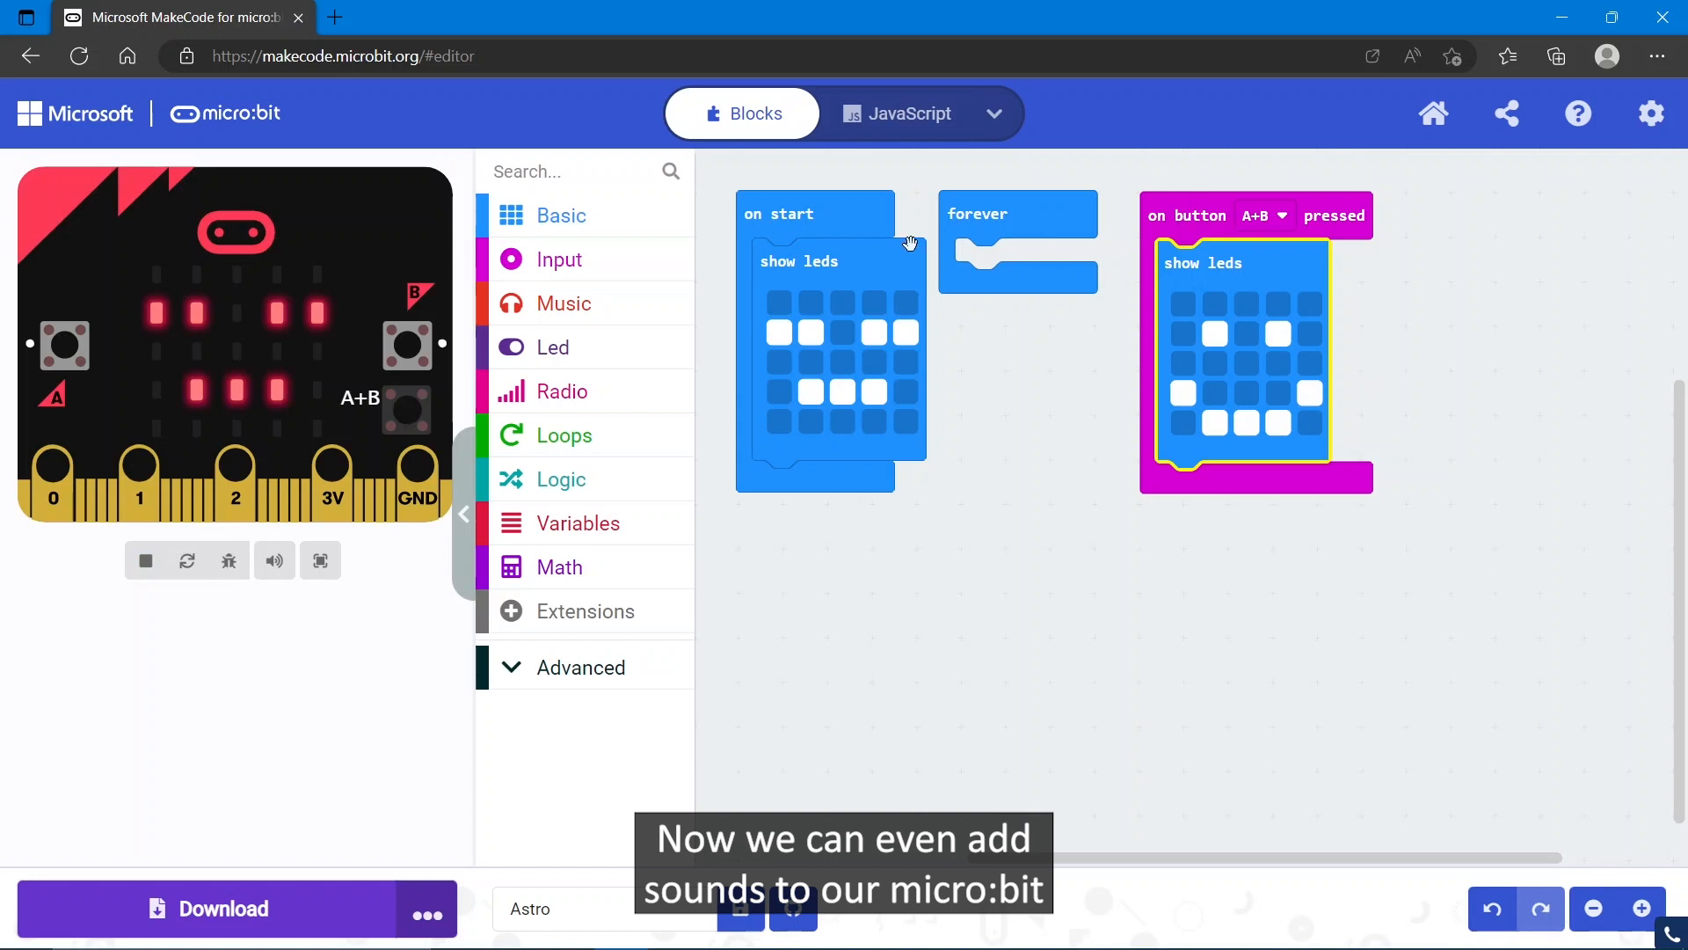
mouse_move(1013, 401)
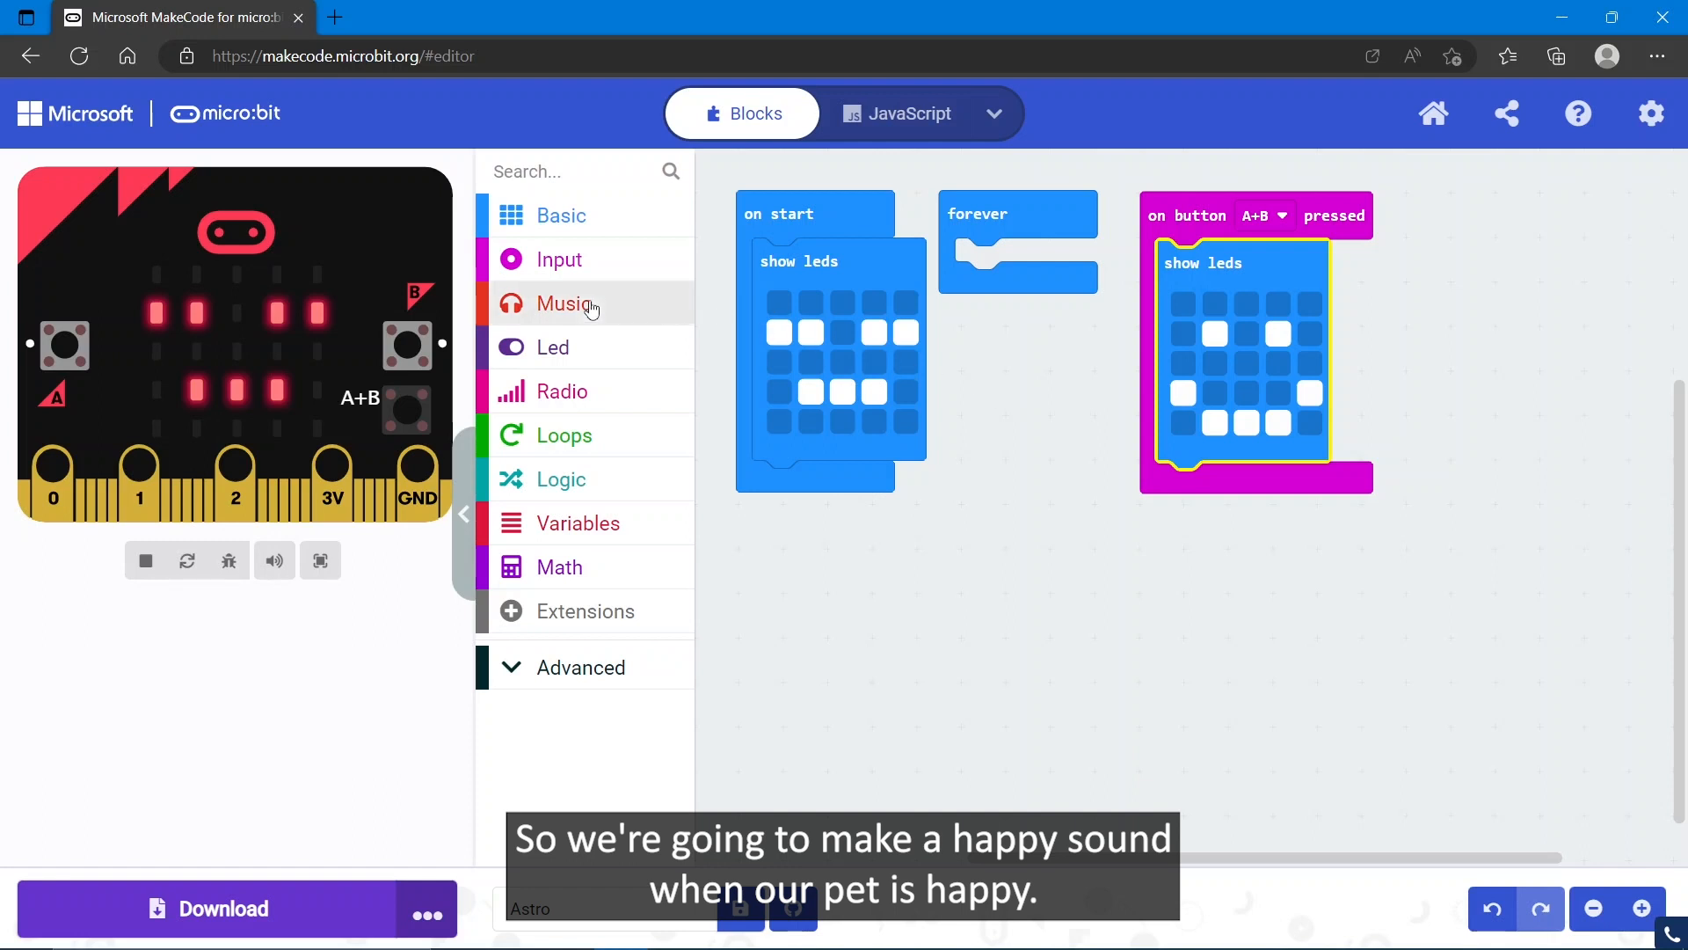
Add play sound giggle until done from Music under the A+B happy face.
left_click(563, 304)
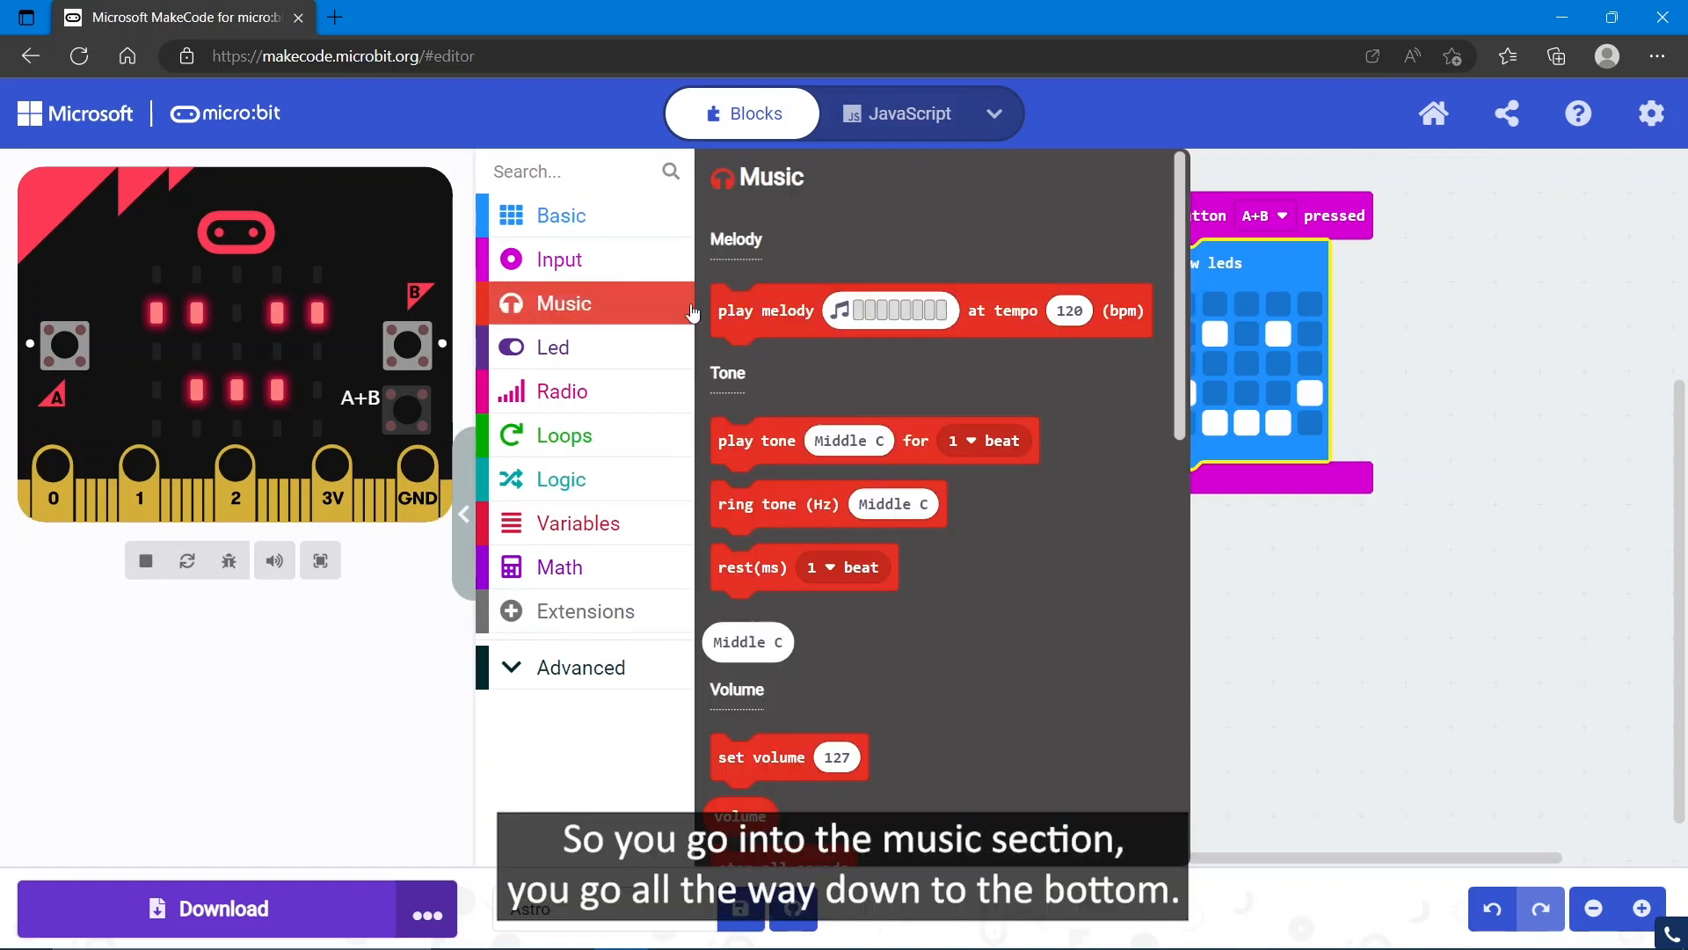
scroll("down", 3)
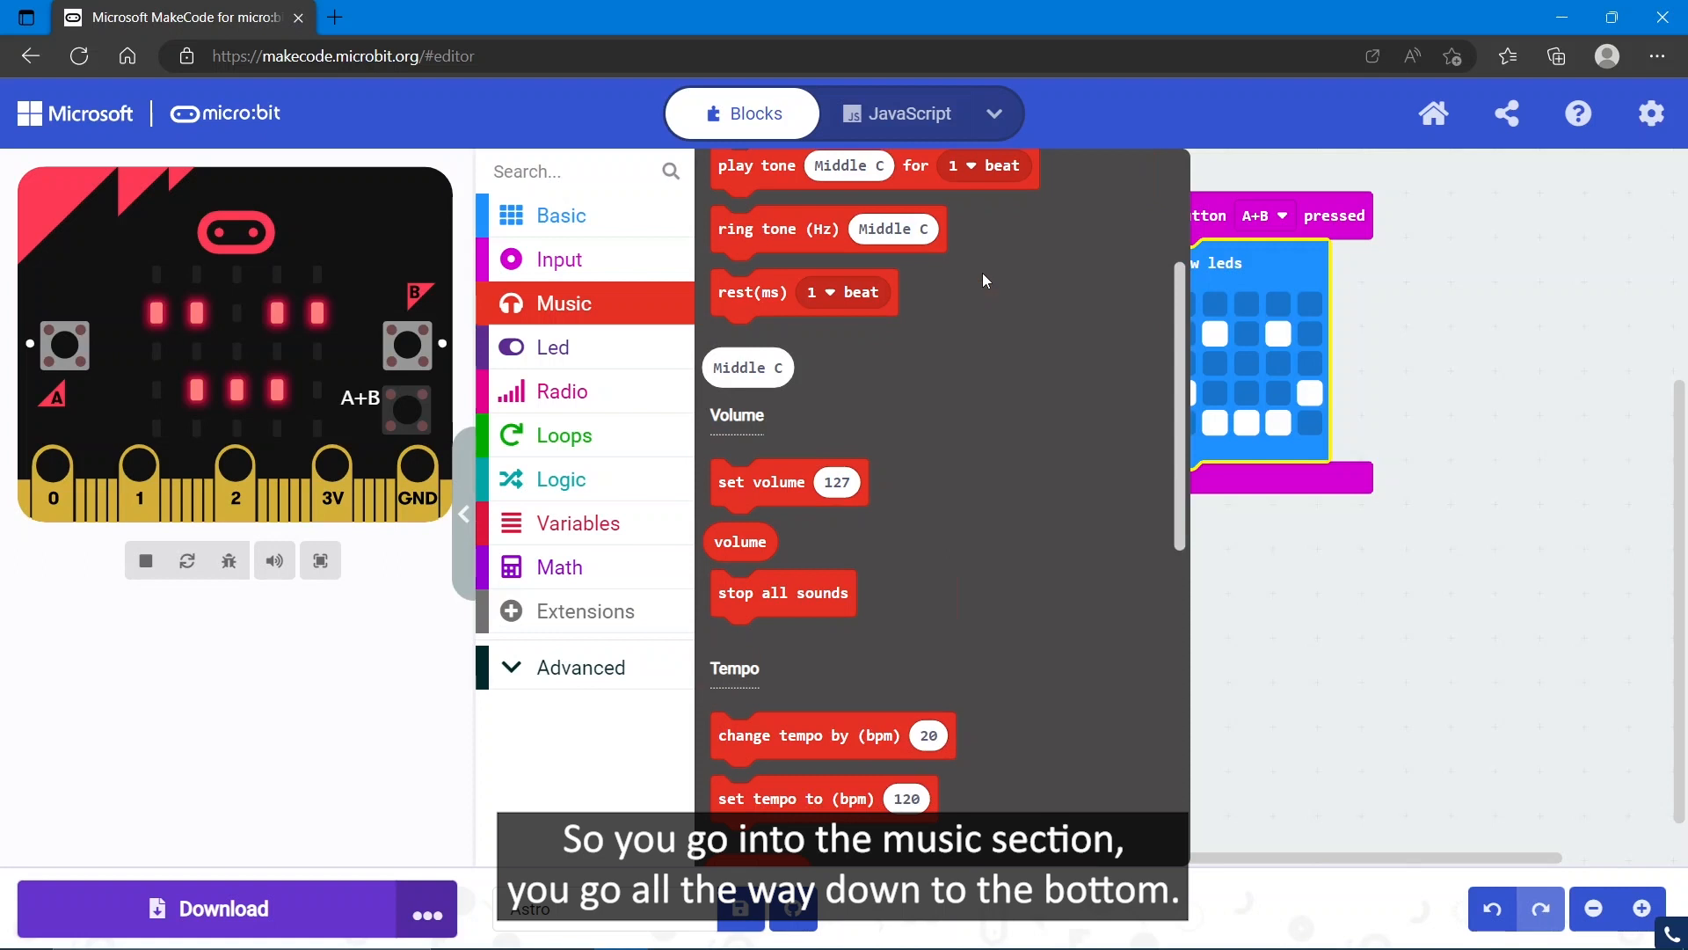
scroll("down", 3)
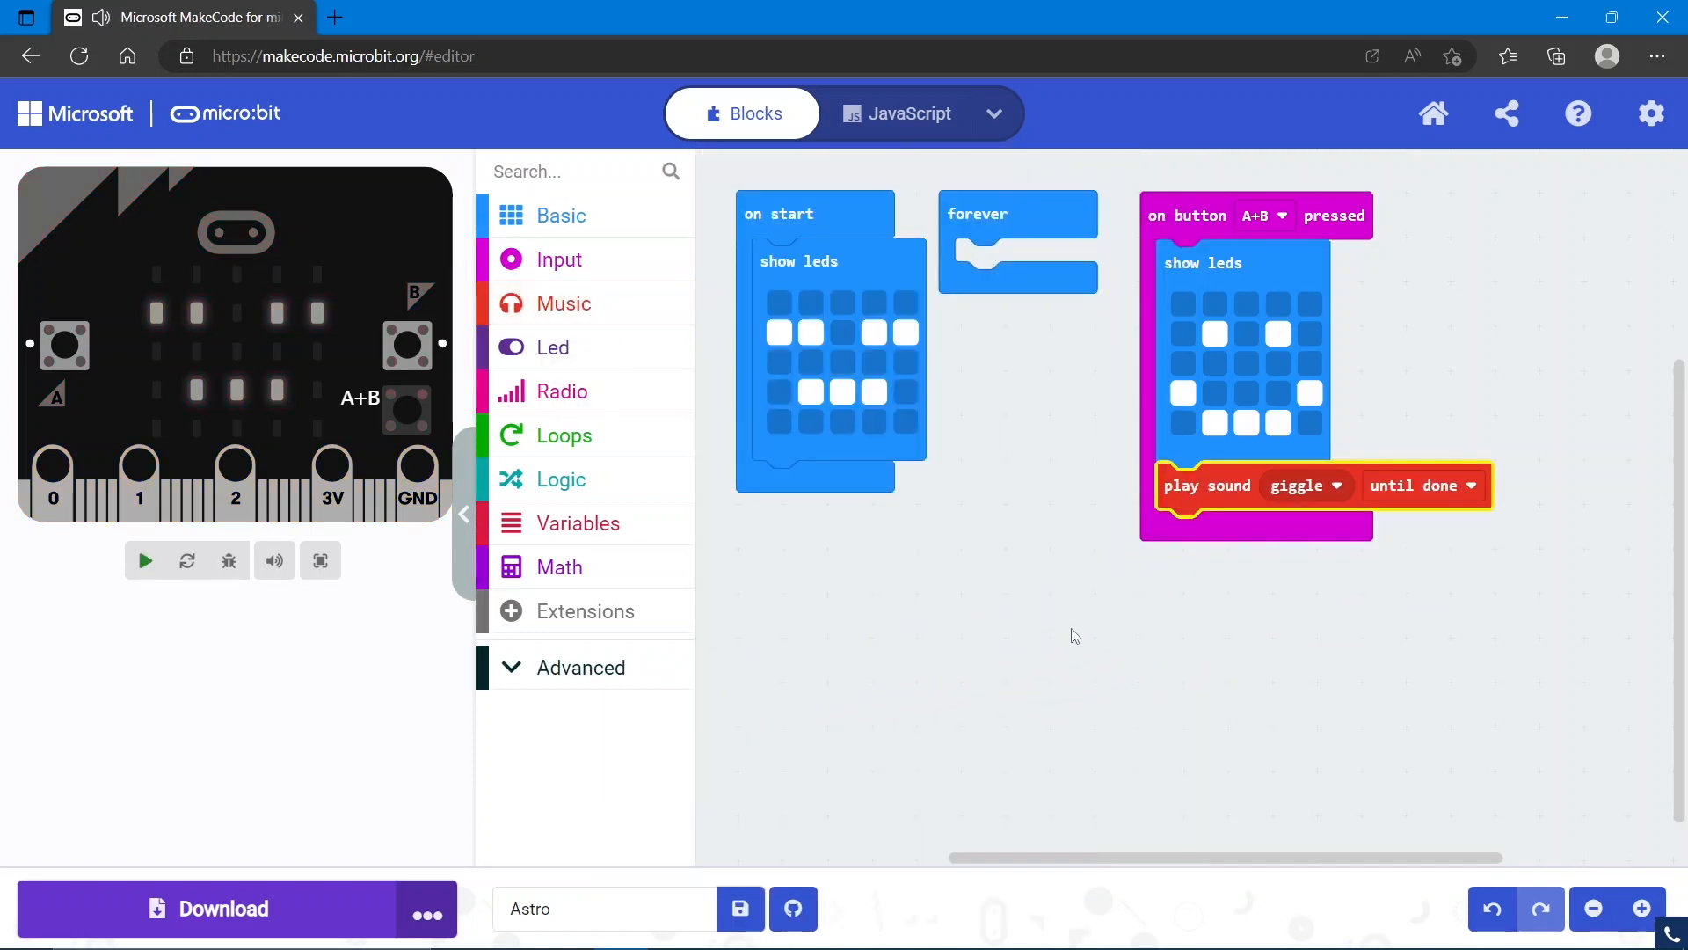
left_click(142, 559)
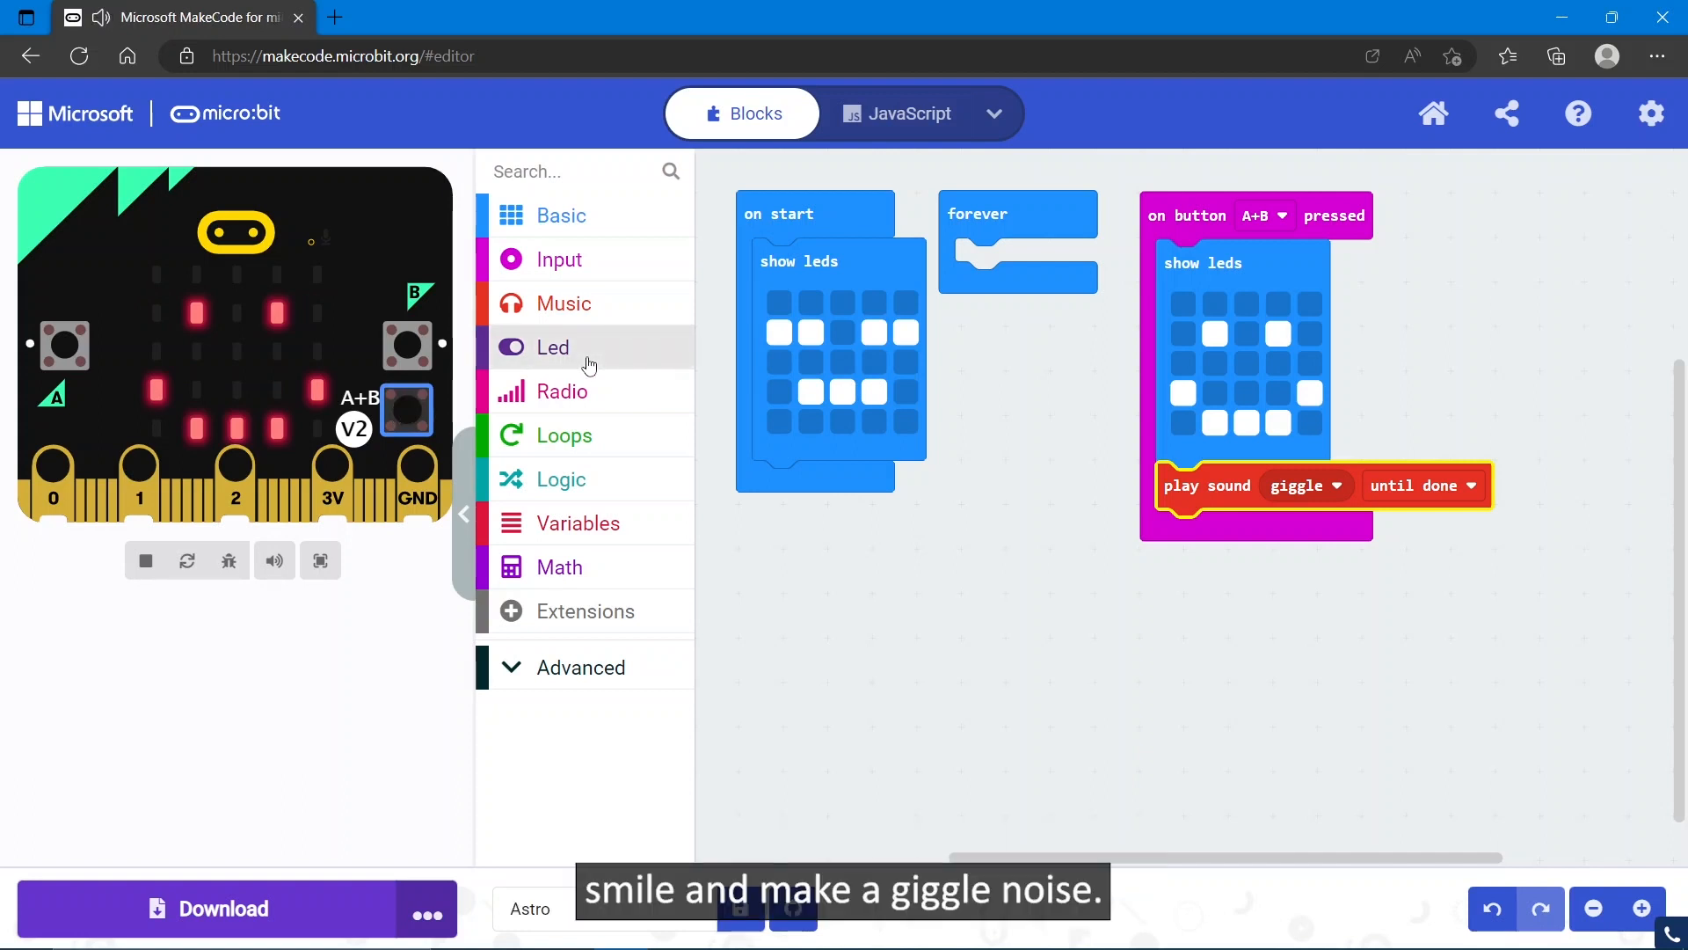
mouse_move(812, 371)
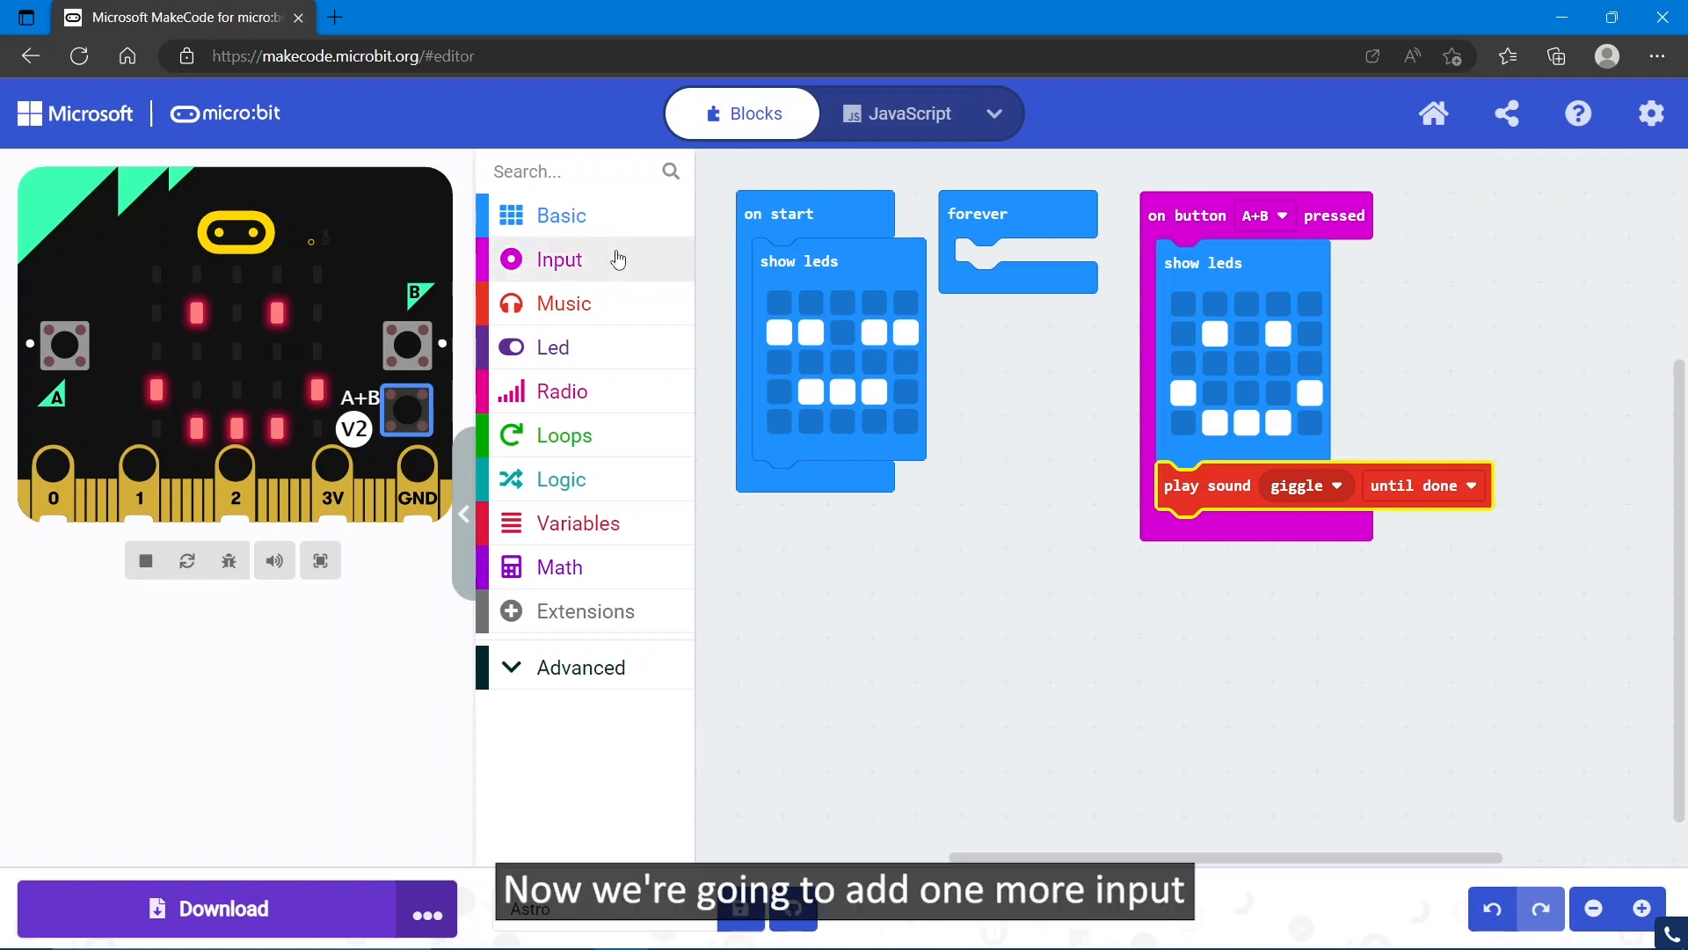
Place an on shake event from Input with a show leds block inside it.
left_click(560, 261)
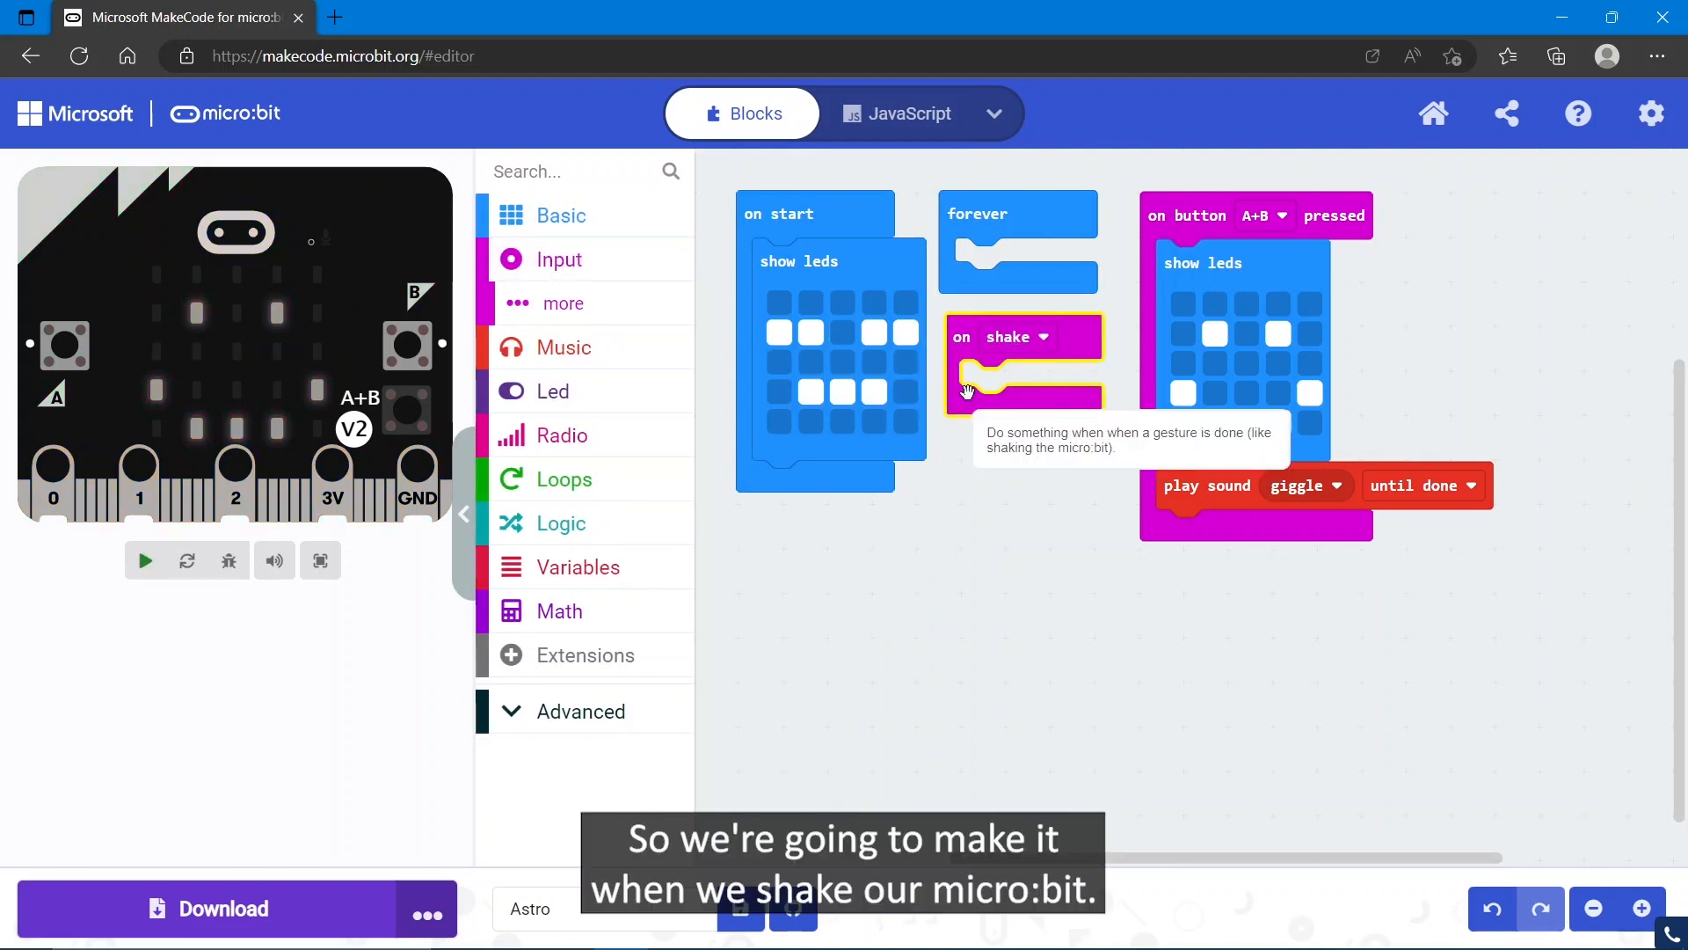
left_click(142, 559)
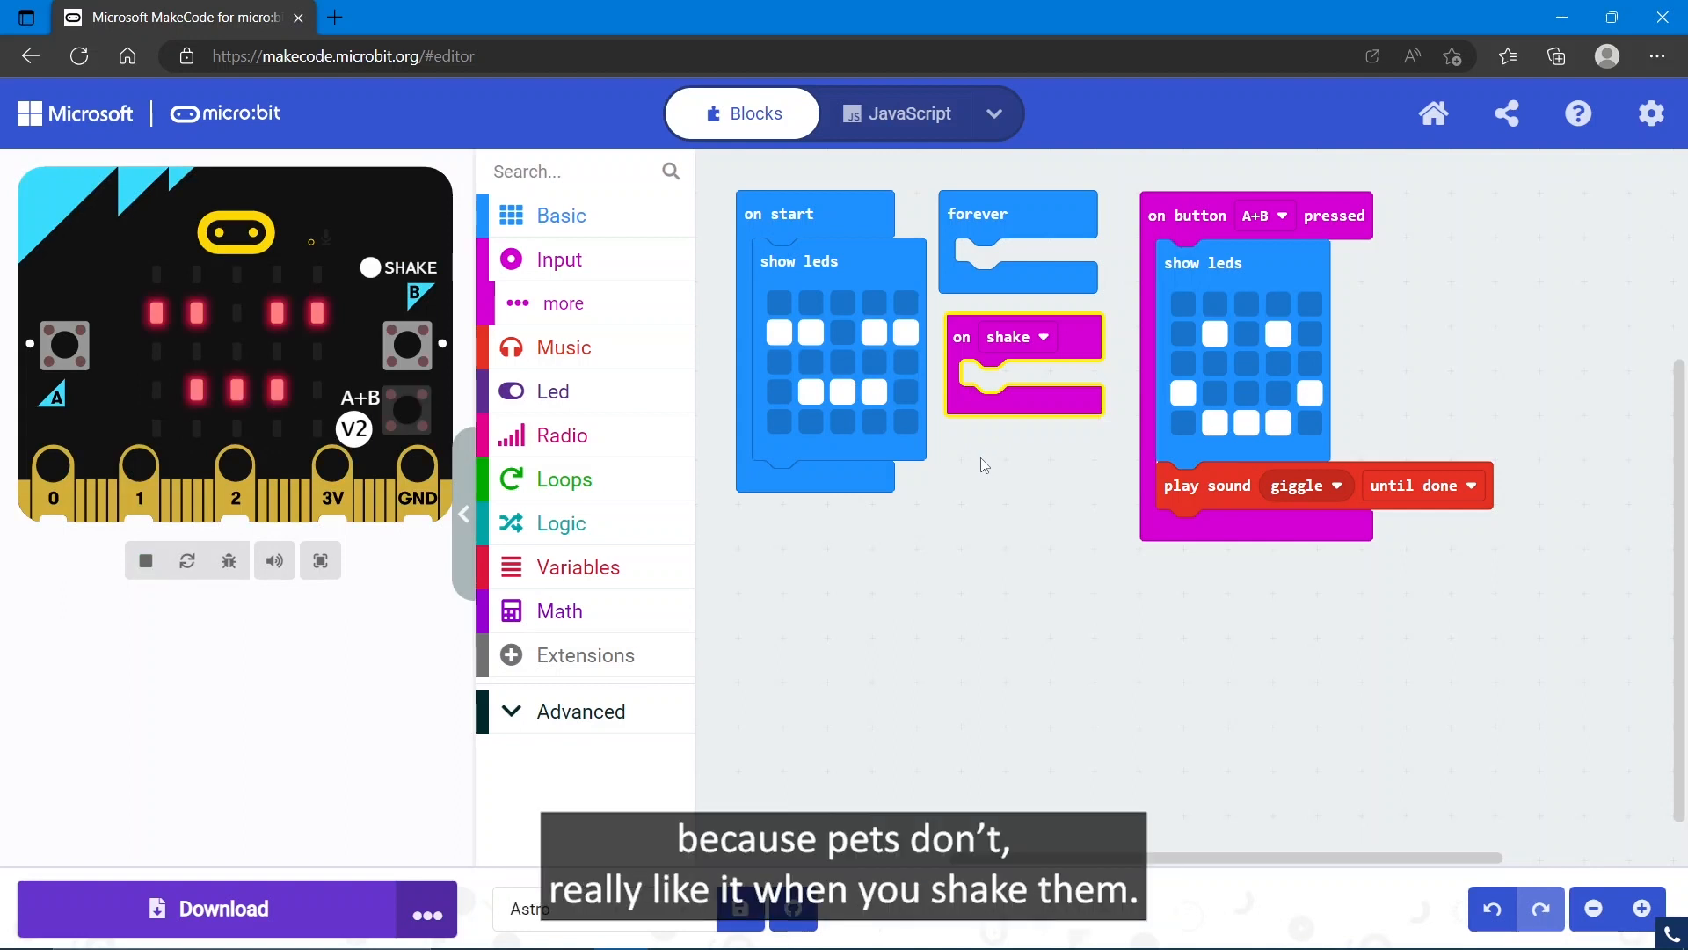
mouse_move(1008, 514)
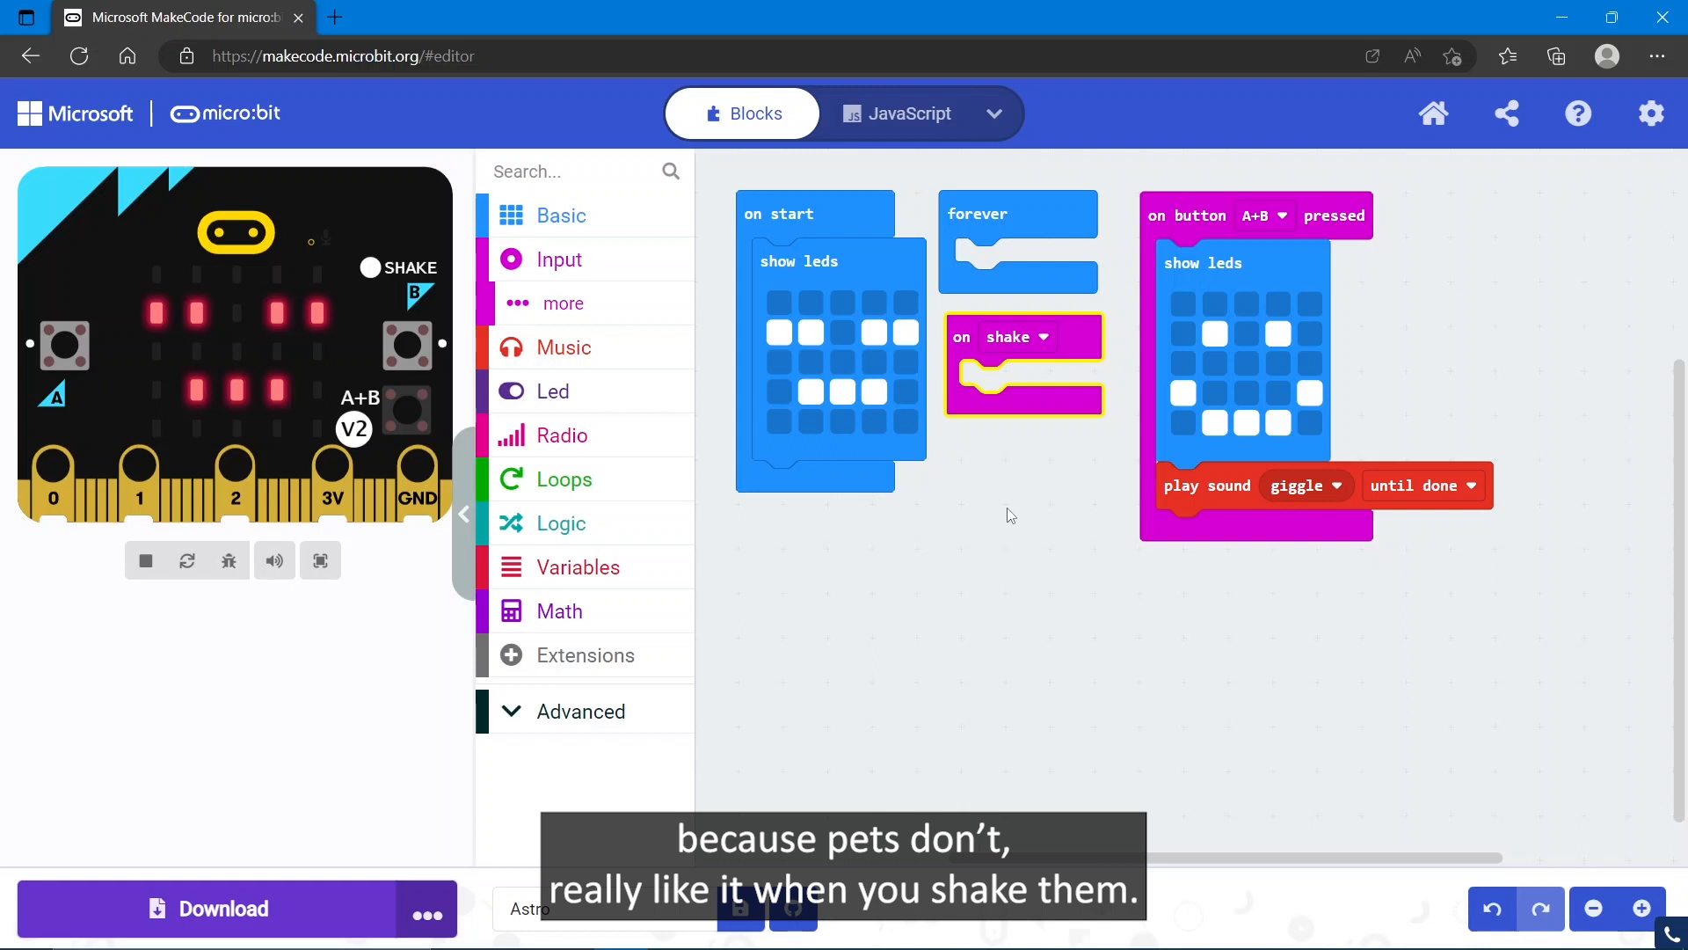
left_click(559, 214)
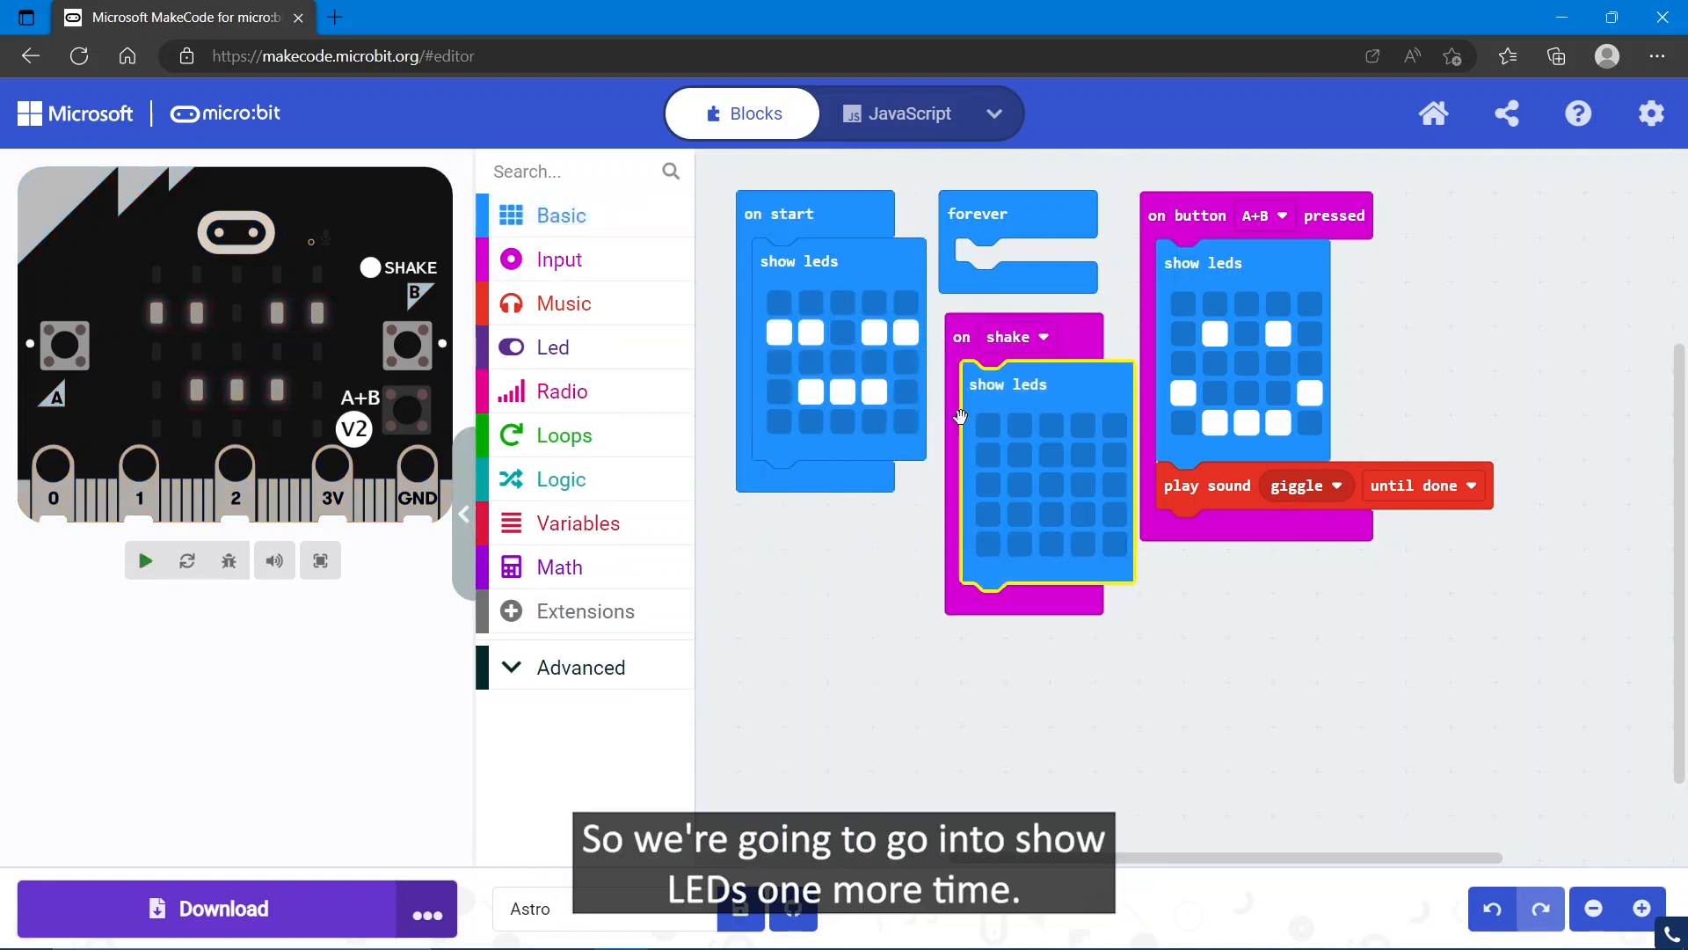
Draw a sad frowning face on the shake event's LEDs.
left_click(1082, 455)
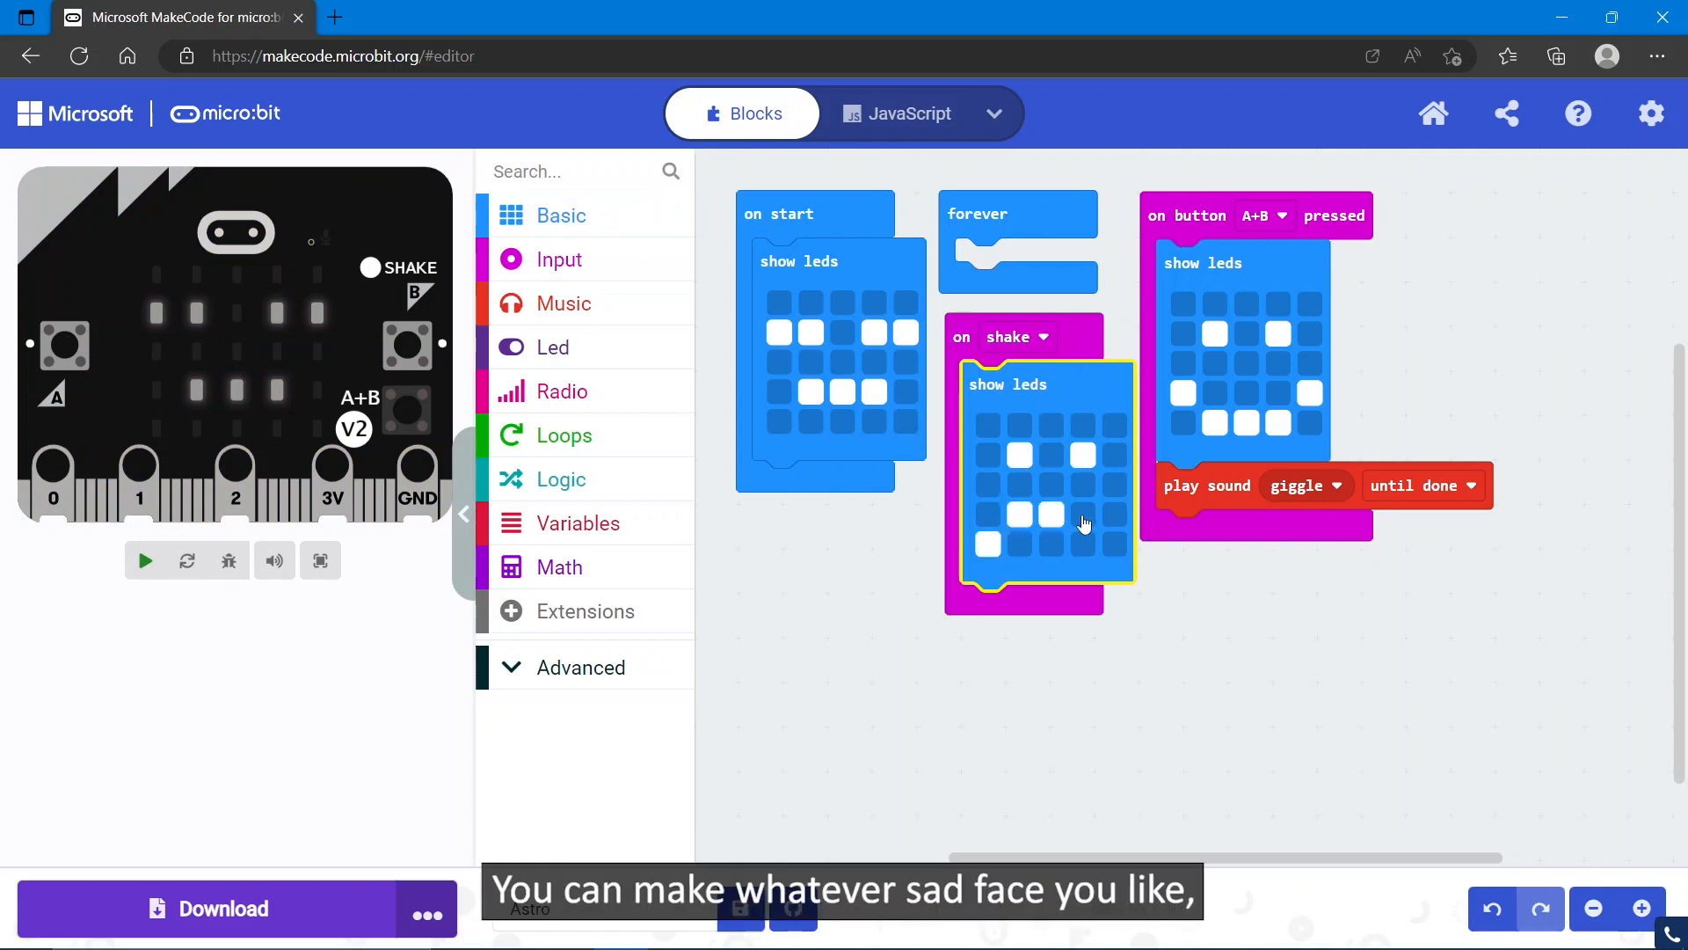
left_click(1115, 544)
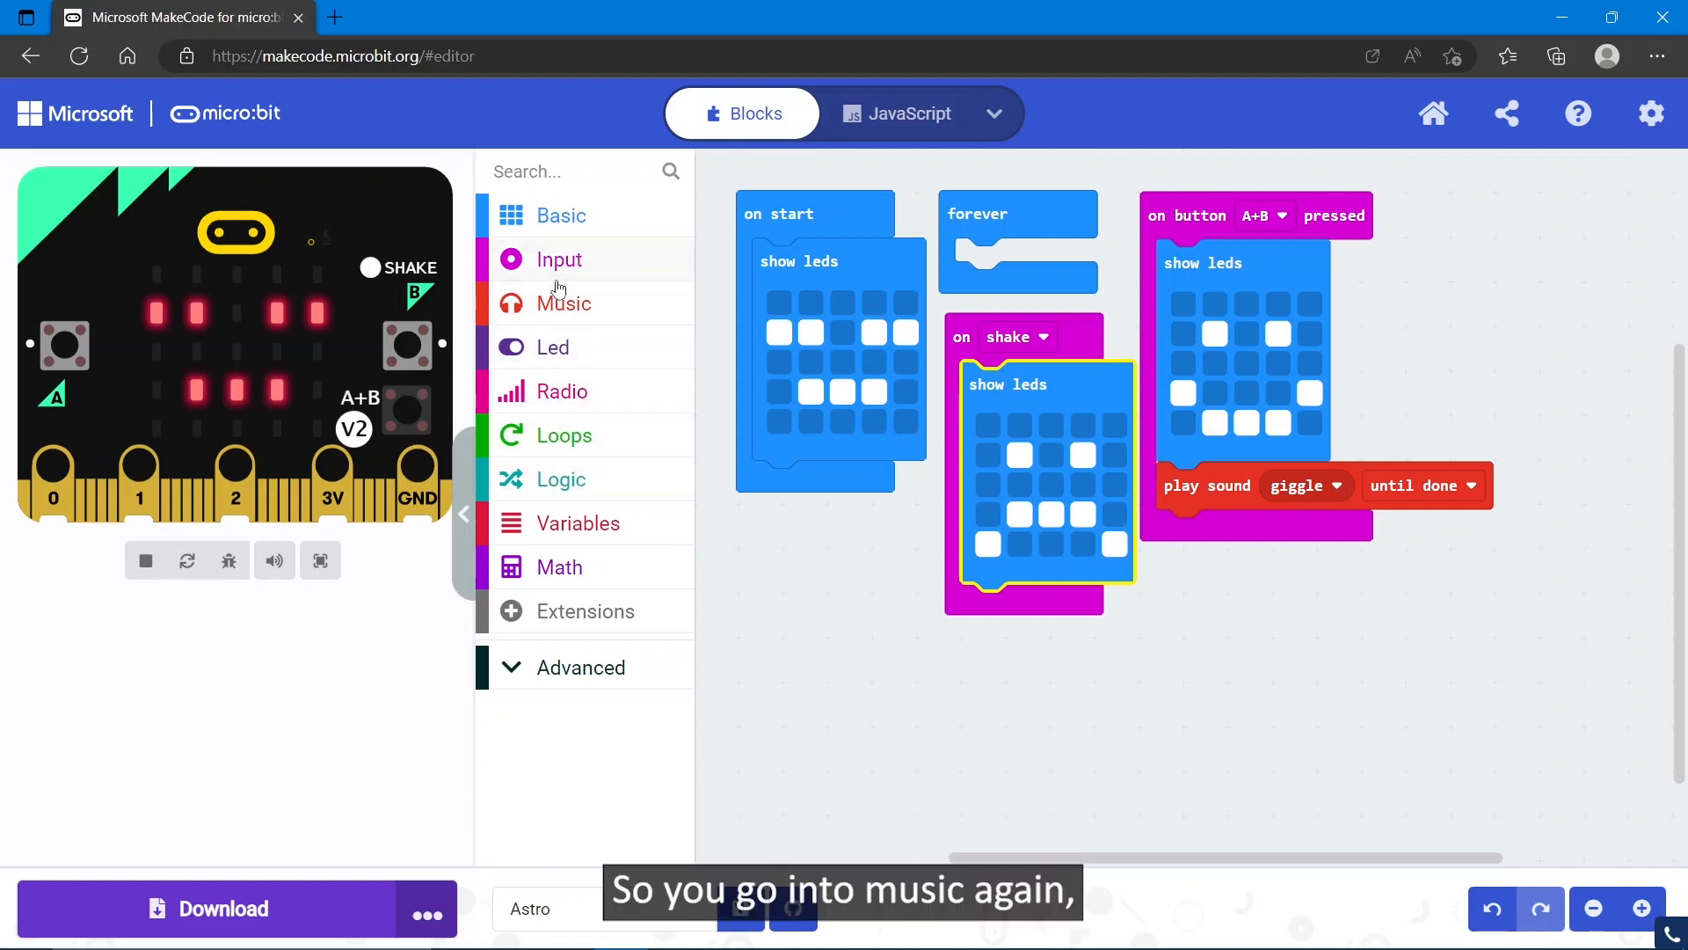
Add play sound until done under the shake face and set its sound to sad.
left_click(563, 302)
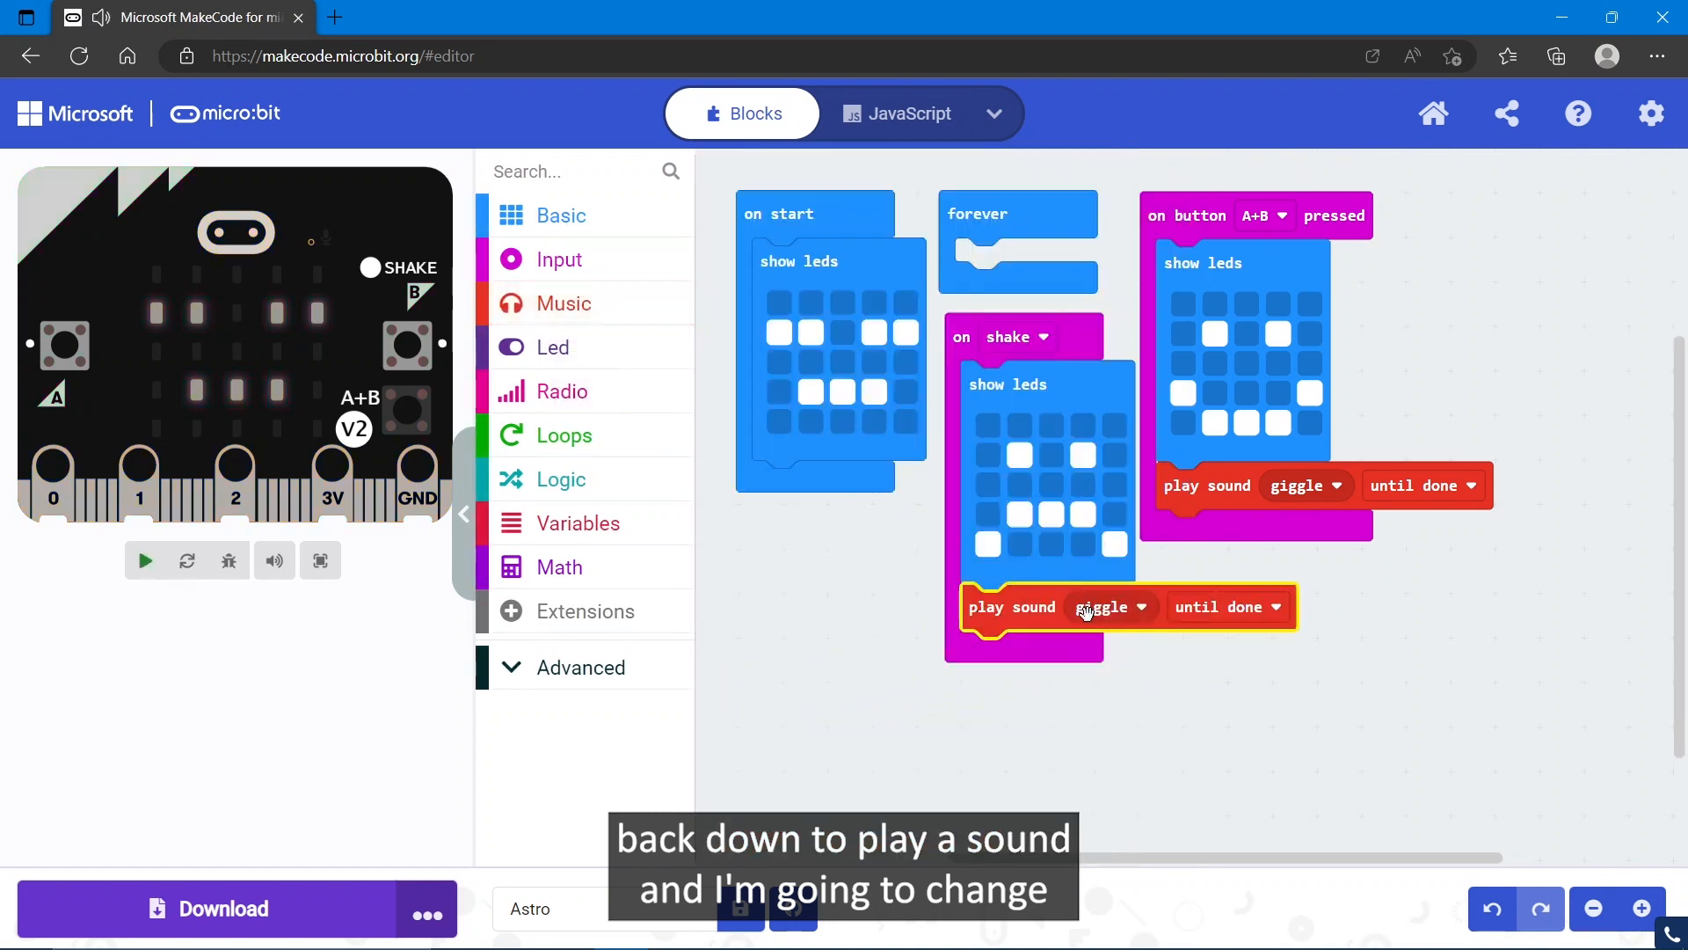
left_click(1103, 607)
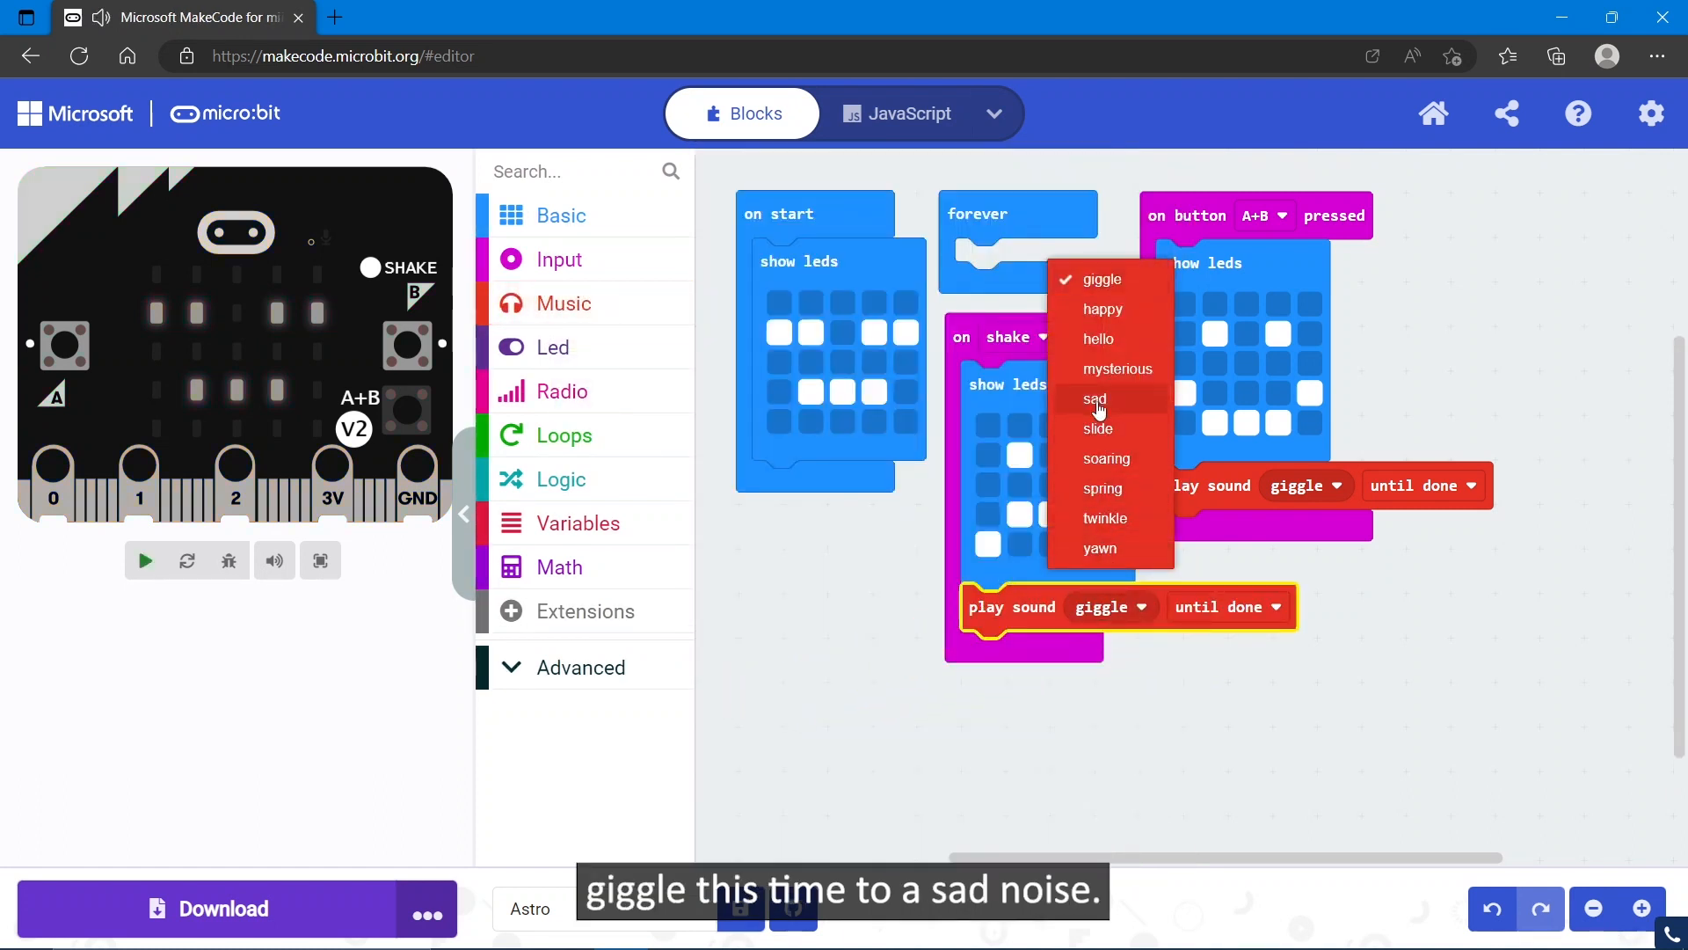
left_click(1094, 399)
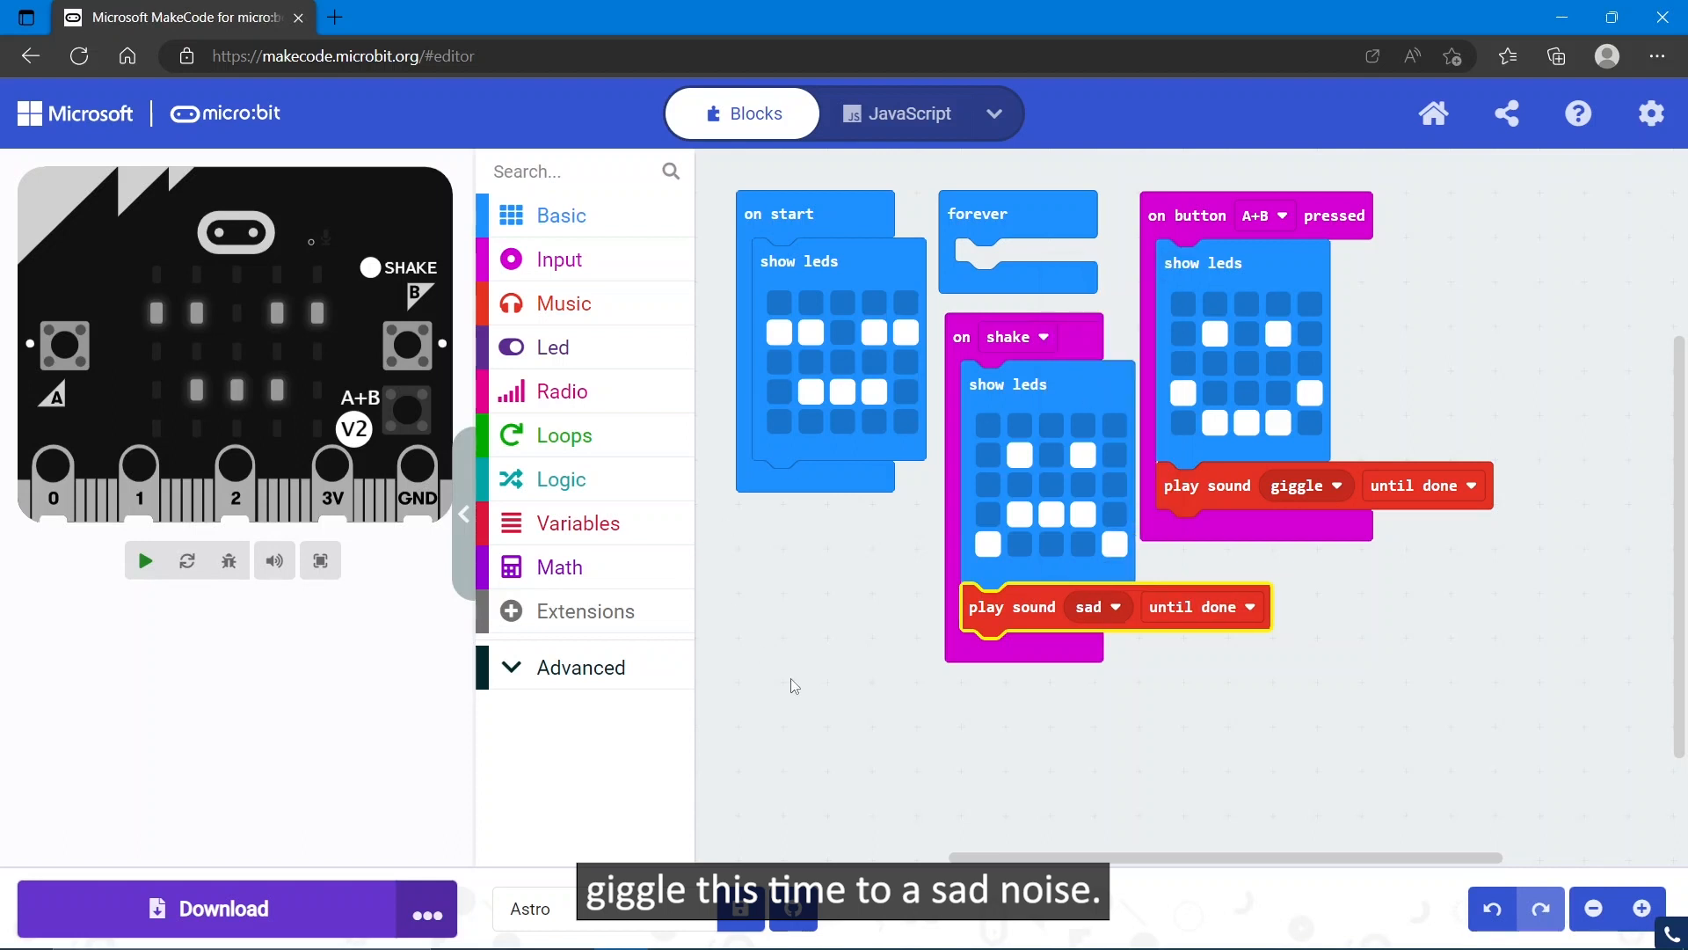
left_click(144, 559)
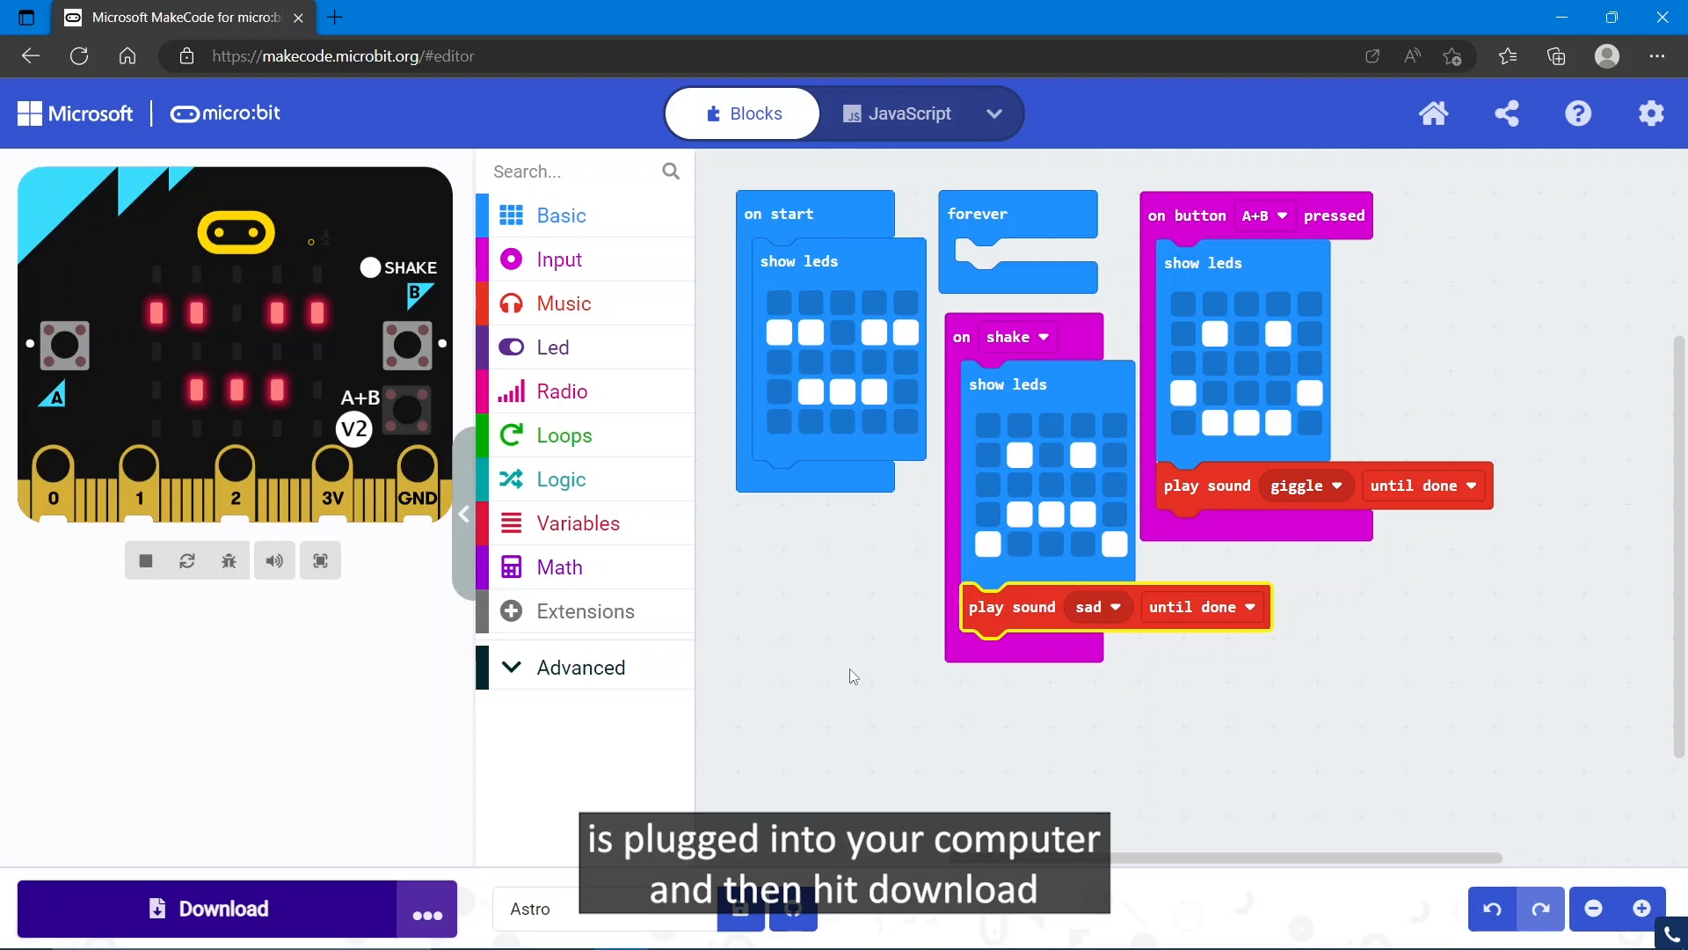
mouse_move(275, 915)
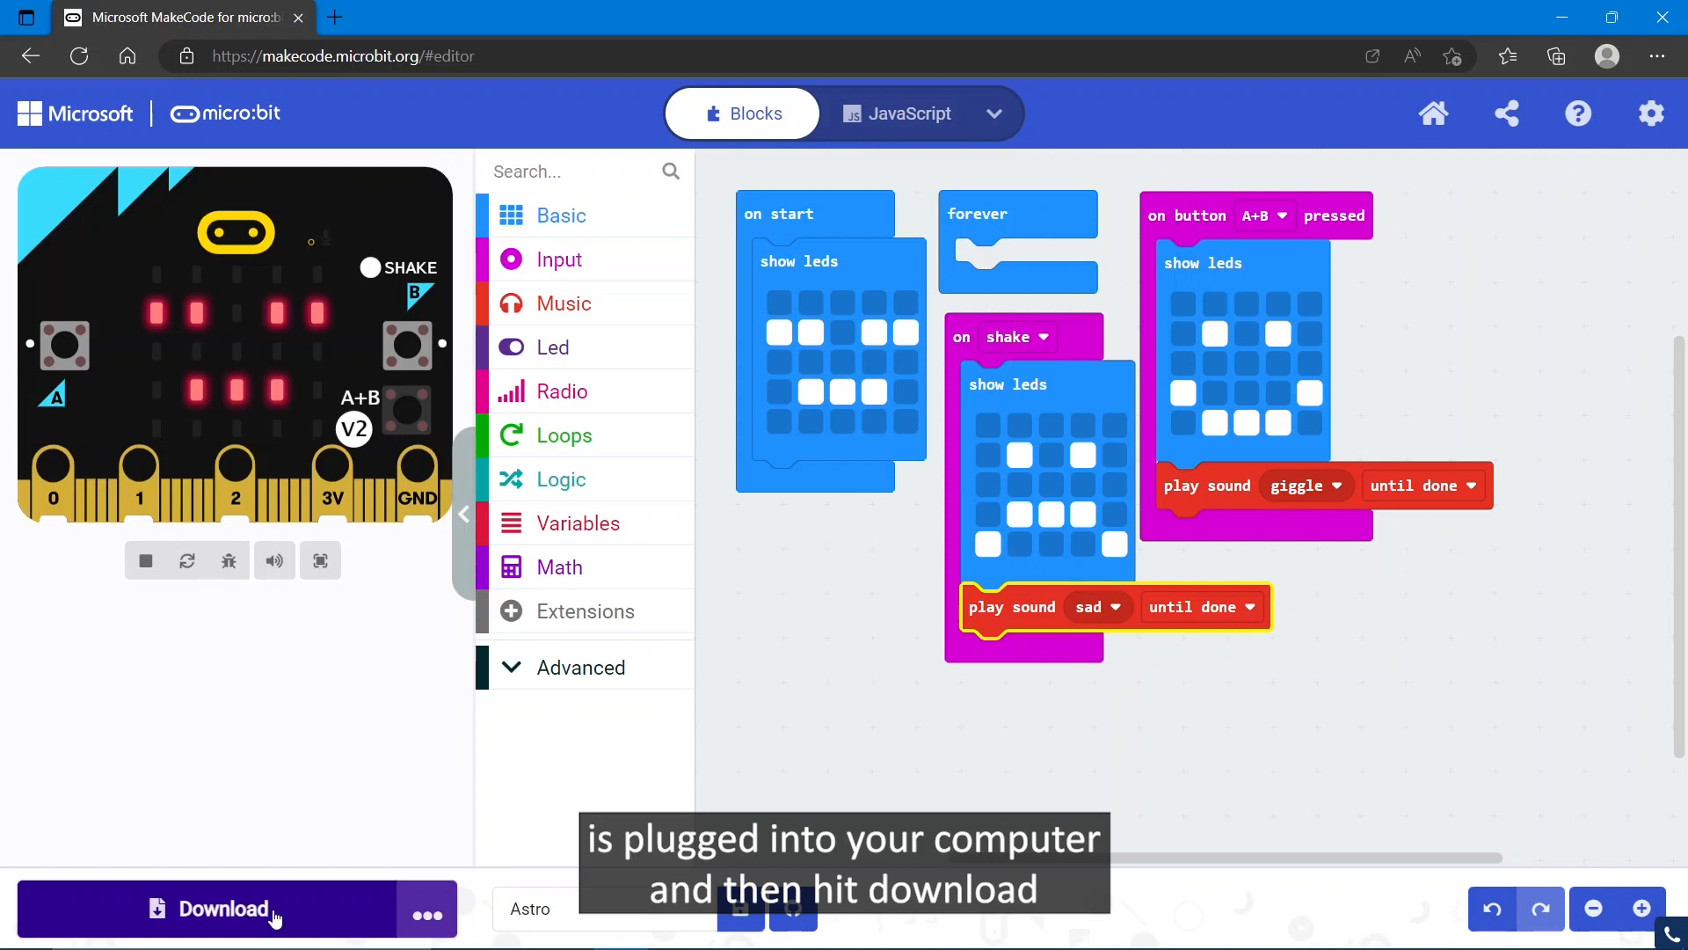
Download the program as microbit-Astro.hex and show it in its Downloads folder.
left_click(227, 910)
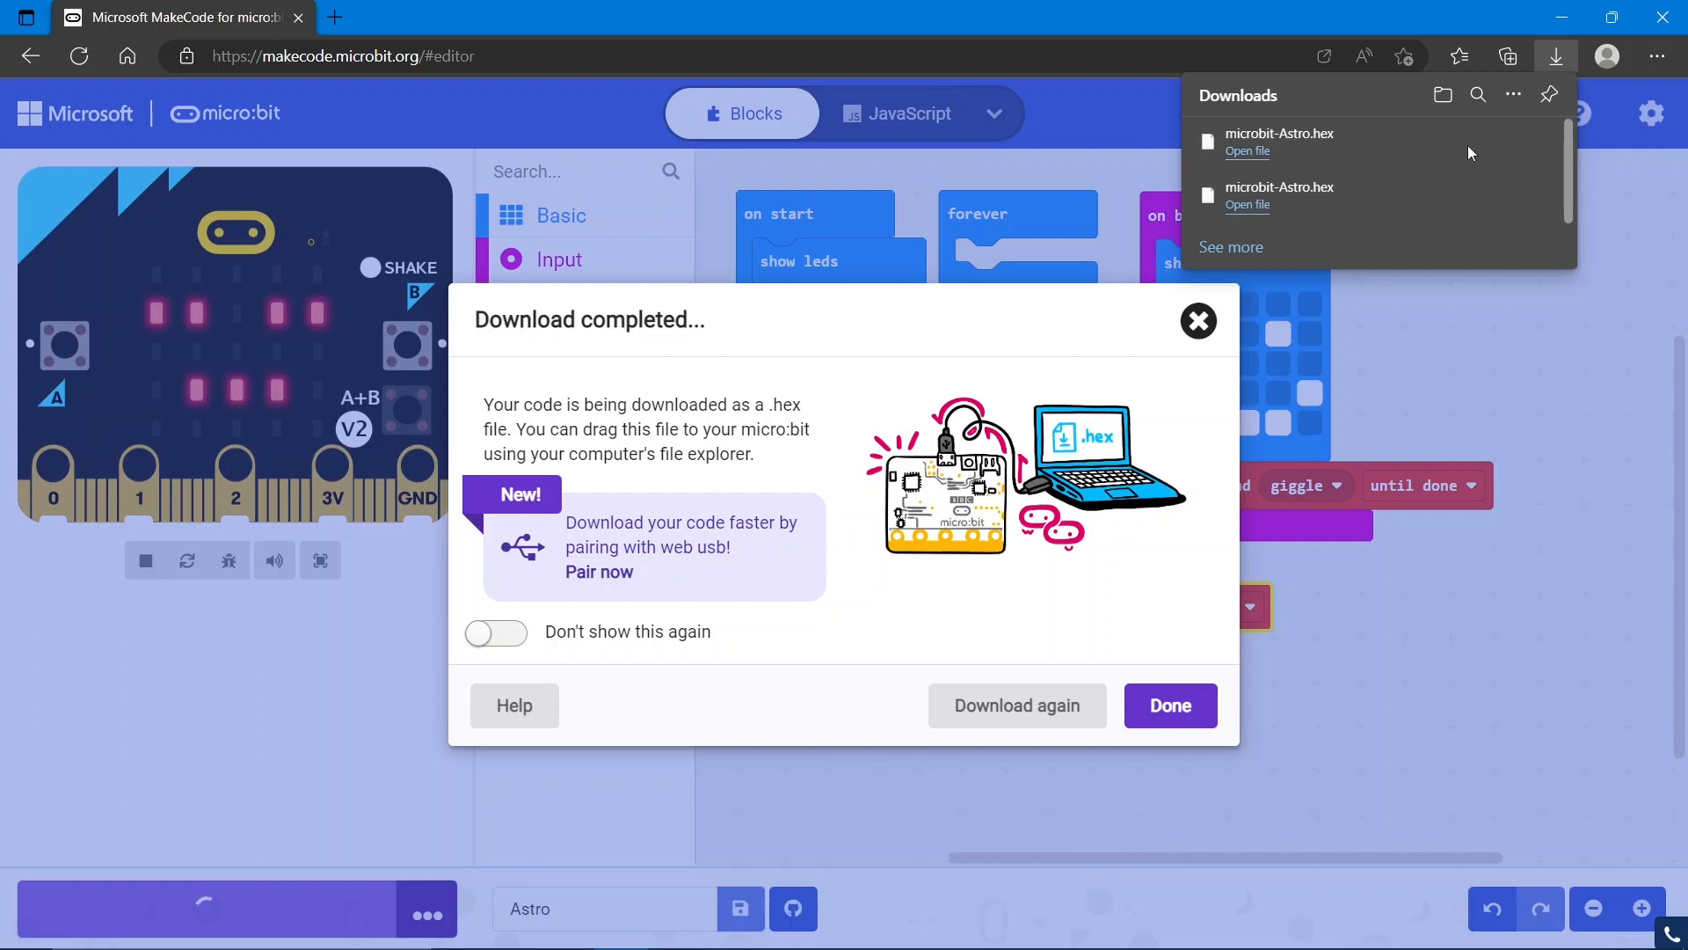
mouse_move(1470, 141)
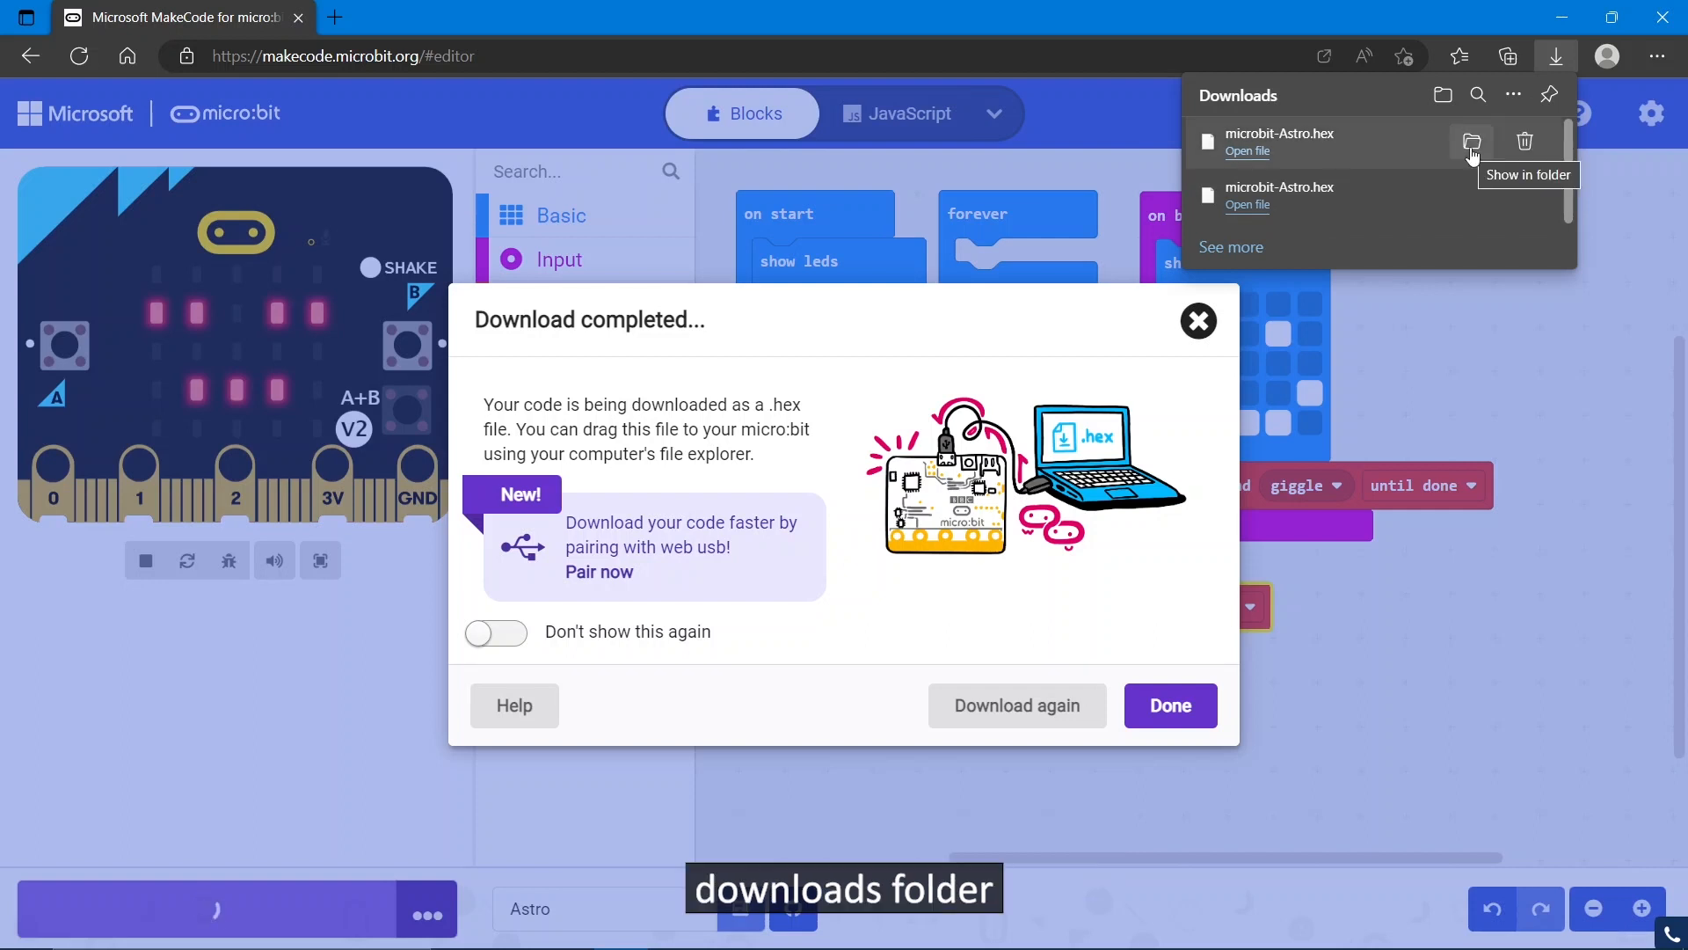
left_click(1471, 141)
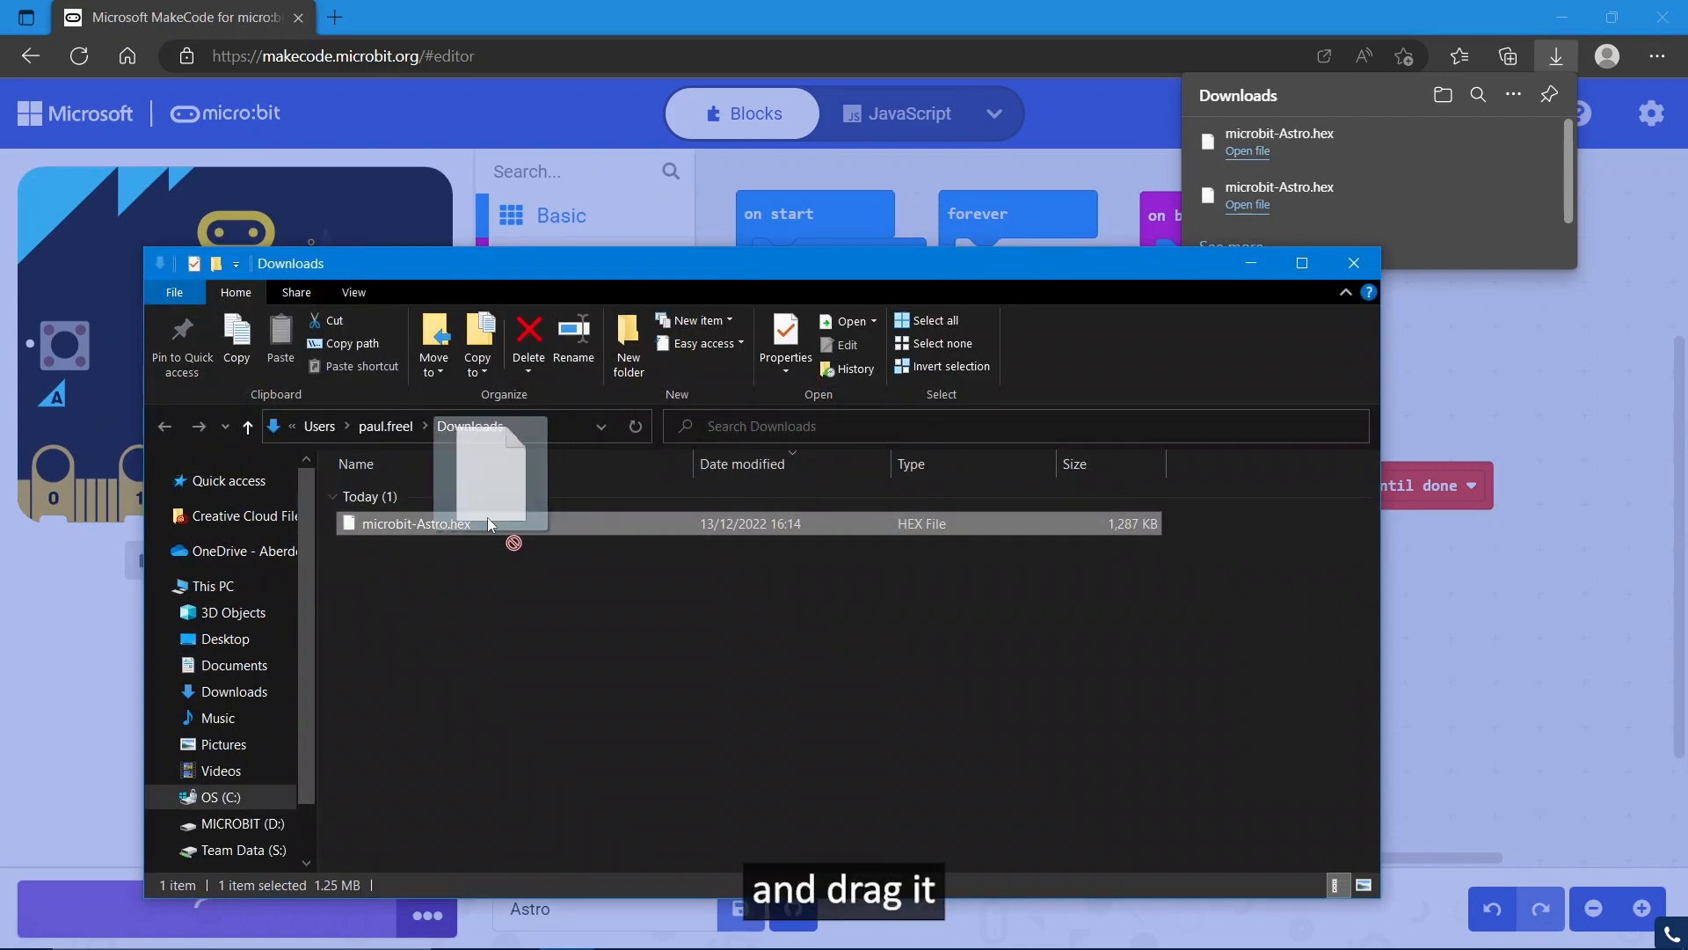
Copy microbit-Astro.hex onto the MICROBIT (D:) drive and close File Explorer.
left_click_drag(415, 524, 243, 823)
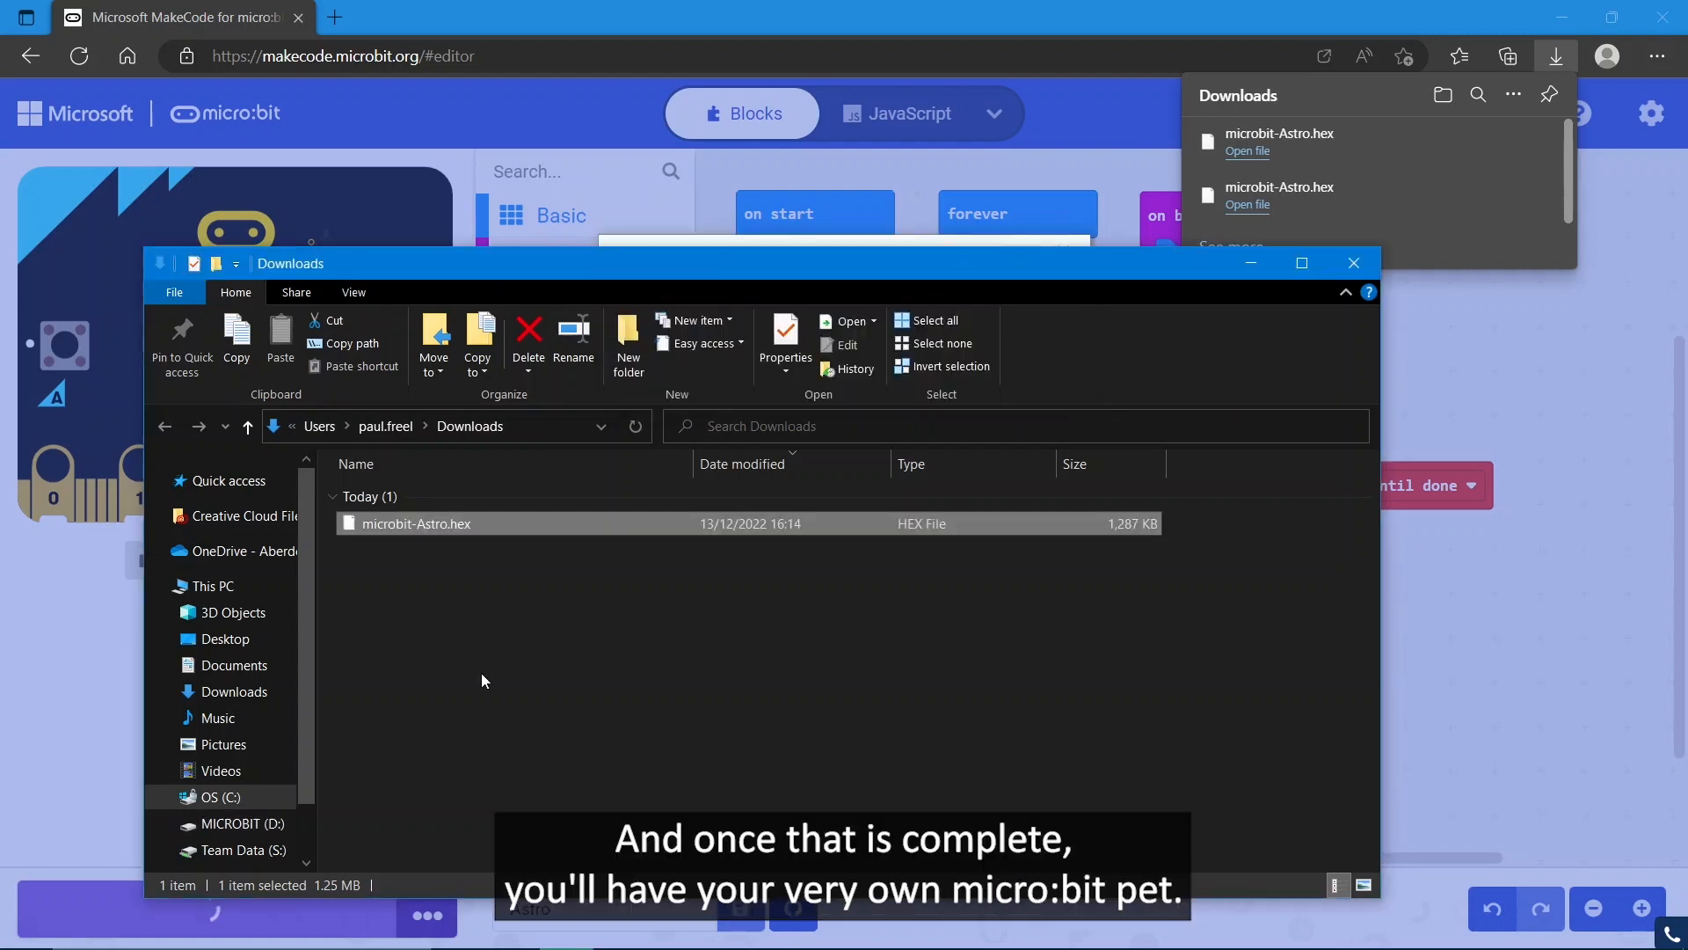
scroll("down", 3)
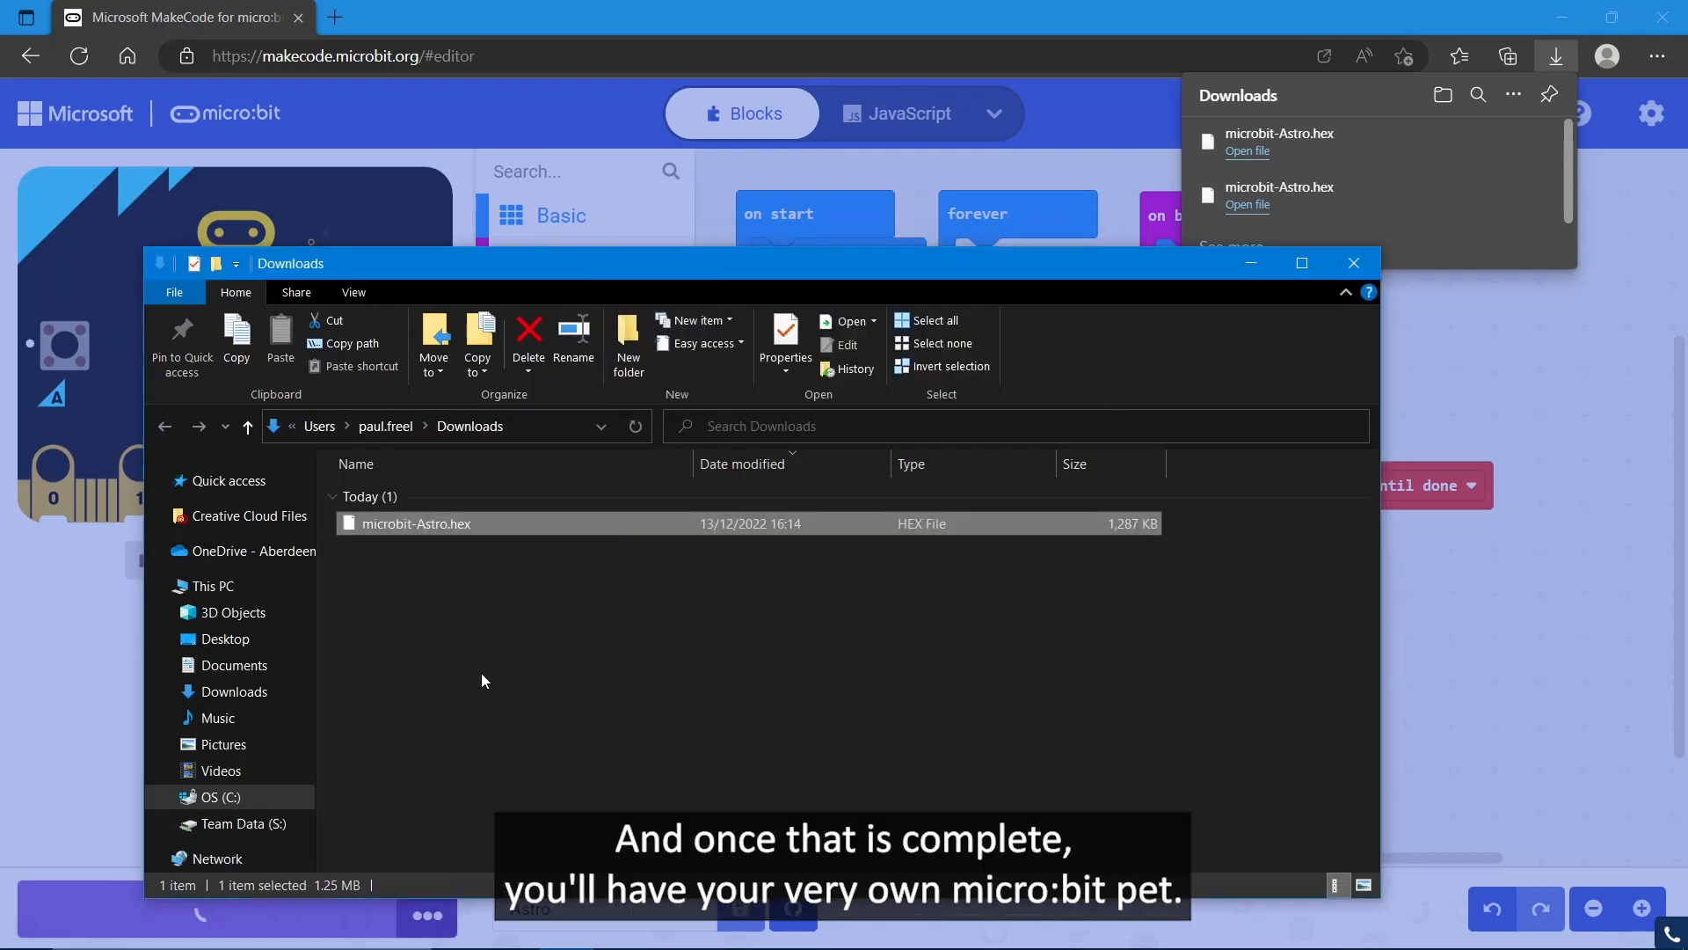
left_click(1353, 262)
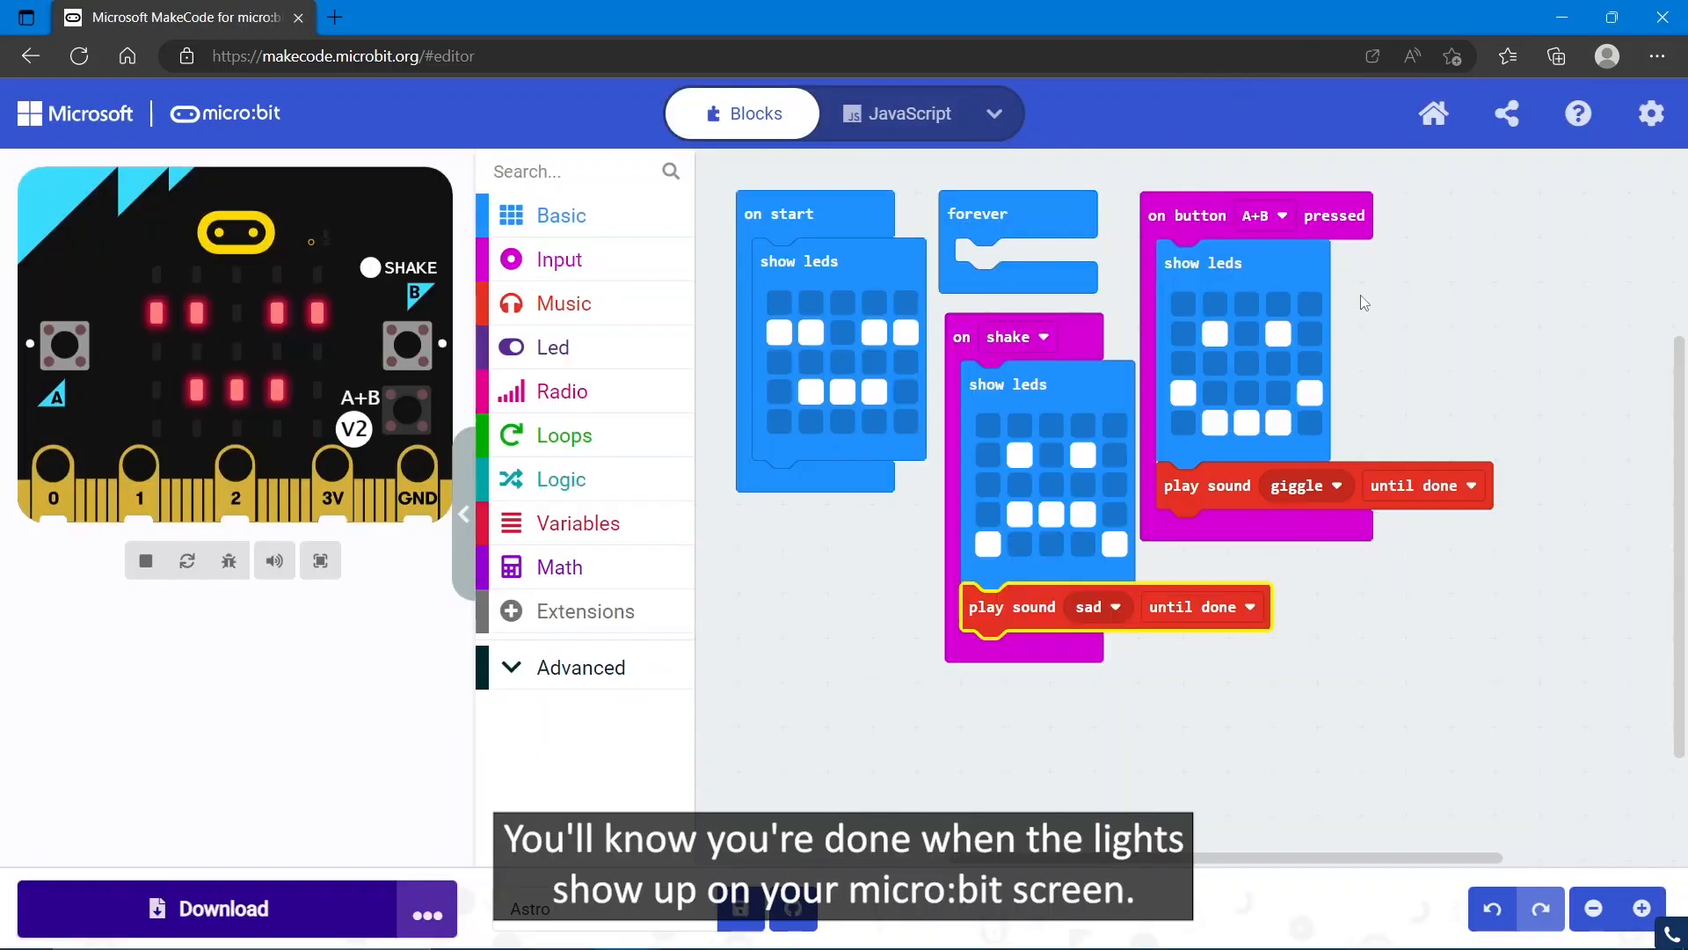